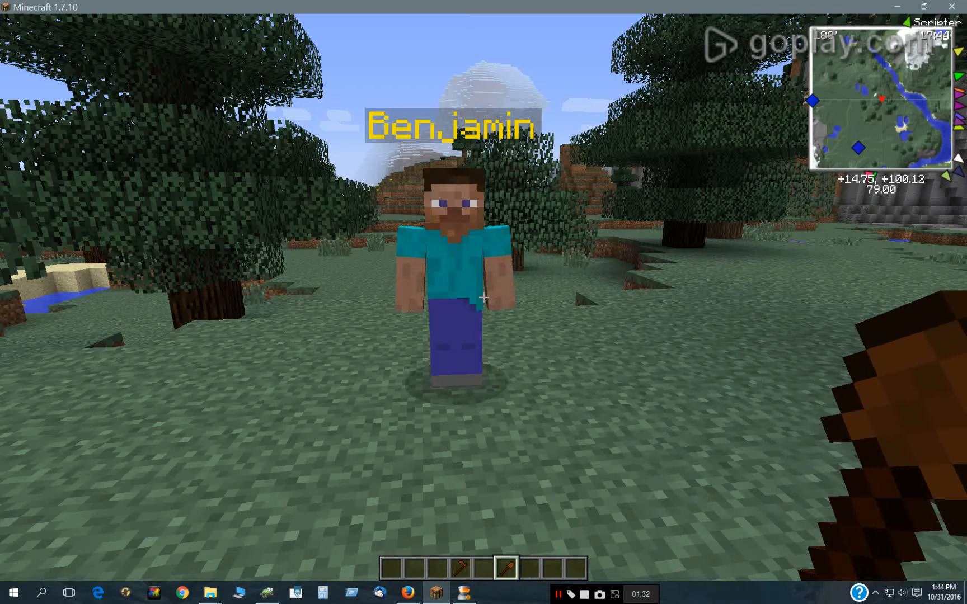
{"action": "mouse_move", "coordinate": [483, 298]}
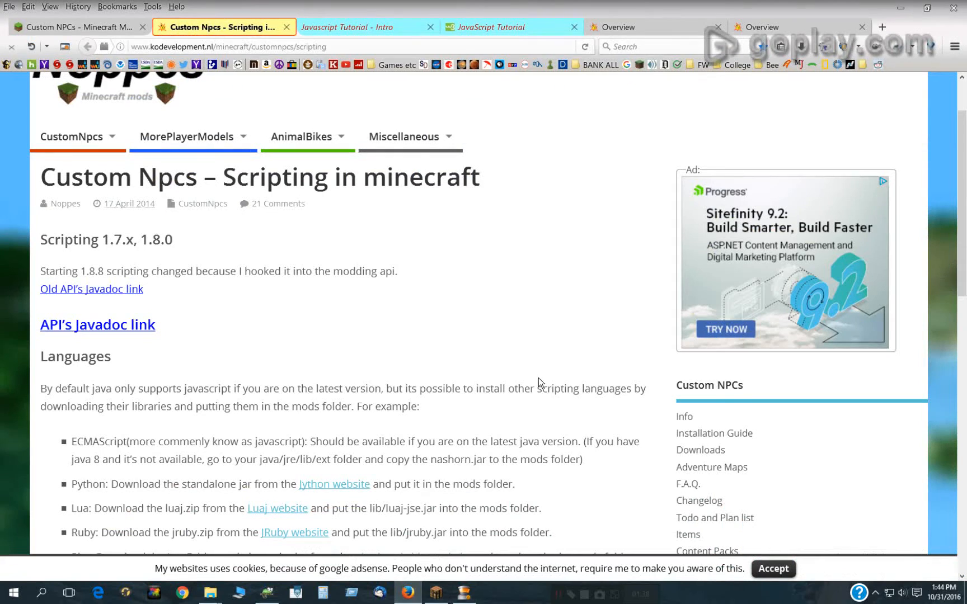
Highlight nashorn.jar and the java/jre/lib/ext path in the ECMAScript note under Languages.
{"action": "scroll", "scroll_direction": "up", "scroll_amount": 3}
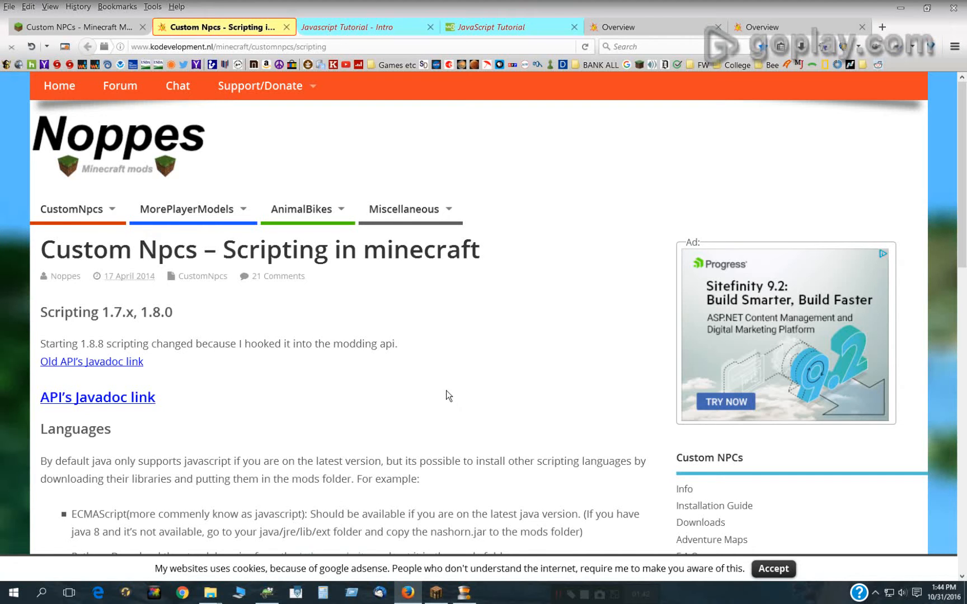
{"action": "scroll", "scroll_direction": "down", "scroll_amount": 3}
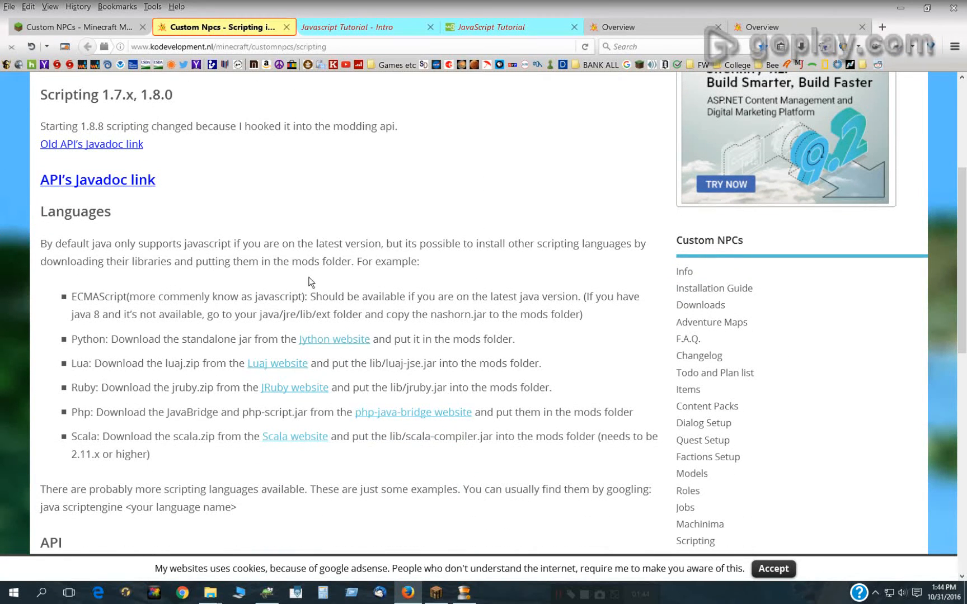
{"action": "mouse_move", "coordinate": [516, 316]}
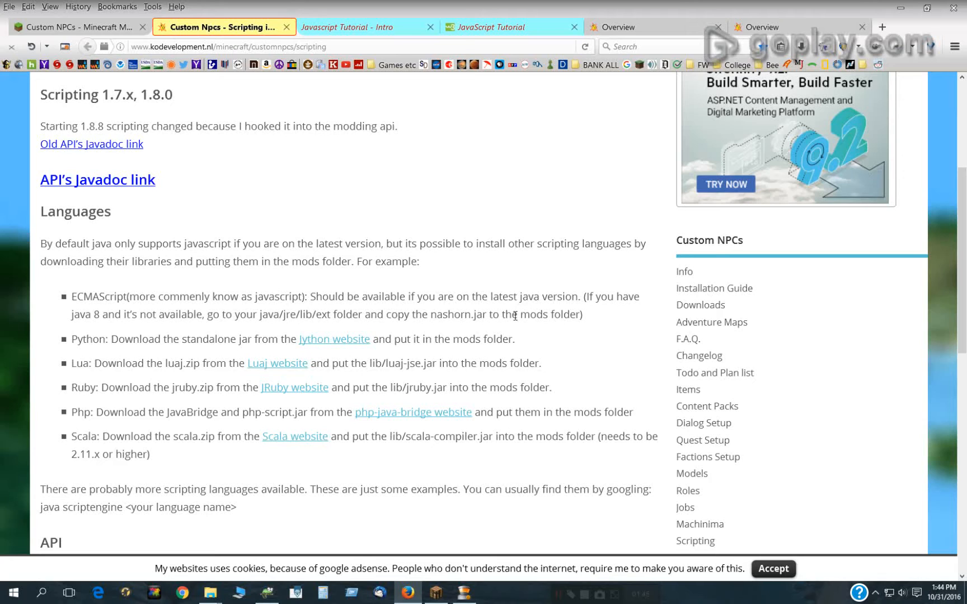
{"action": "mouse_move", "coordinate": [240, 289]}
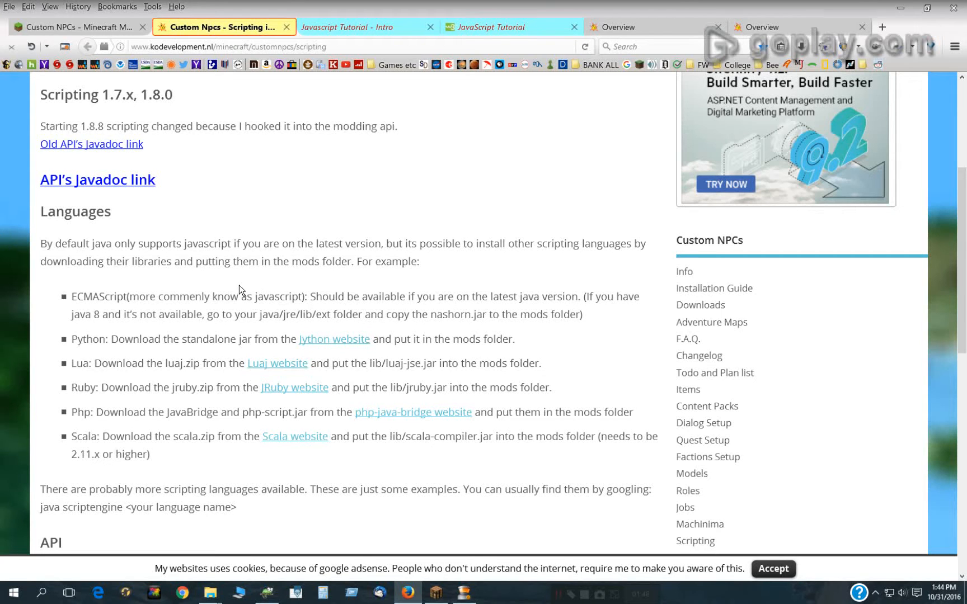
{"action": "mouse_move", "coordinate": [412, 313]}
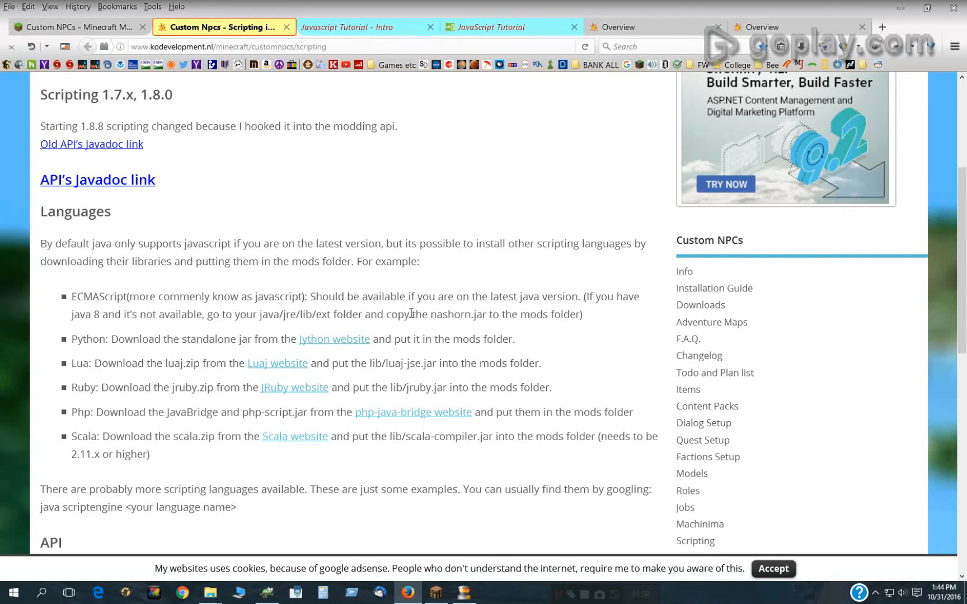
{"action": "mouse_move", "coordinate": [341, 330]}
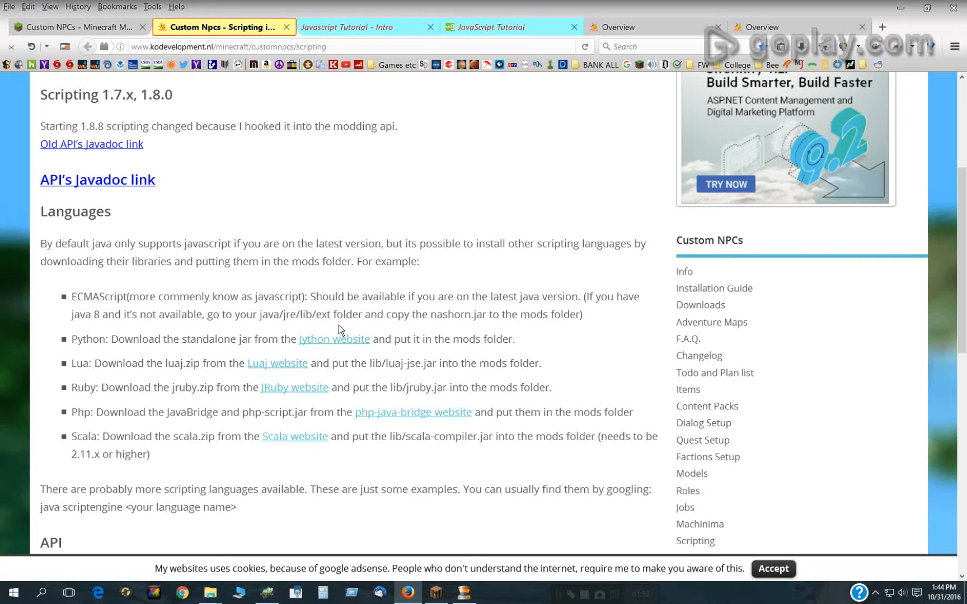
{"action": "double_click", "coordinate": [445, 313]}
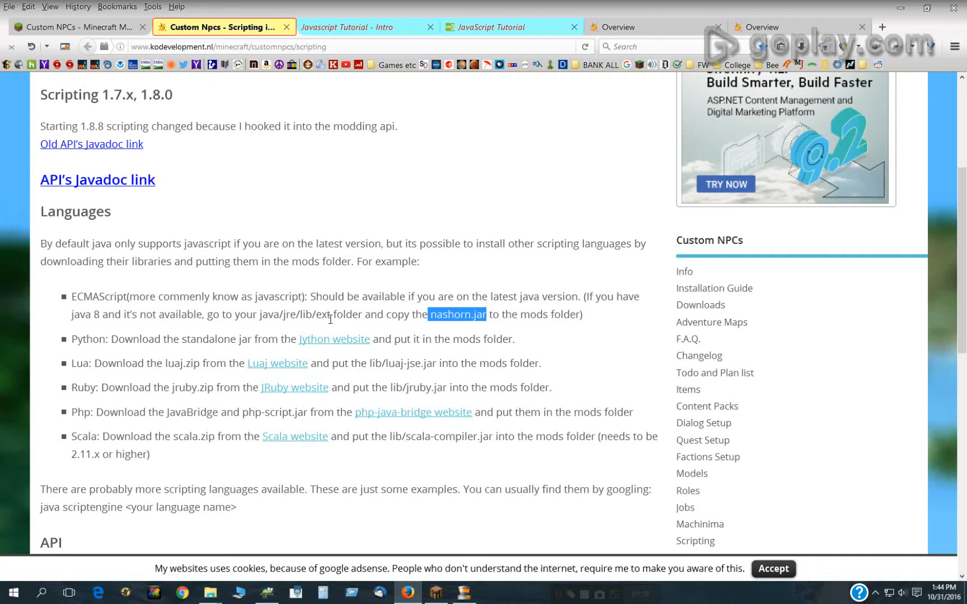
{"action": "double_click", "coordinate": [294, 314]}
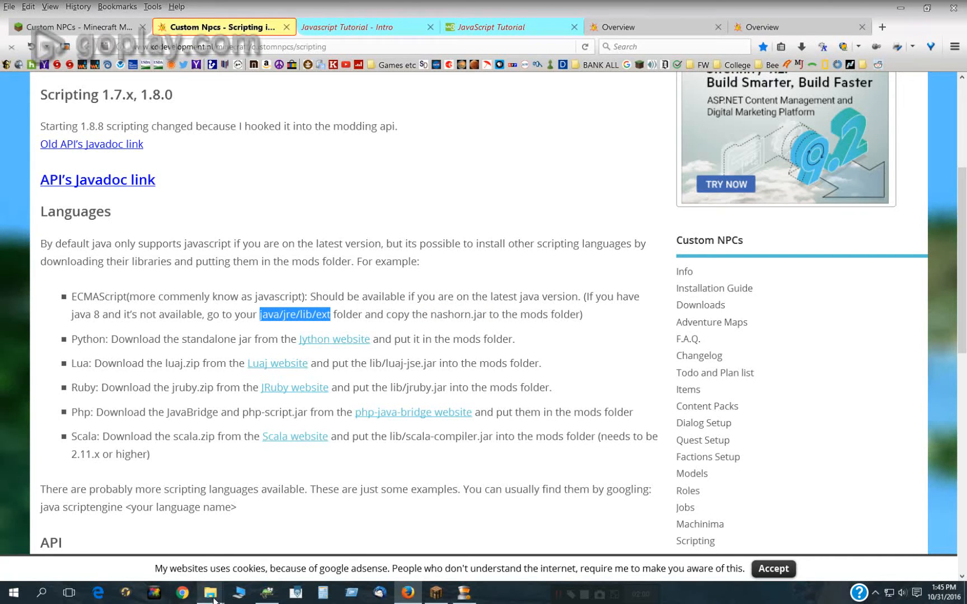
Switch to the .minecraft mods folder showing nashorn.jar beside the CustomNPCs jar.
{"action": "left_click", "coordinate": [211, 592]}
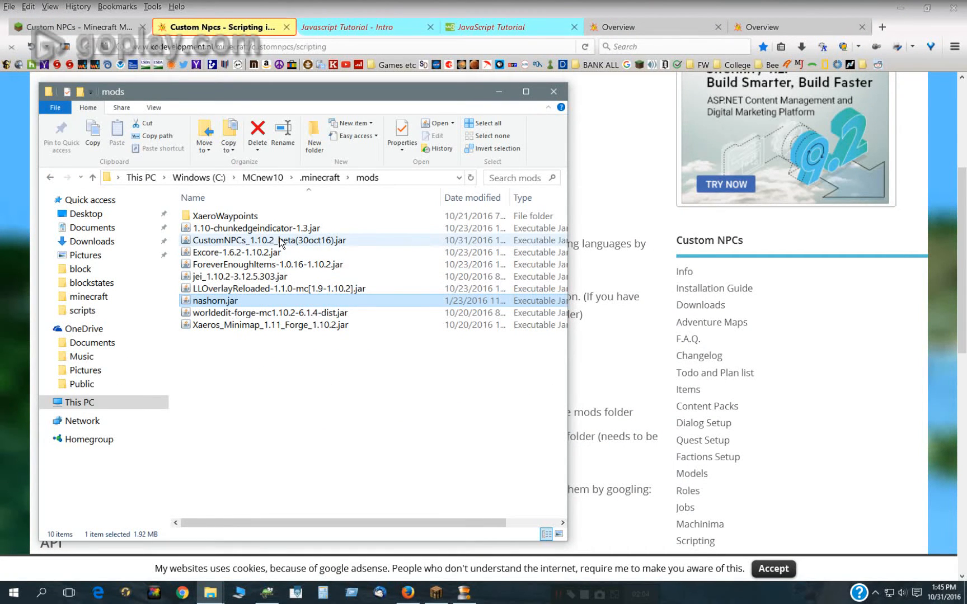
{"action": "mouse_move", "coordinate": [281, 241]}
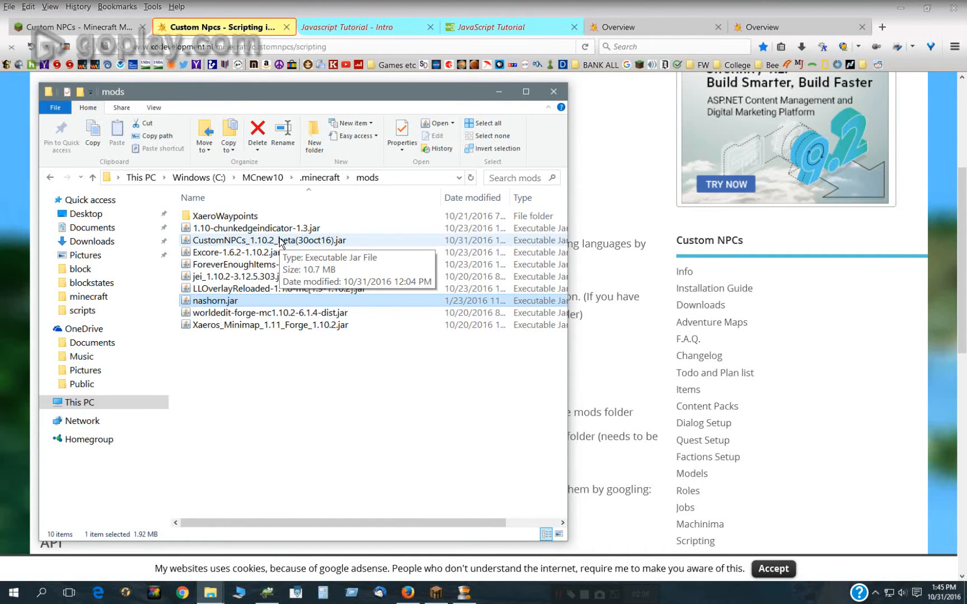
{"action": "mouse_move", "coordinate": [258, 212]}
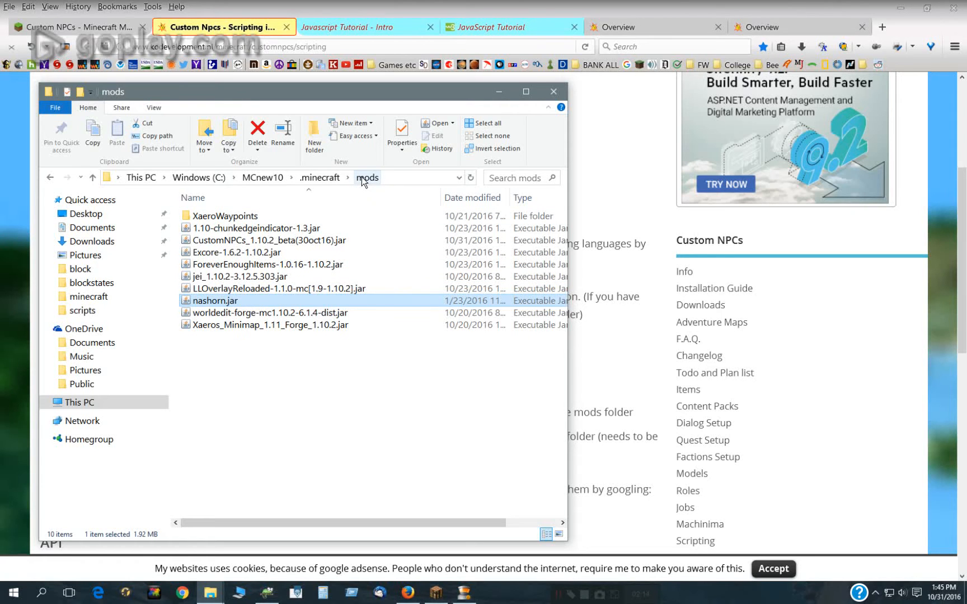
{"action": "mouse_move", "coordinate": [621, 346]}
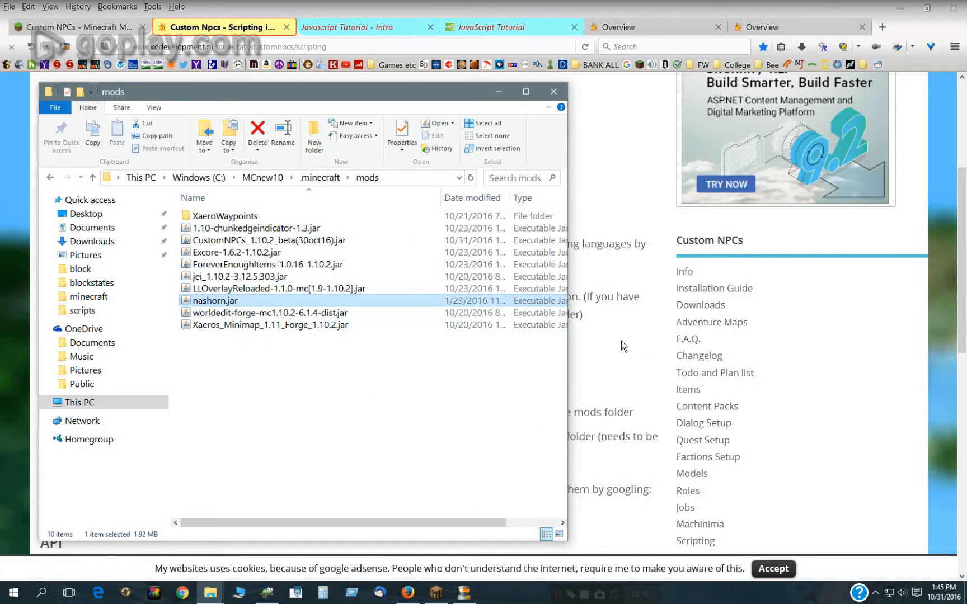
Return to the Custom NPCs scripting page and scroll to its Javadoc links at the top.
{"action": "left_click", "coordinate": [553, 92]}
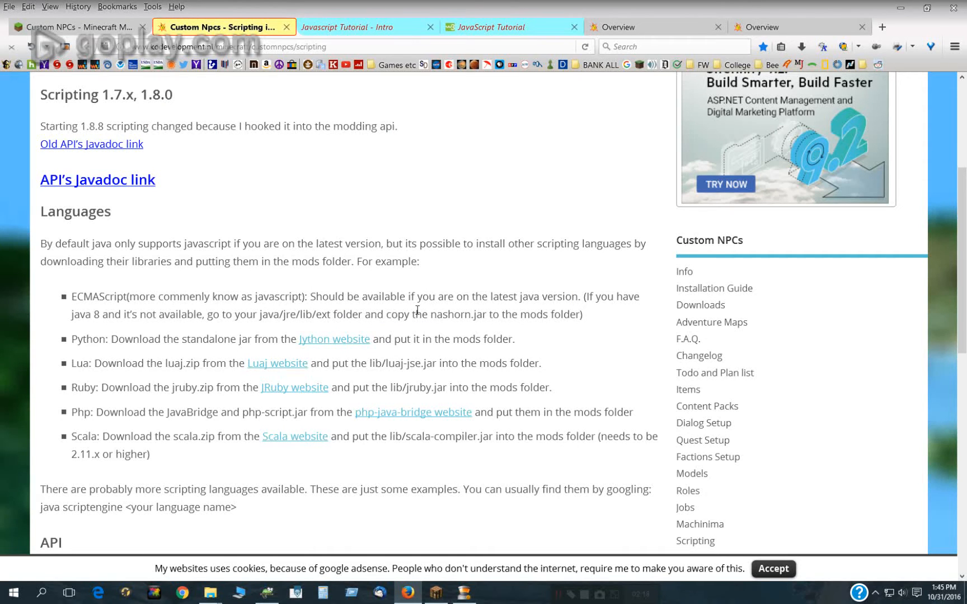
{"action": "mouse_move", "coordinate": [356, 431]}
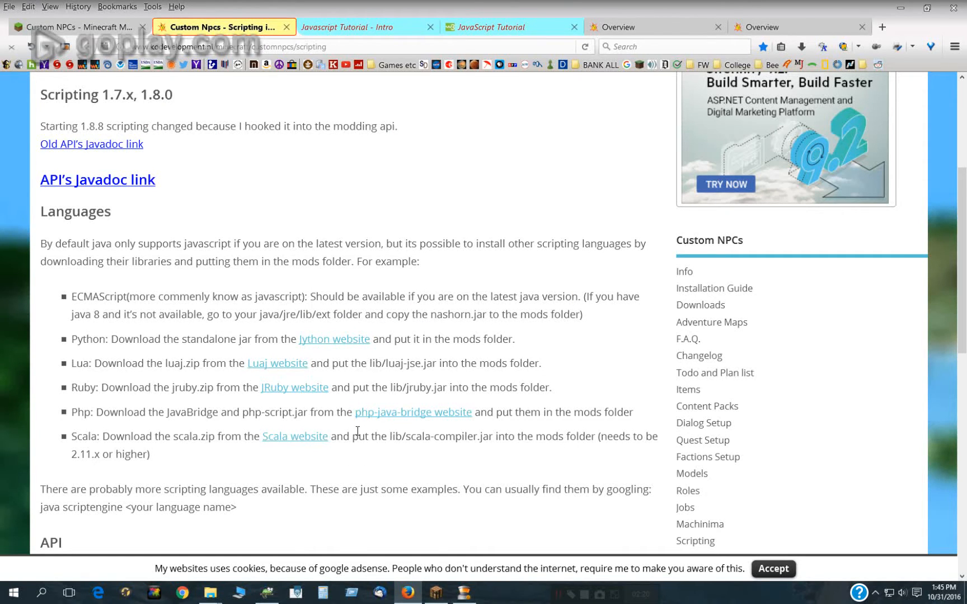
{"action": "scroll", "scroll_direction": "up", "scroll_amount": 3}
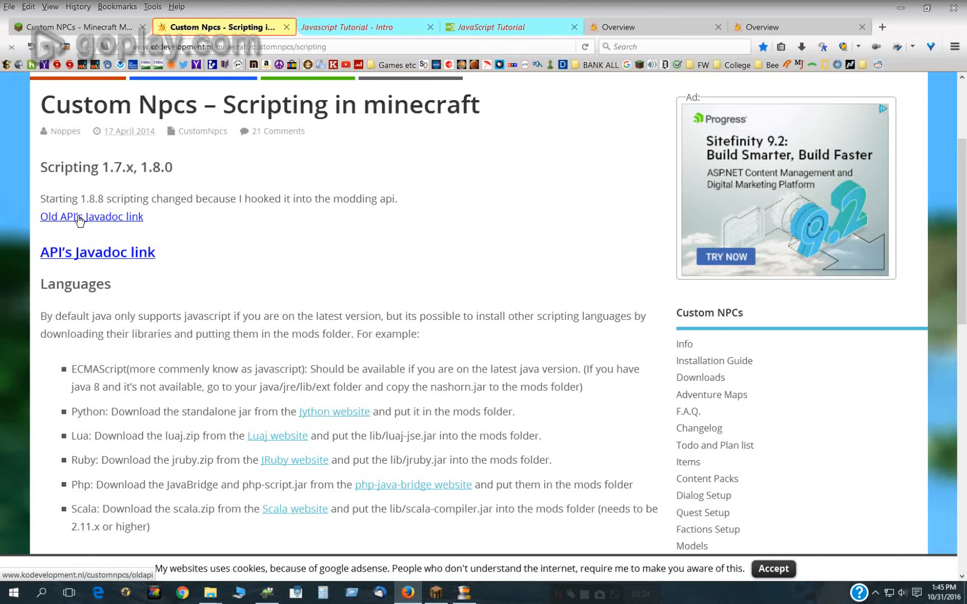
{"action": "mouse_move", "coordinate": [602, 45]}
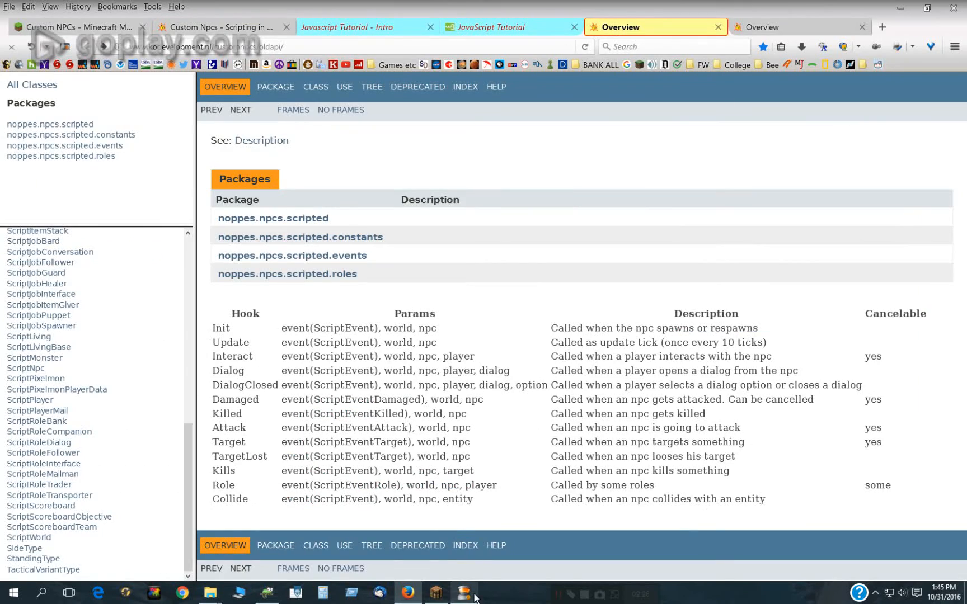
Switch back to Minecraft showing the NPC scripting settings.
{"action": "left_click", "coordinate": [434, 593]}
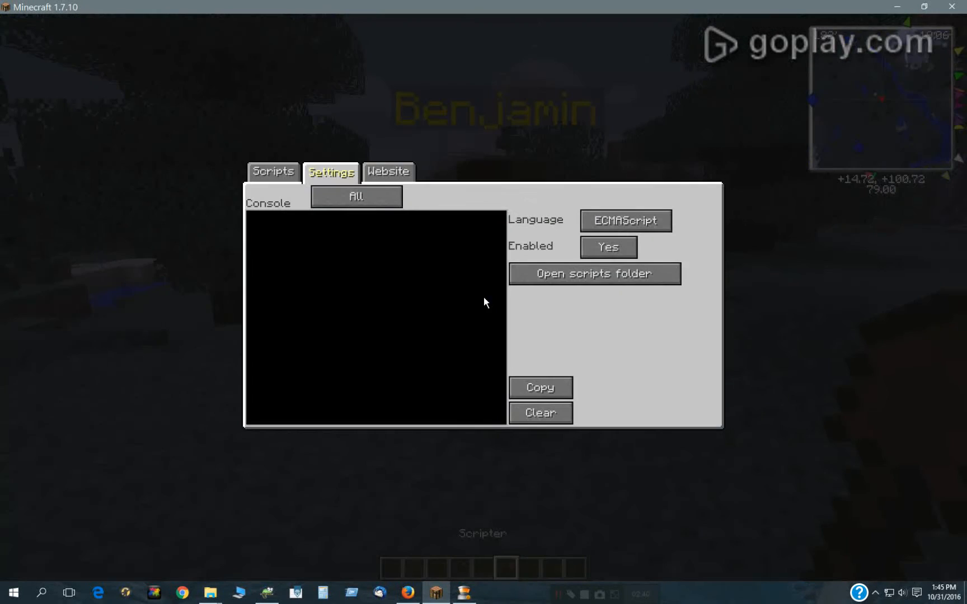
{"action": "mouse_move", "coordinate": [608, 248]}
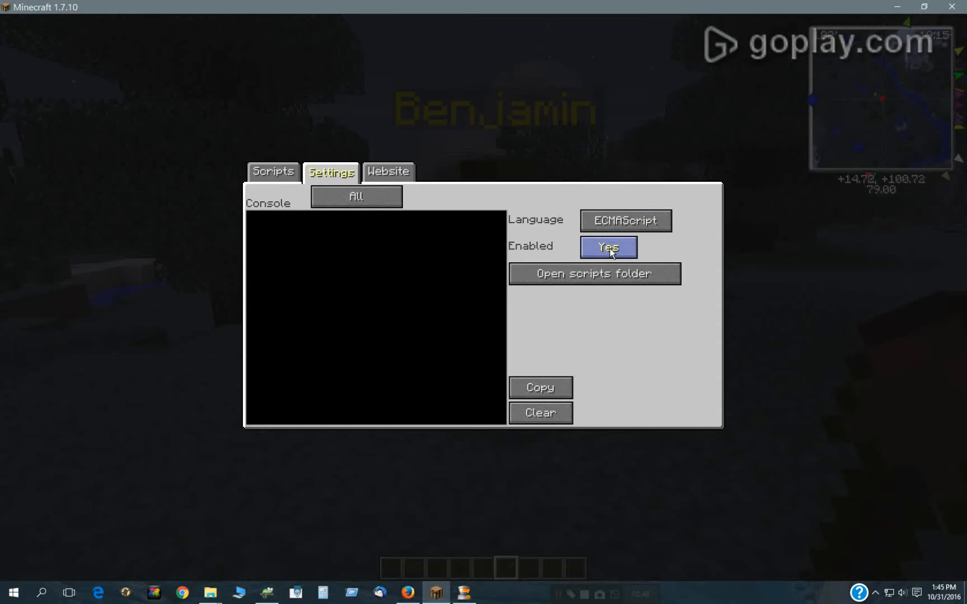
Toggle Benjamin's scripting Enabled setting to No and back to Yes with ECMAScript.
{"action": "left_click", "coordinate": [608, 247]}
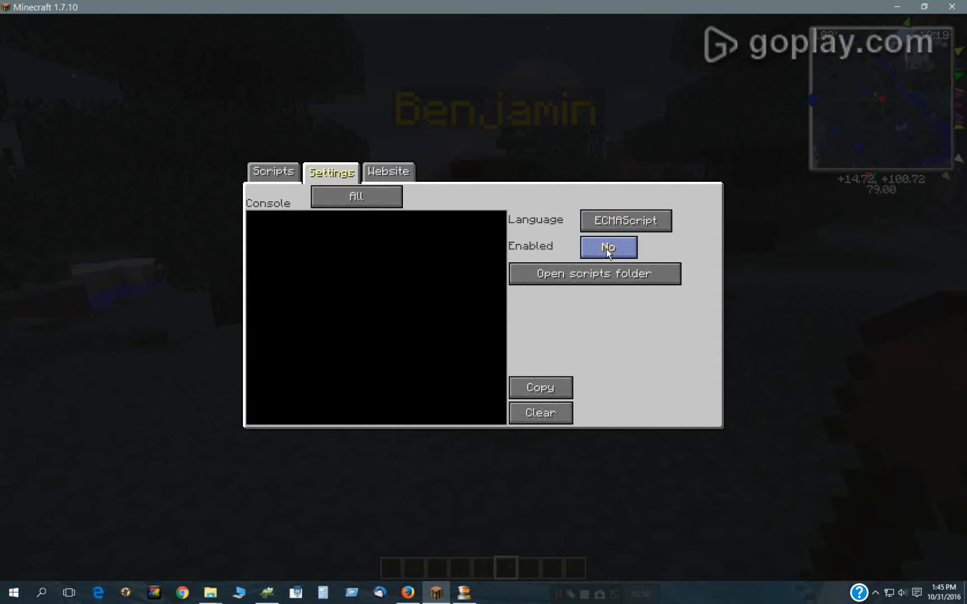
{"action": "mouse_move", "coordinate": [638, 254]}
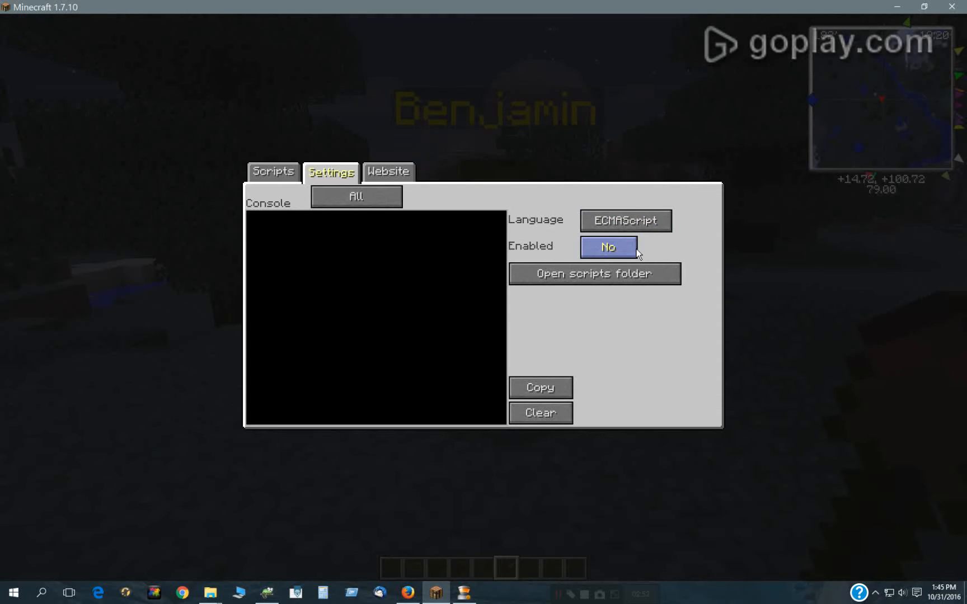
{"action": "left_click", "coordinate": [607, 246]}
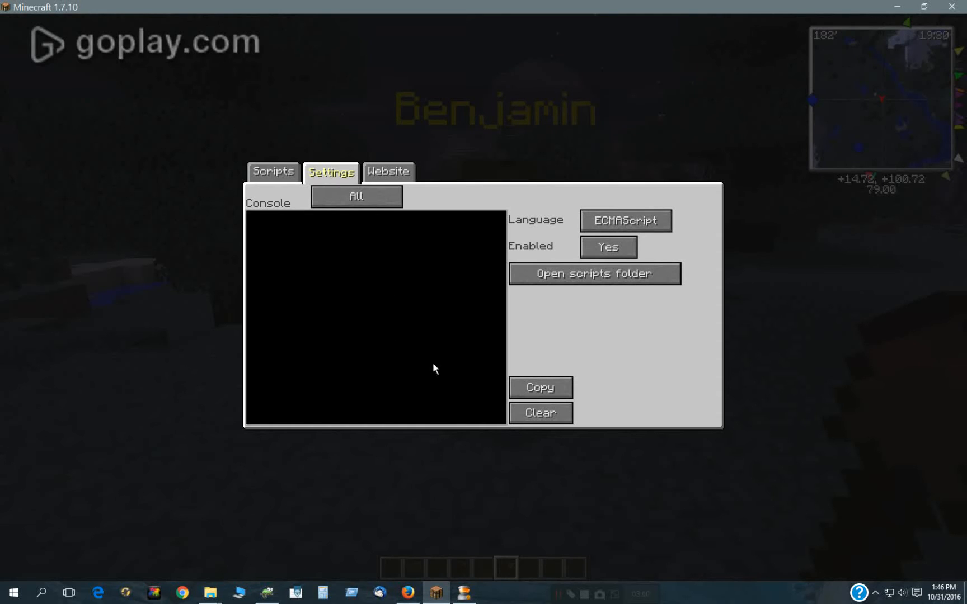
{"action": "mouse_move", "coordinate": [272, 185]}
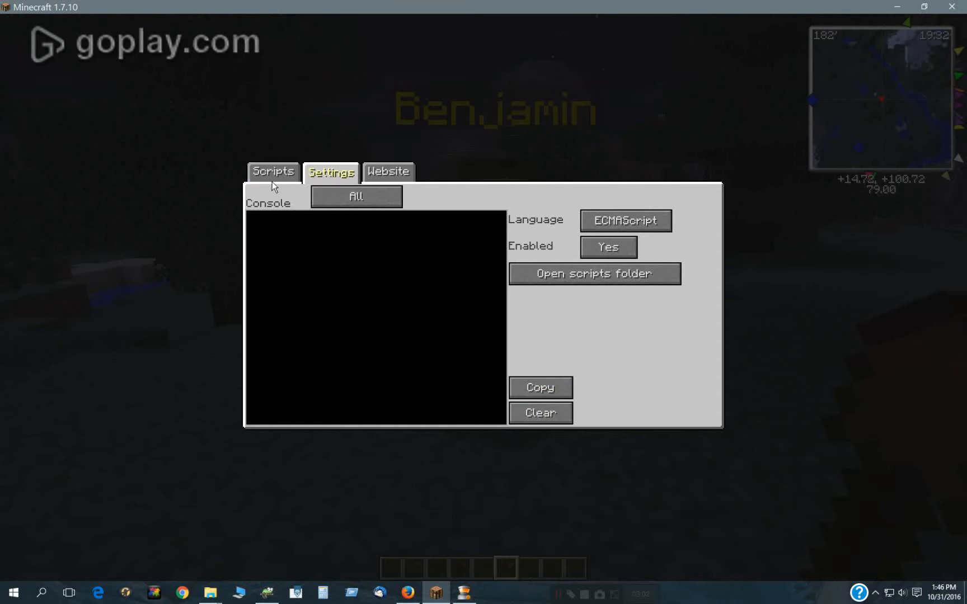
Review the Update, Interact, Dialog and Damaged hook scripts, Damaged saying "stop that".
{"action": "left_click", "coordinate": [271, 172]}
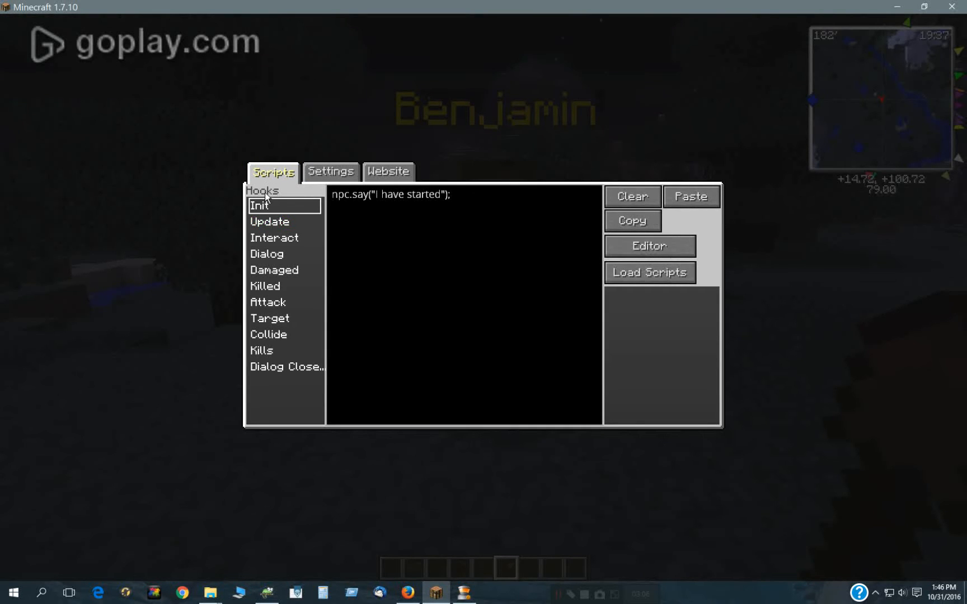
{"action": "mouse_move", "coordinate": [279, 211]}
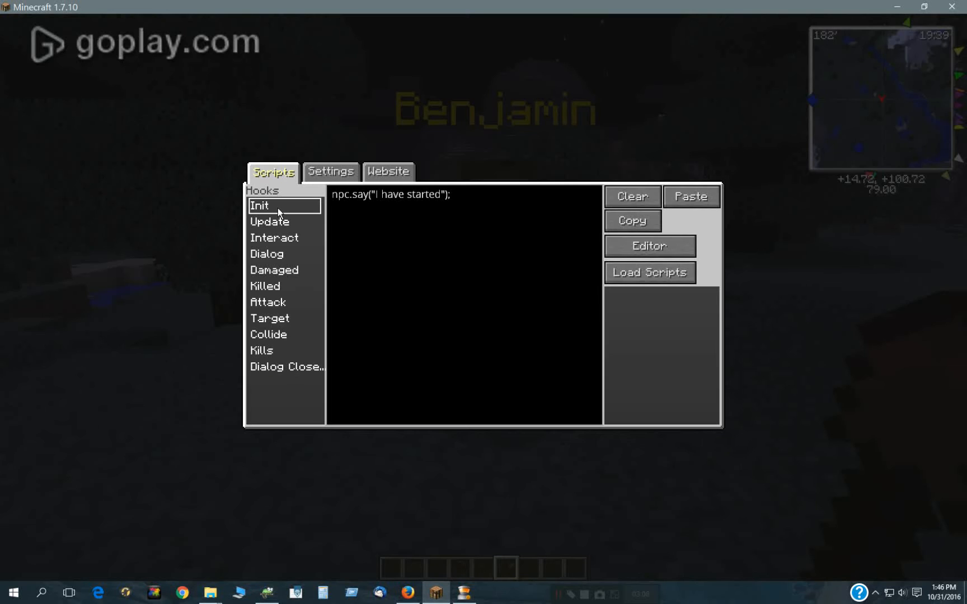
{"action": "mouse_move", "coordinate": [369, 213]}
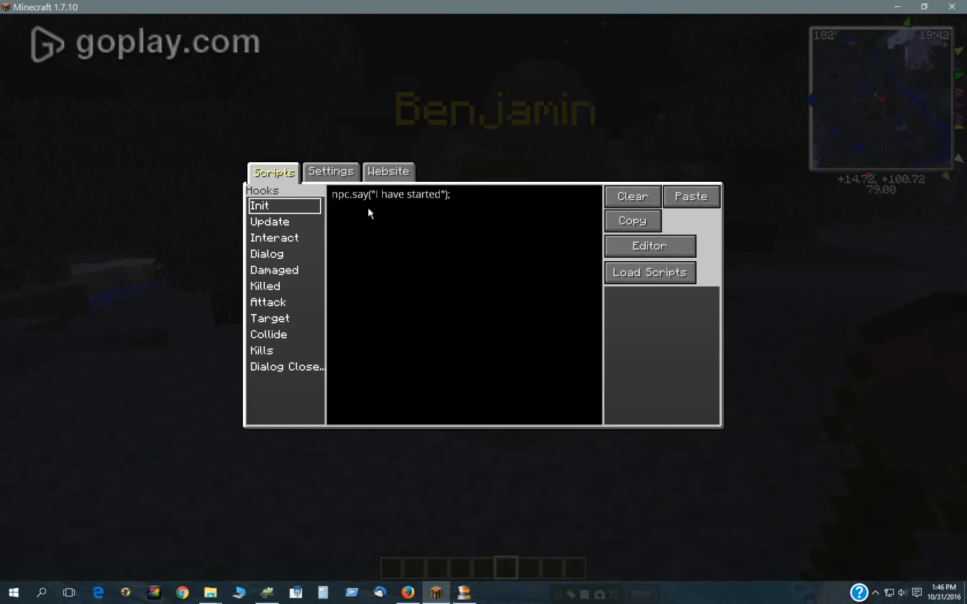
{"action": "mouse_move", "coordinate": [364, 209]}
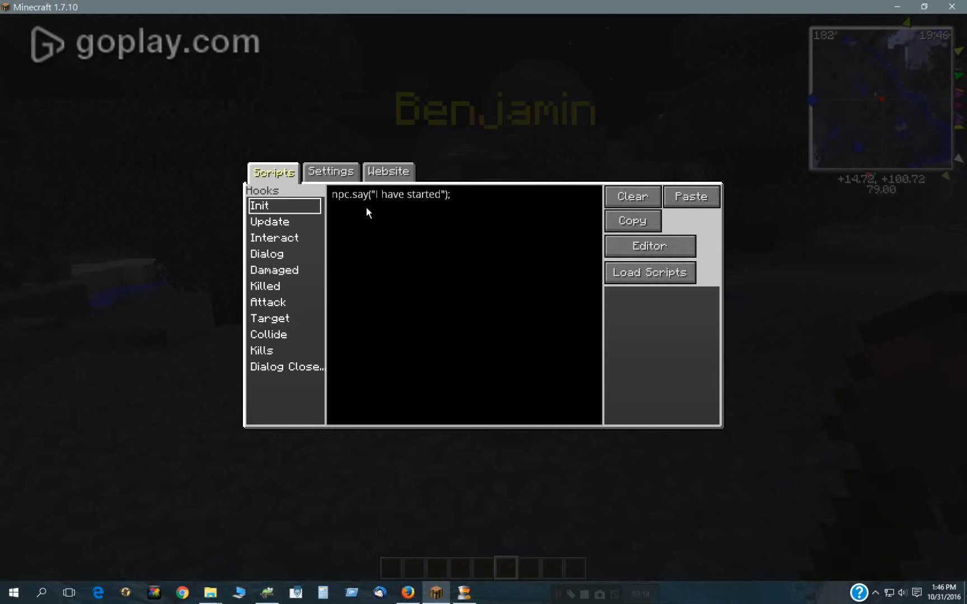
{"action": "mouse_move", "coordinate": [516, 562]}
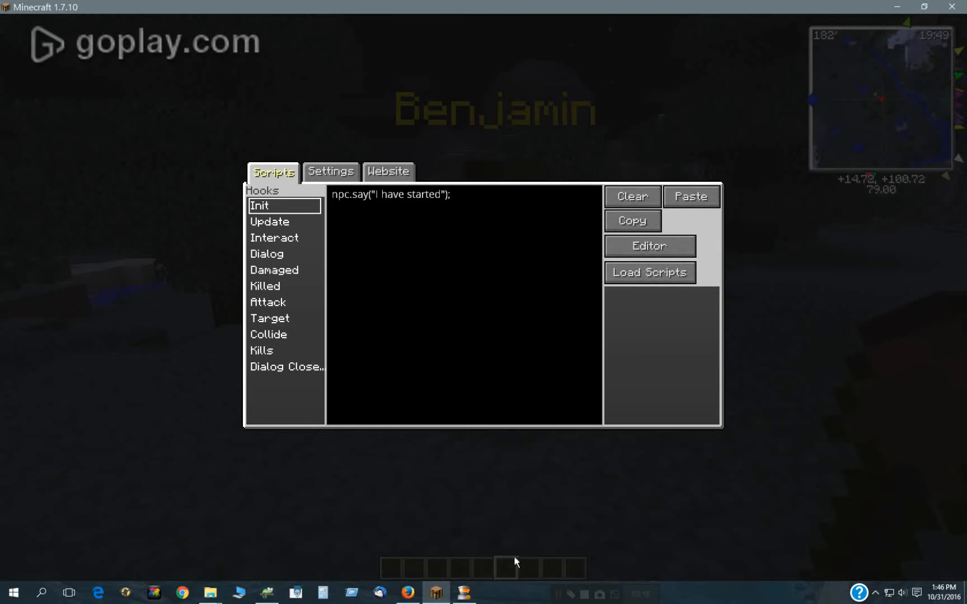
{"action": "mouse_move", "coordinate": [504, 244]}
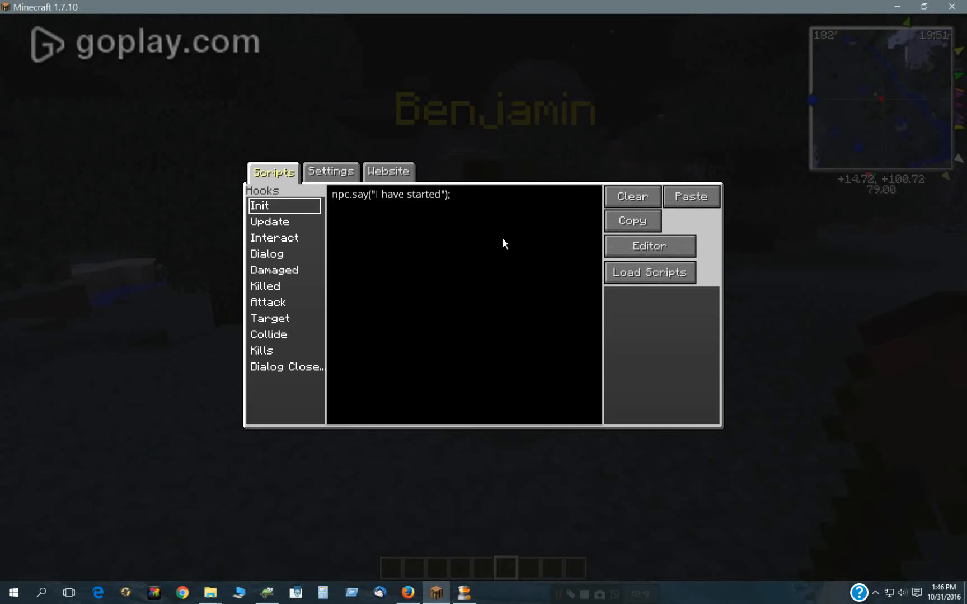
{"action": "mouse_move", "coordinate": [270, 221]}
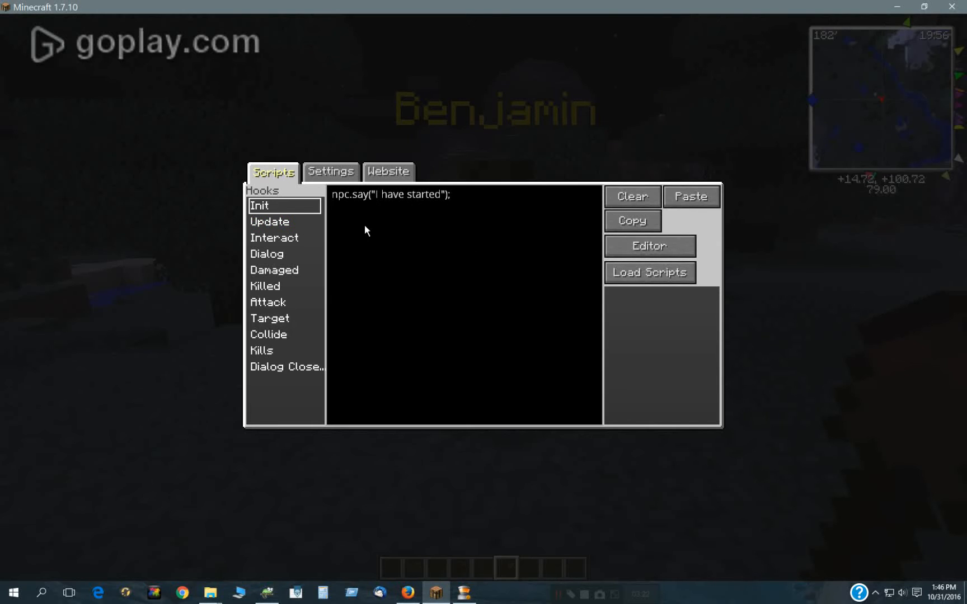
{"action": "left_click", "coordinate": [269, 222]}
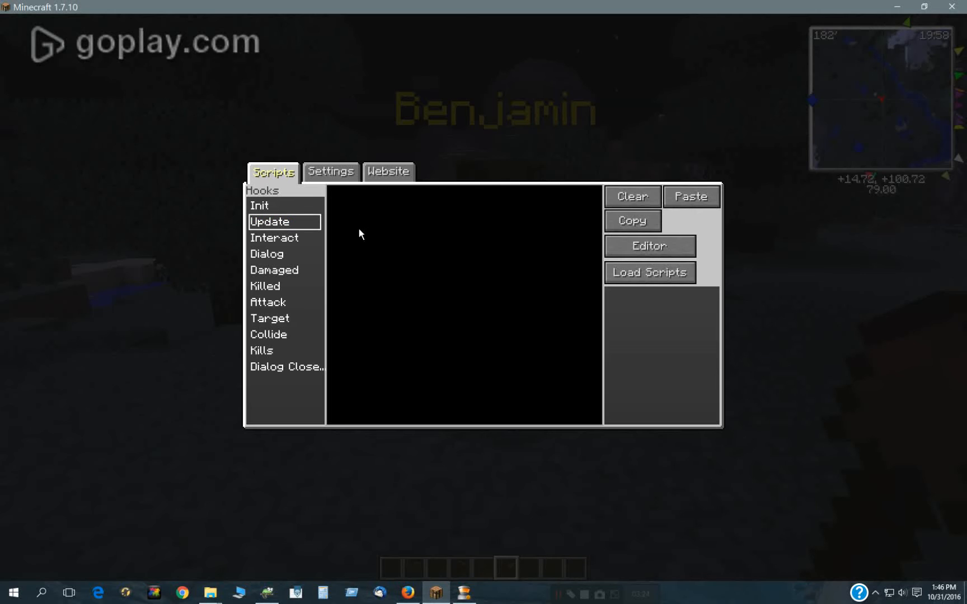
{"action": "mouse_move", "coordinate": [392, 262]}
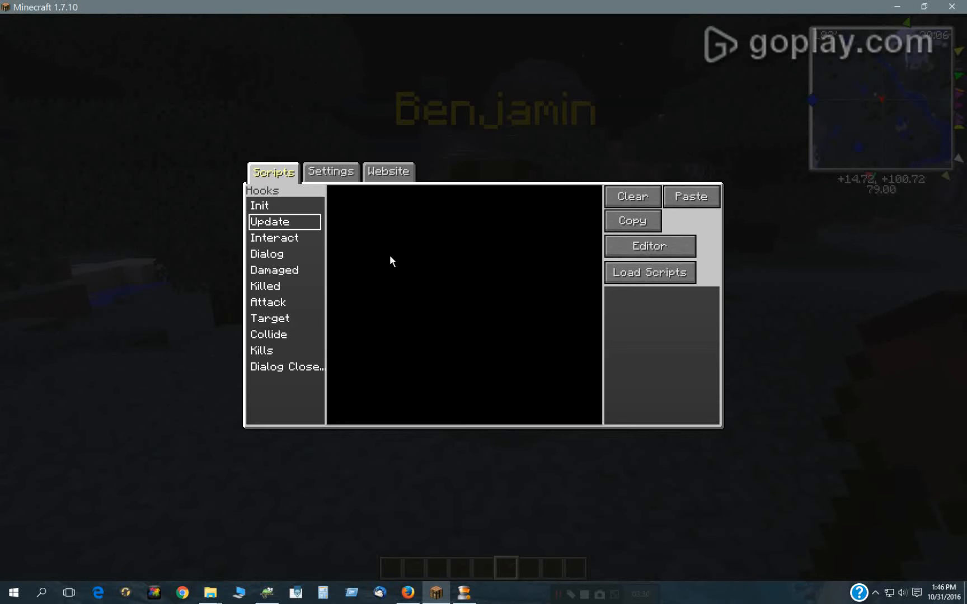
{"action": "mouse_move", "coordinate": [274, 238]}
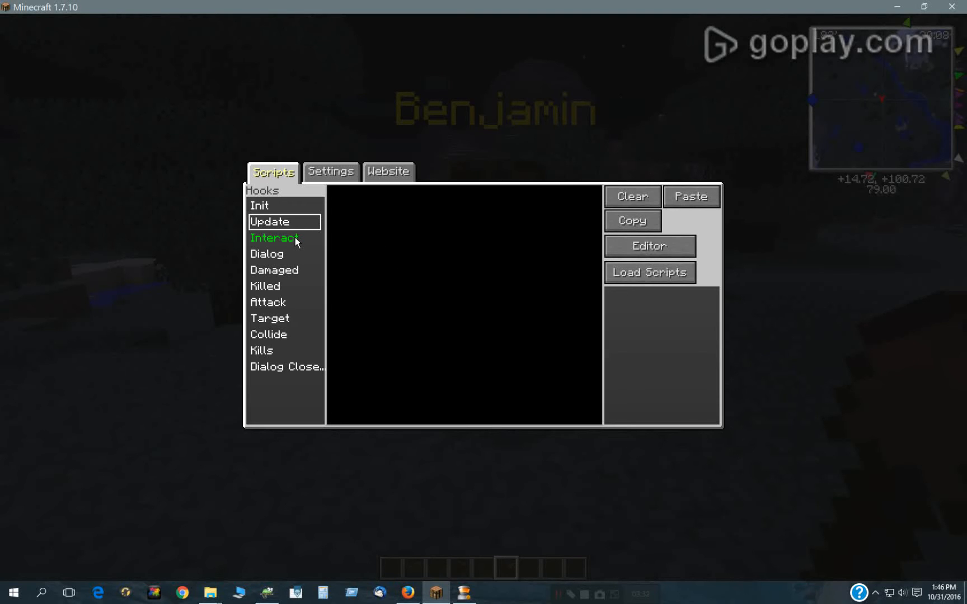
{"action": "left_click", "coordinate": [275, 238]}
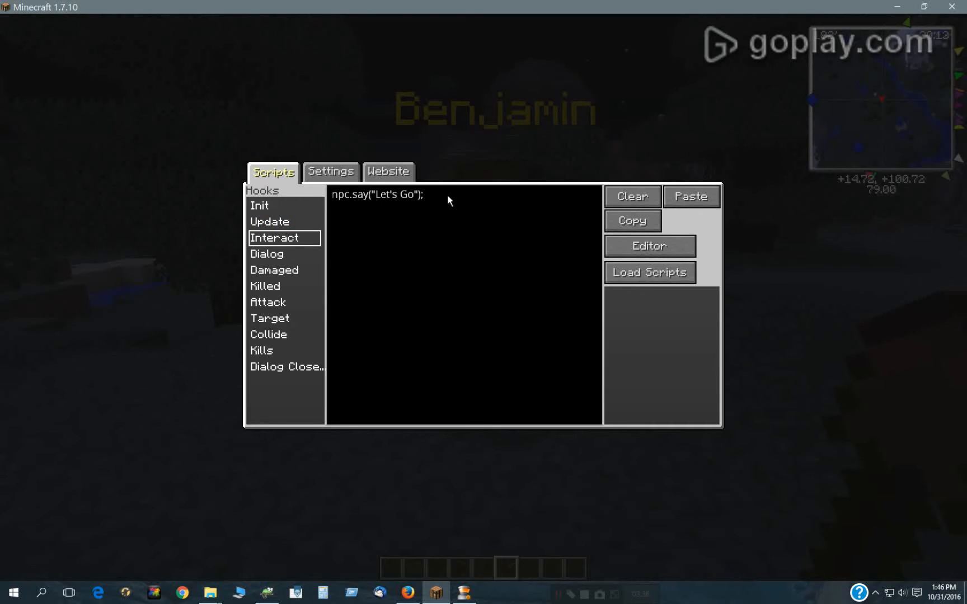
{"action": "mouse_move", "coordinate": [266, 253]}
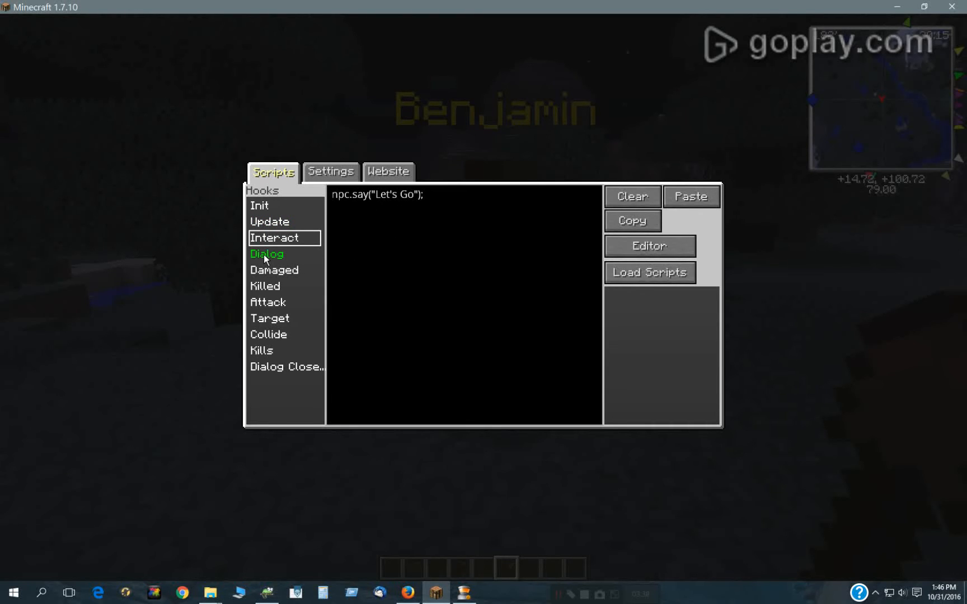
{"action": "left_click", "coordinate": [267, 252]}
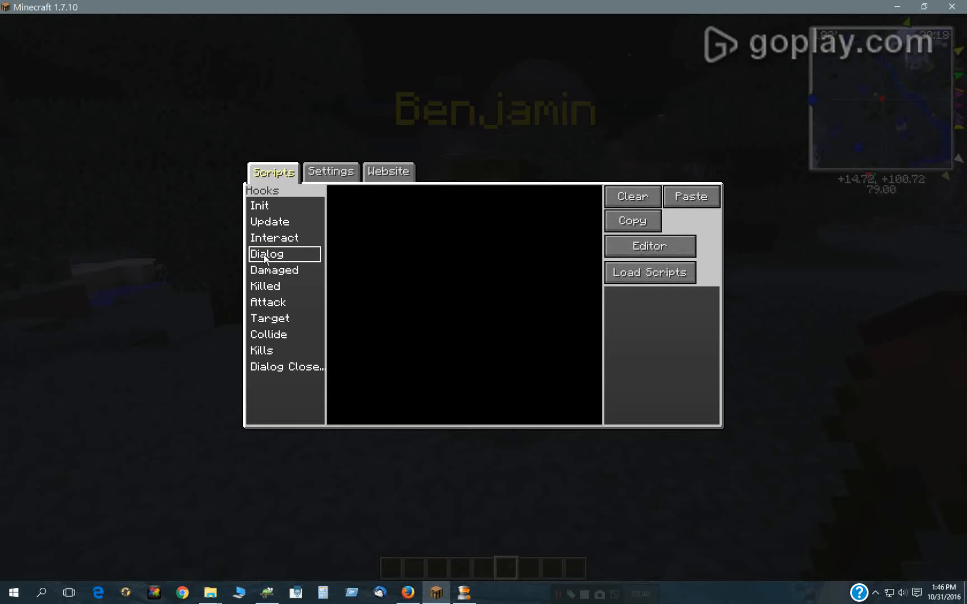
{"action": "left_click", "coordinate": [275, 269]}
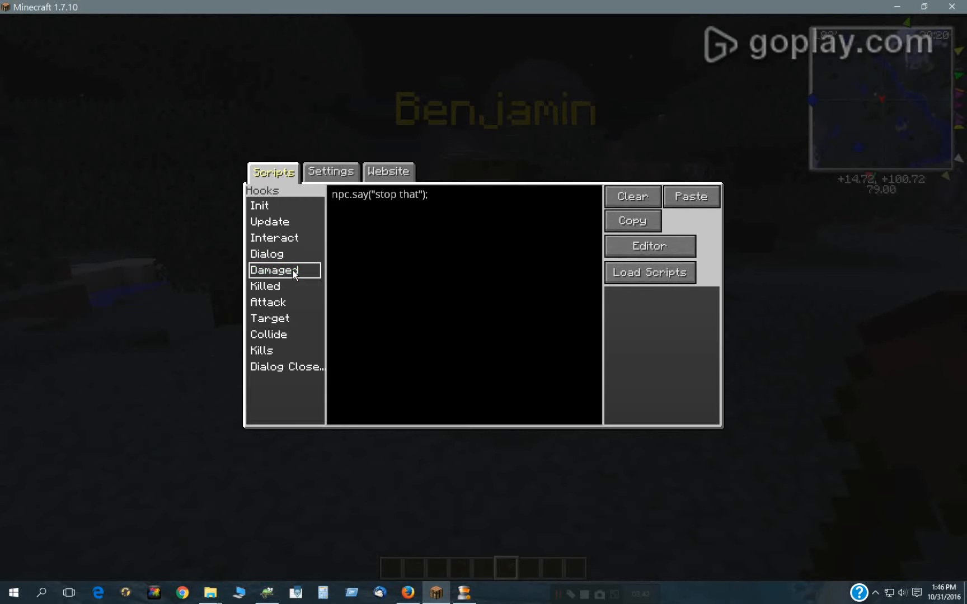
{"action": "mouse_move", "coordinate": [264, 286]}
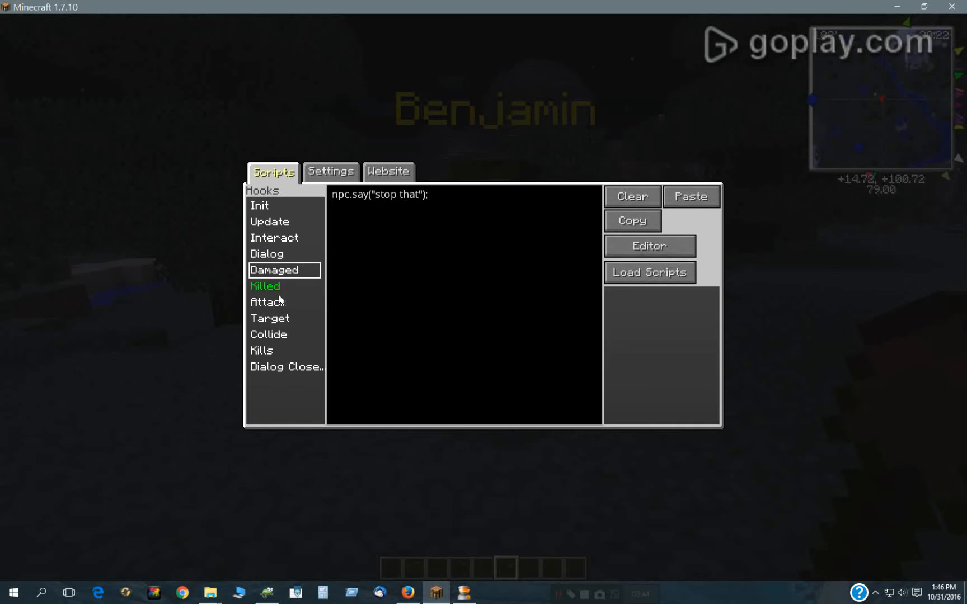
Review the remaining hooks: Collide "get away", Kills, and Dialog Closed npc.say(option).
{"action": "left_click", "coordinate": [265, 286]}
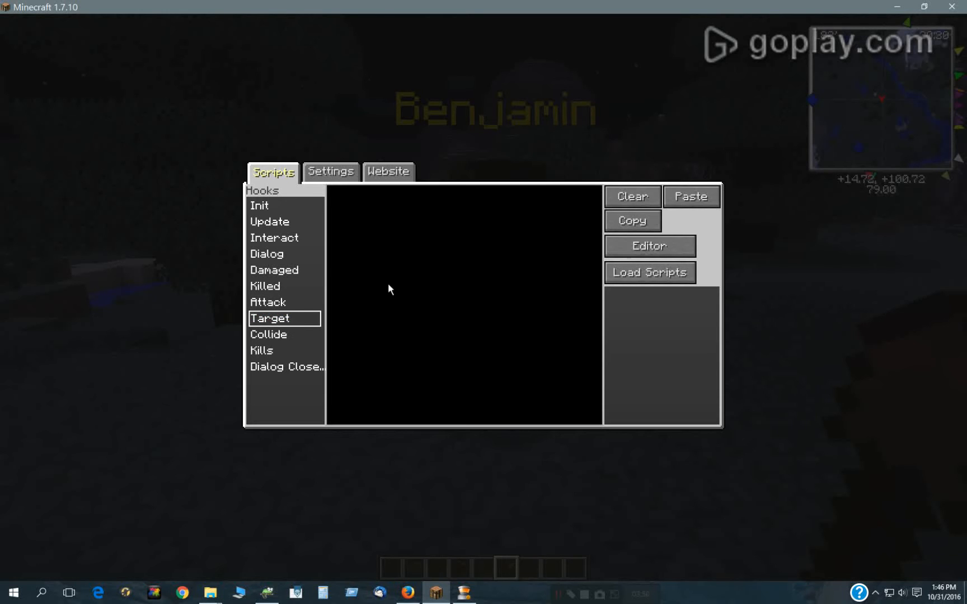
{"action": "left_click", "coordinate": [268, 334]}
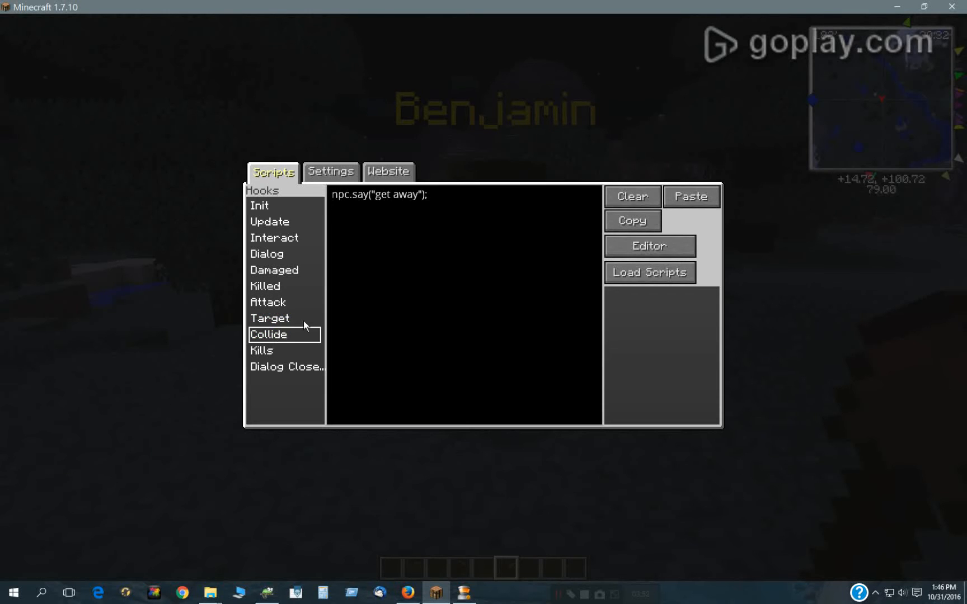
{"action": "mouse_move", "coordinate": [261, 350]}
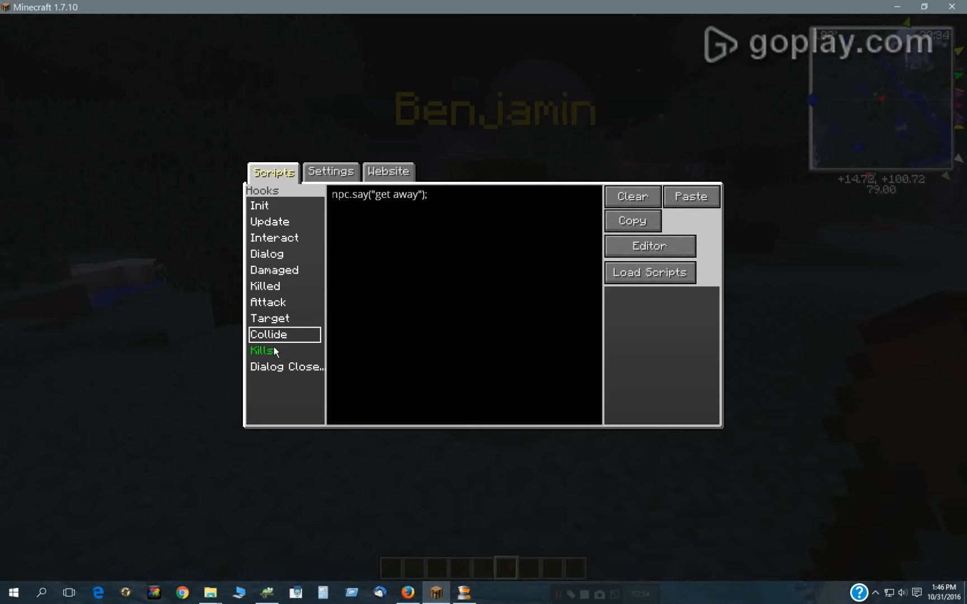
{"action": "mouse_move", "coordinate": [273, 356]}
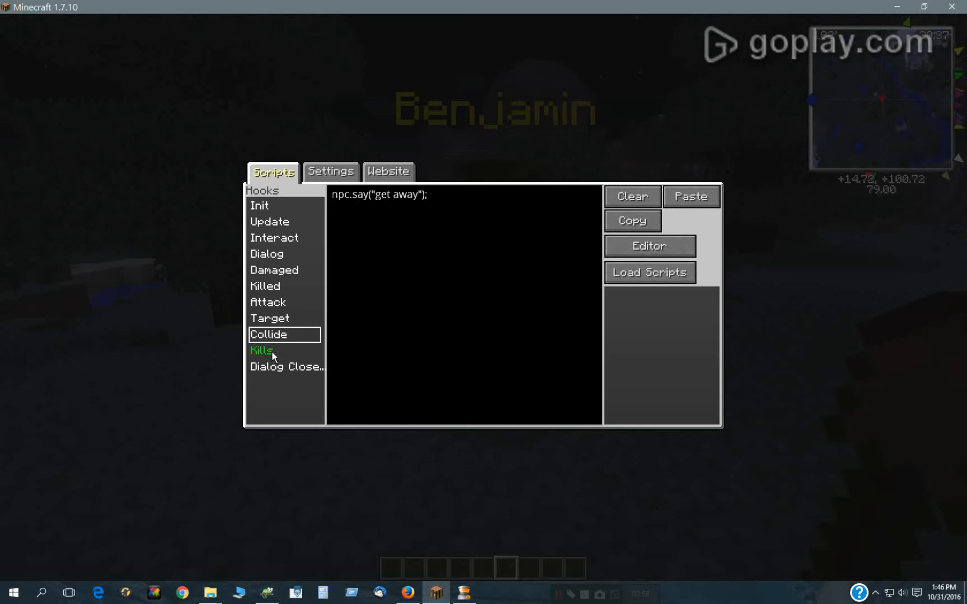
{"action": "left_click", "coordinate": [262, 350]}
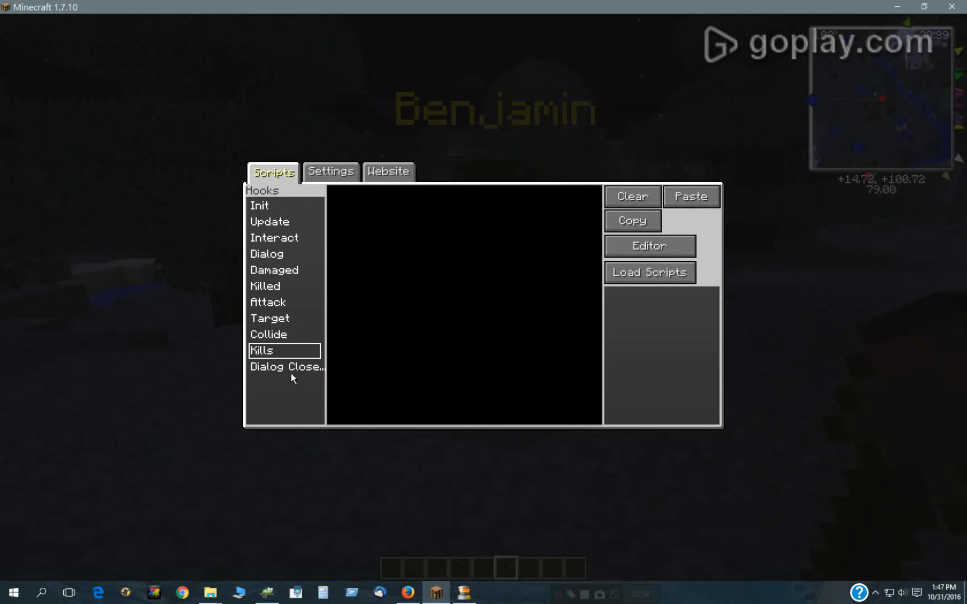
{"action": "left_click", "coordinate": [285, 366]}
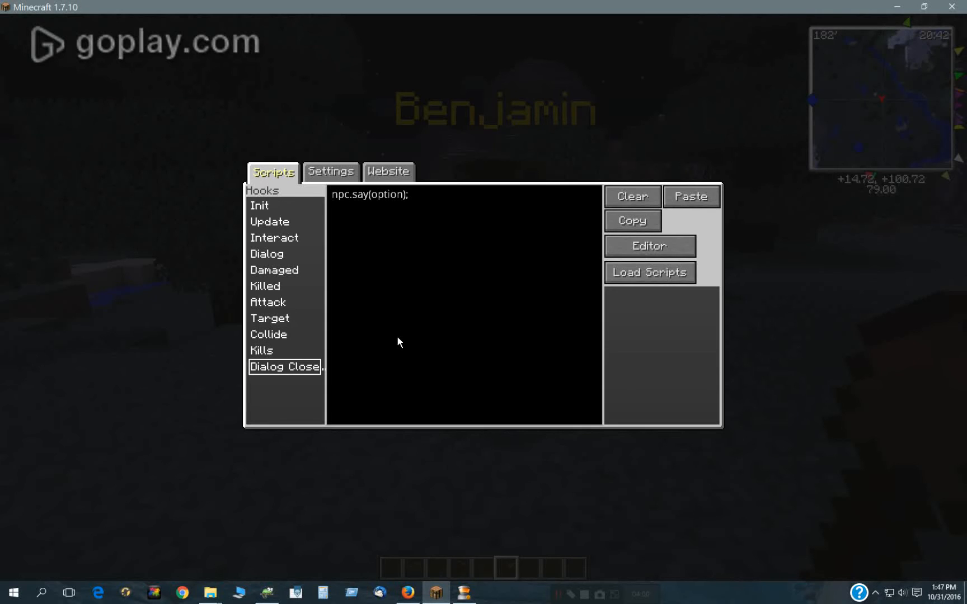
{"action": "mouse_move", "coordinate": [593, 274]}
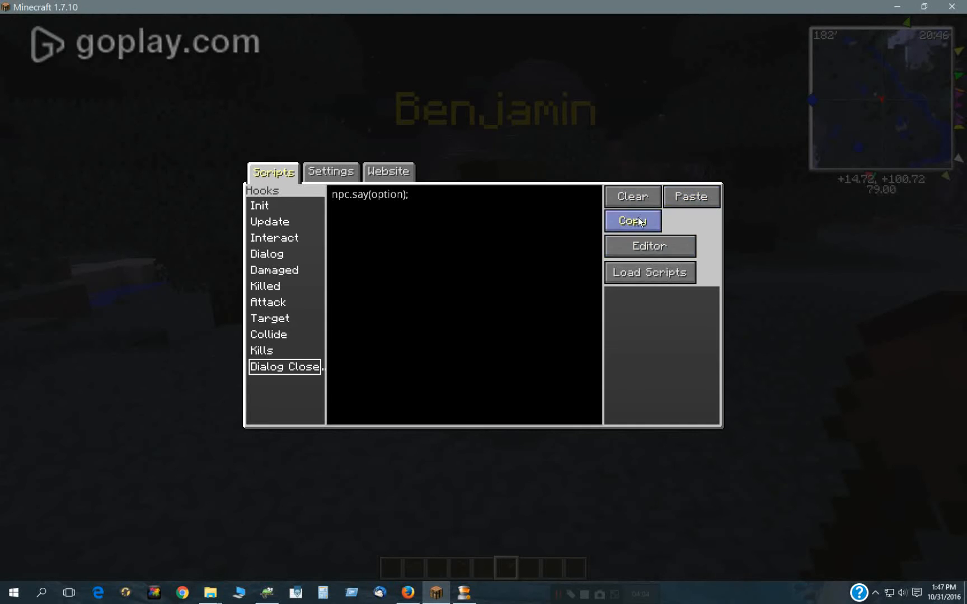
{"action": "mouse_move", "coordinate": [378, 333]}
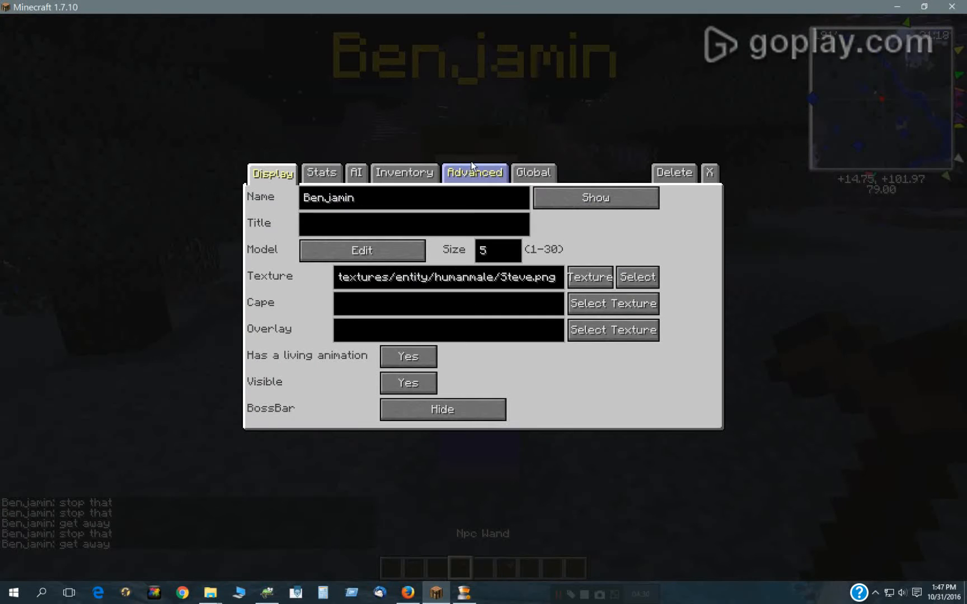
Choose the 'Who are you' dialog for Benjamin from the Advanced Dialogs categories.
{"action": "left_click", "coordinate": [474, 172]}
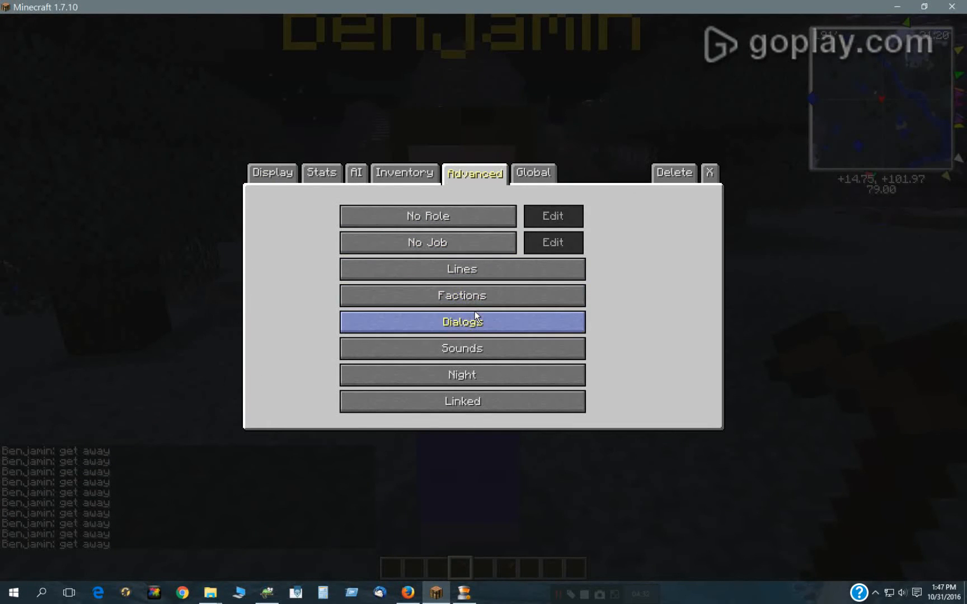
{"action": "left_click", "coordinate": [461, 321]}
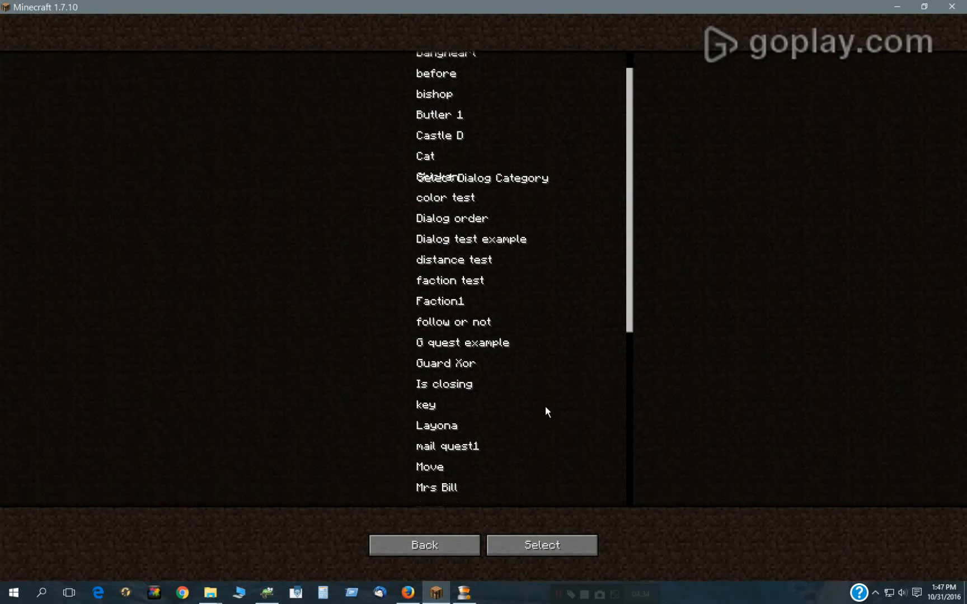
{"action": "scroll", "scroll_direction": "down", "scroll_amount": 3}
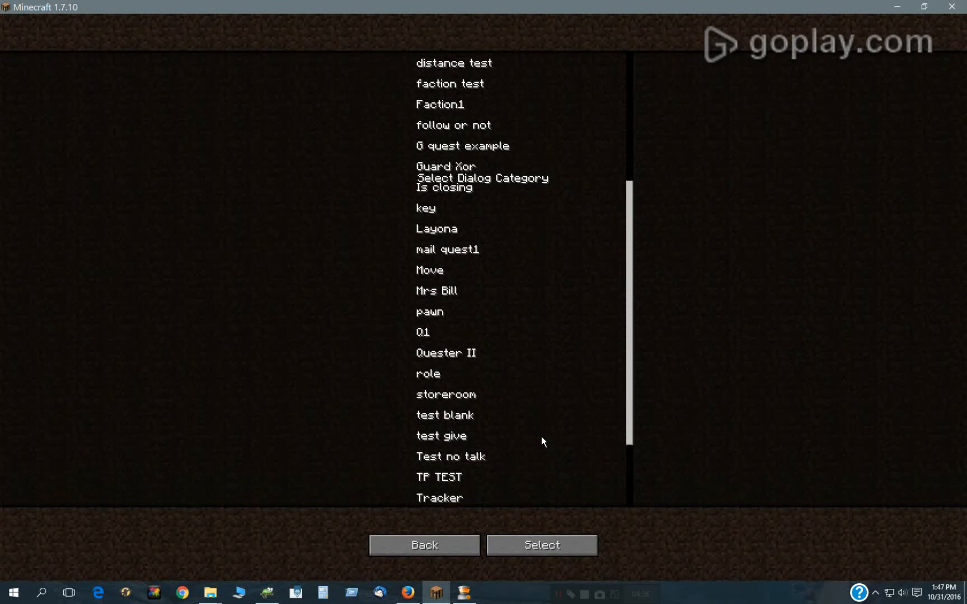
{"action": "scroll", "scroll_direction": "down", "scroll_amount": 3}
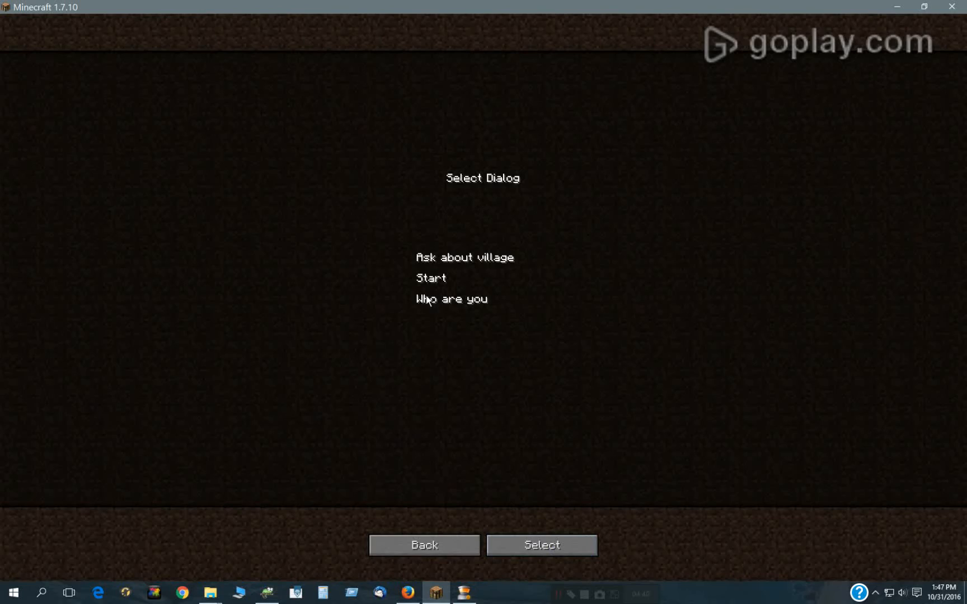
{"action": "left_click", "coordinate": [541, 544]}
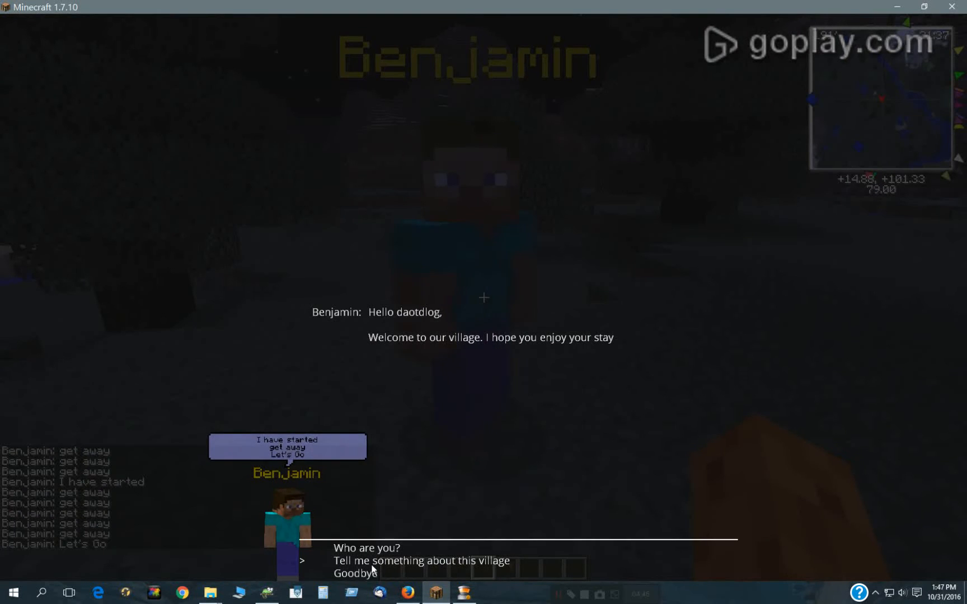
Test Benjamin's village conversation options, then view his dialog-closed hook script.
{"action": "left_click", "coordinate": [421, 561]}
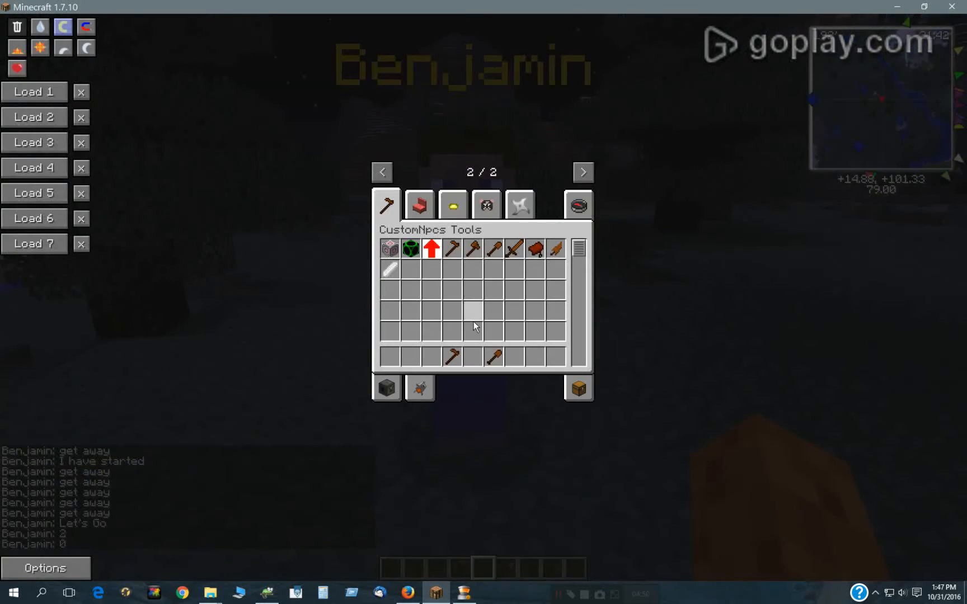
{"action": "key", "text": "Escape"}
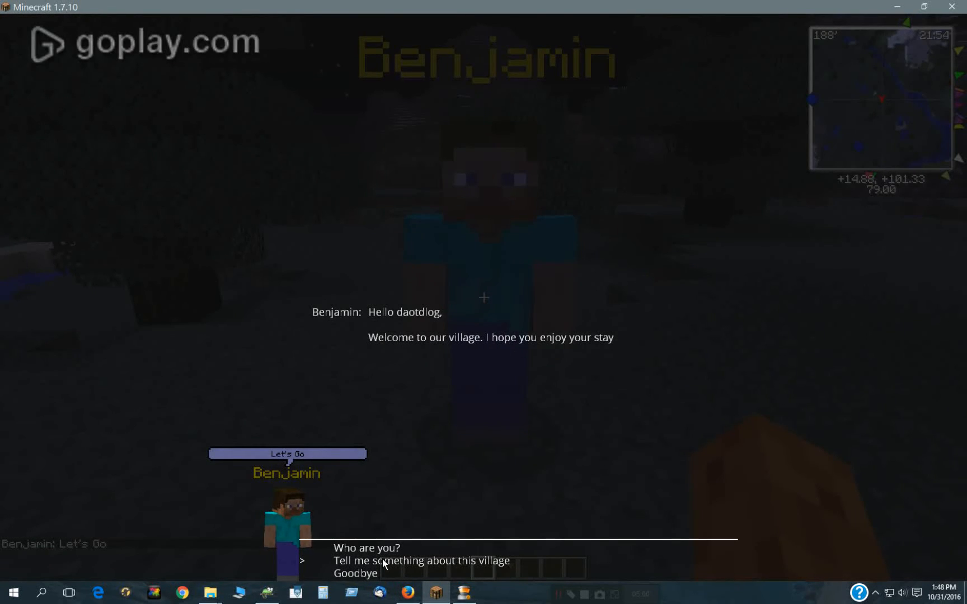
{"action": "left_click", "coordinate": [420, 561]}
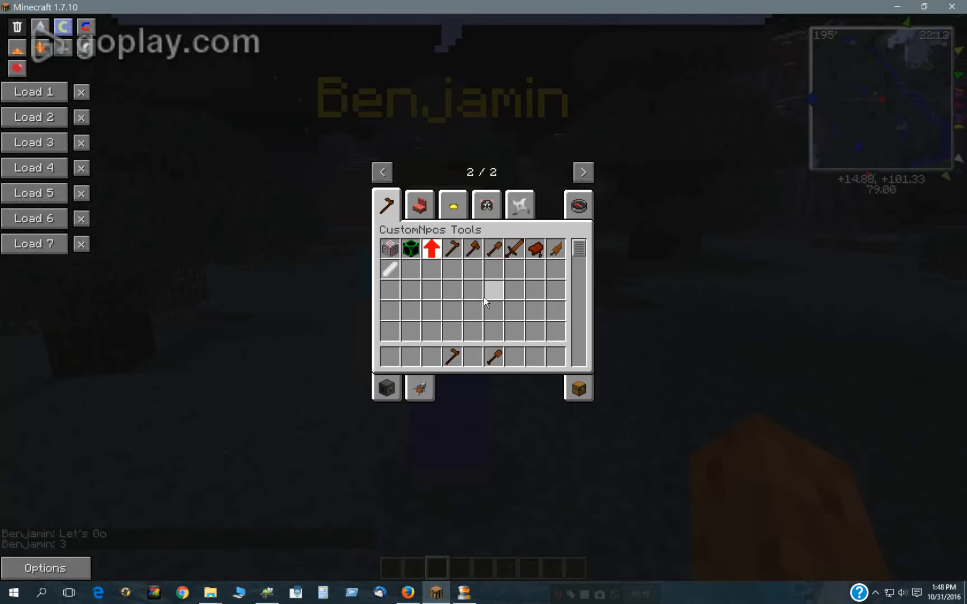
{"action": "key", "text": "Escape"}
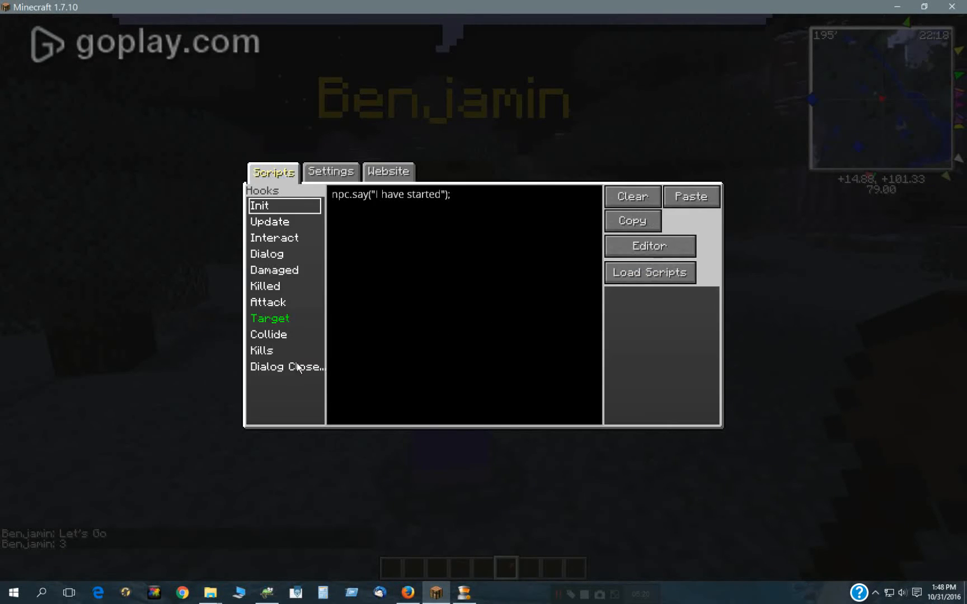
{"action": "left_click", "coordinate": [285, 367]}
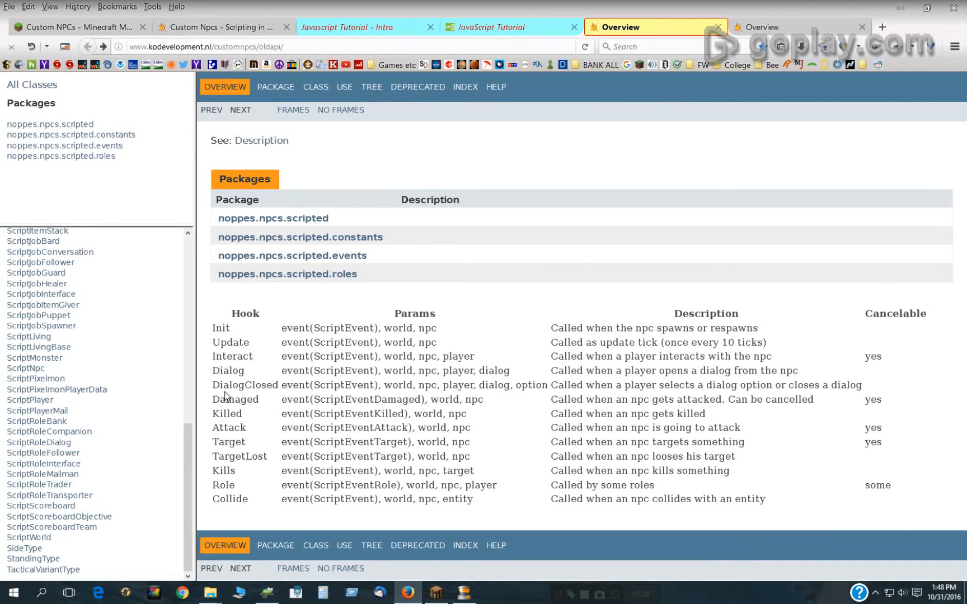
Highlight the world, option and dialog parameters of the DialogClosed hook in the API overview.
{"action": "double_click", "coordinate": [245, 385]}
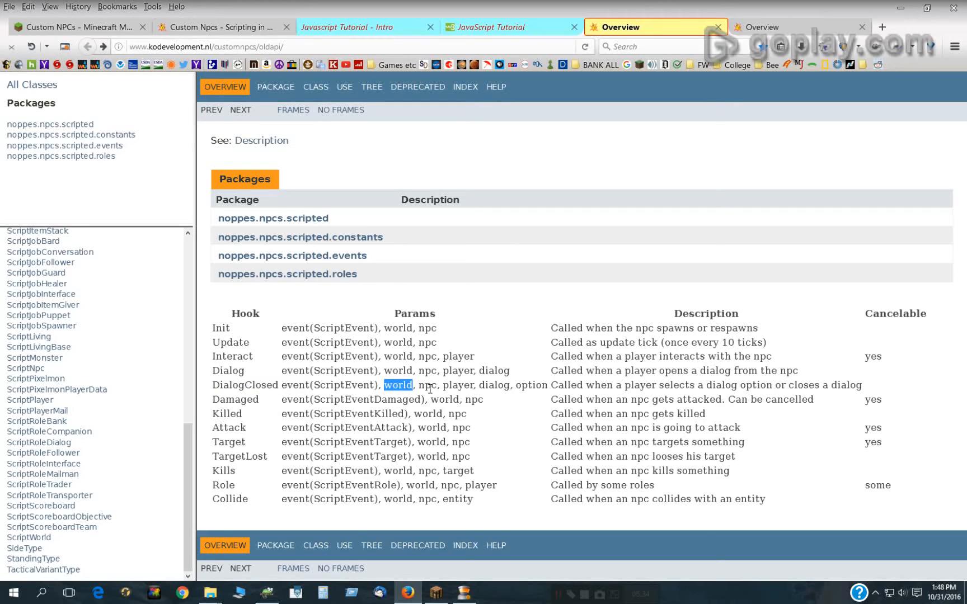
{"action": "double_click", "coordinate": [530, 385]}
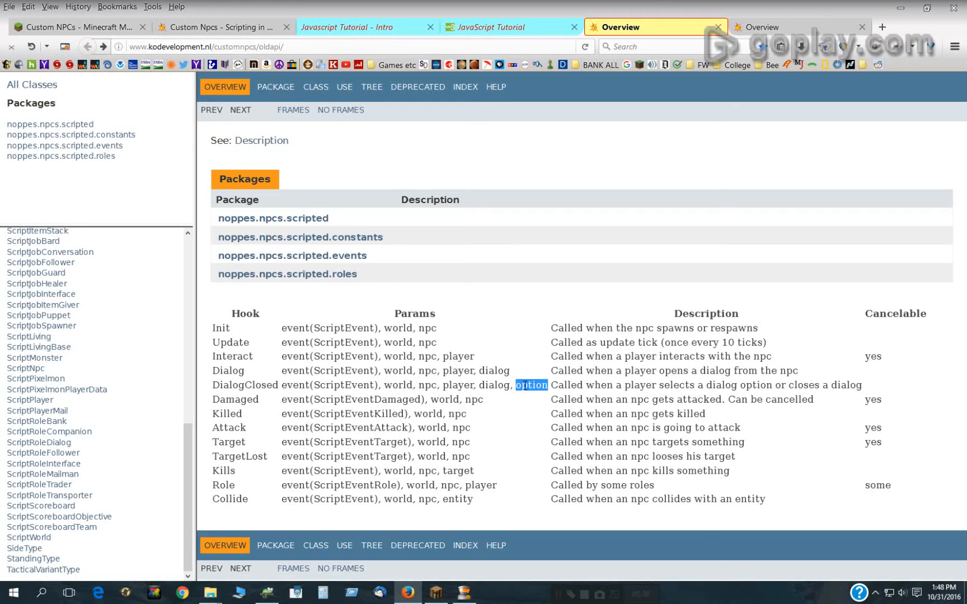
{"action": "mouse_move", "coordinate": [491, 401]}
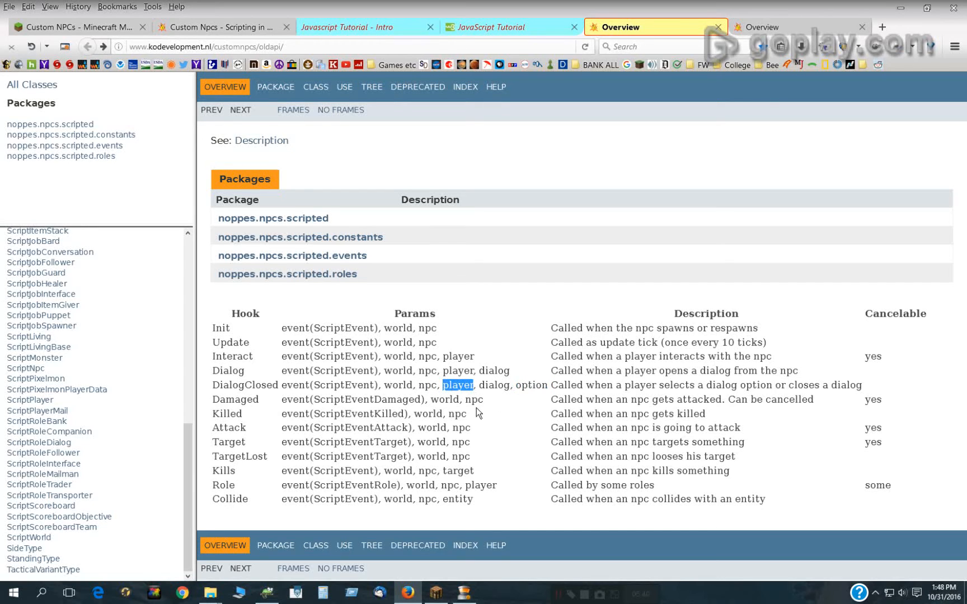
{"action": "double_click", "coordinate": [495, 385]}
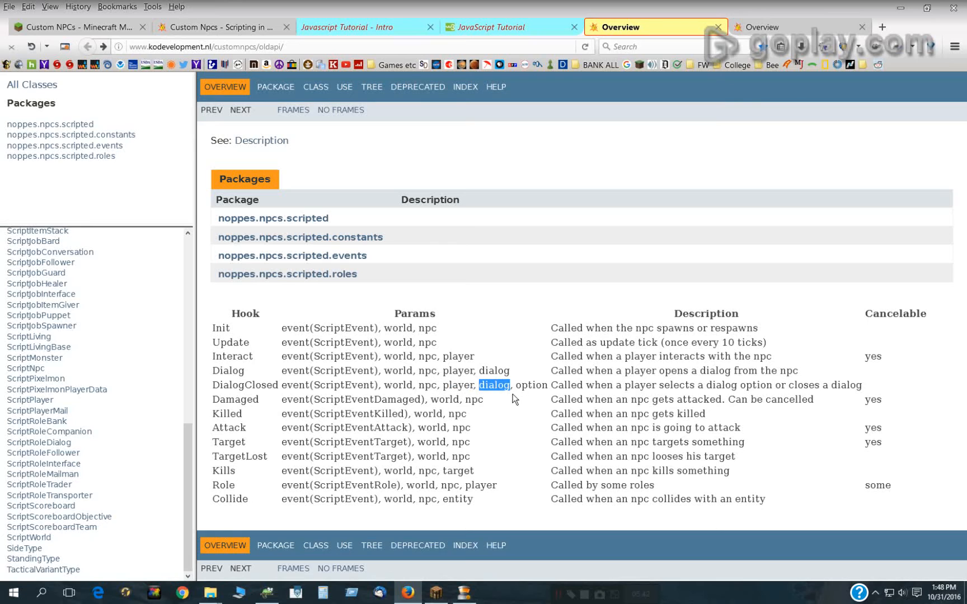
{"action": "mouse_move", "coordinate": [424, 391]}
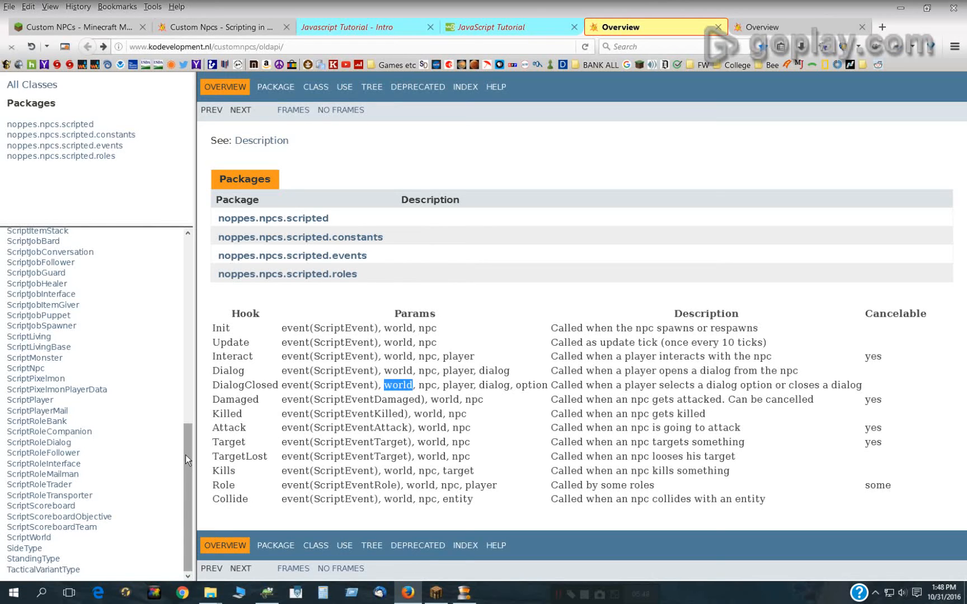
{"action": "mouse_move", "coordinate": [191, 466]}
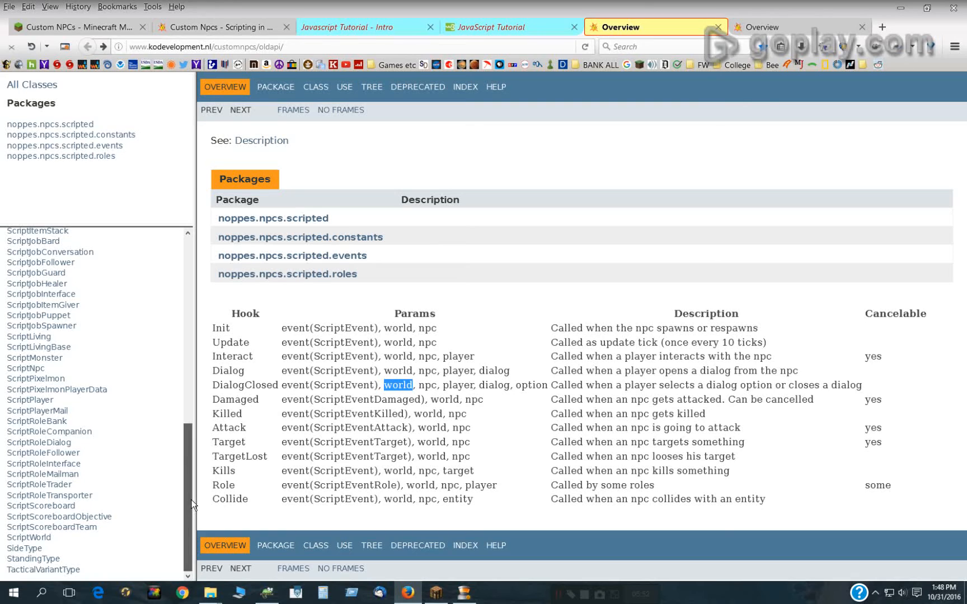
{"action": "mouse_move", "coordinate": [28, 537]}
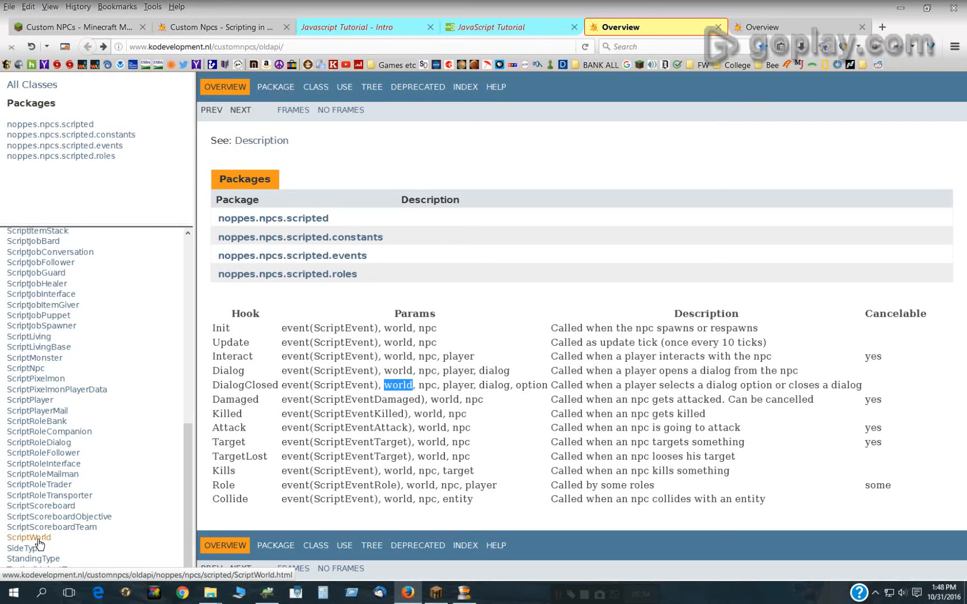
View the ScriptWorld class methods down to isDay(), then return to Minecraft.
{"action": "left_click", "coordinate": [28, 537]}
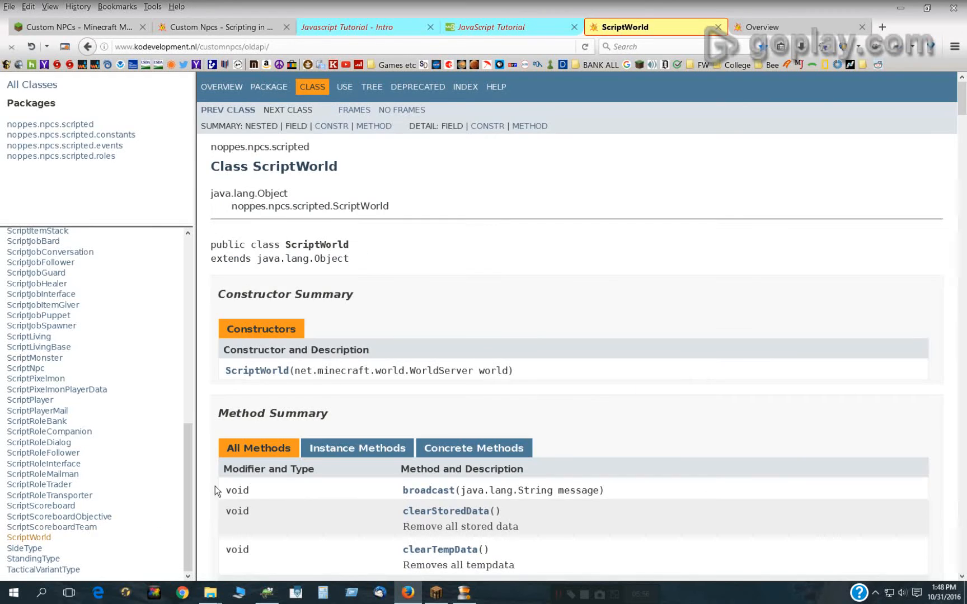
{"action": "scroll", "scroll_direction": "down", "scroll_amount": 3}
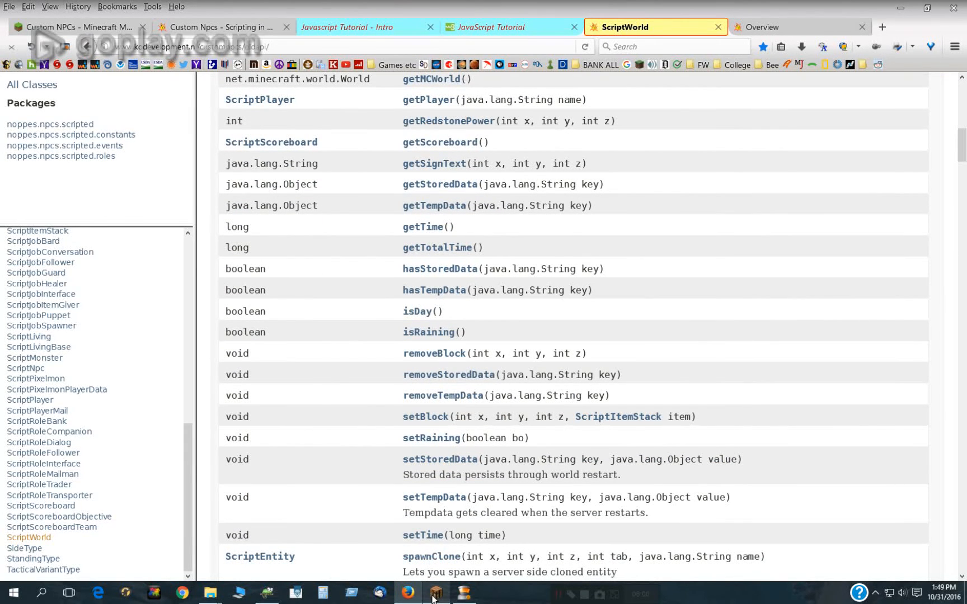
{"action": "left_click", "coordinate": [435, 594]}
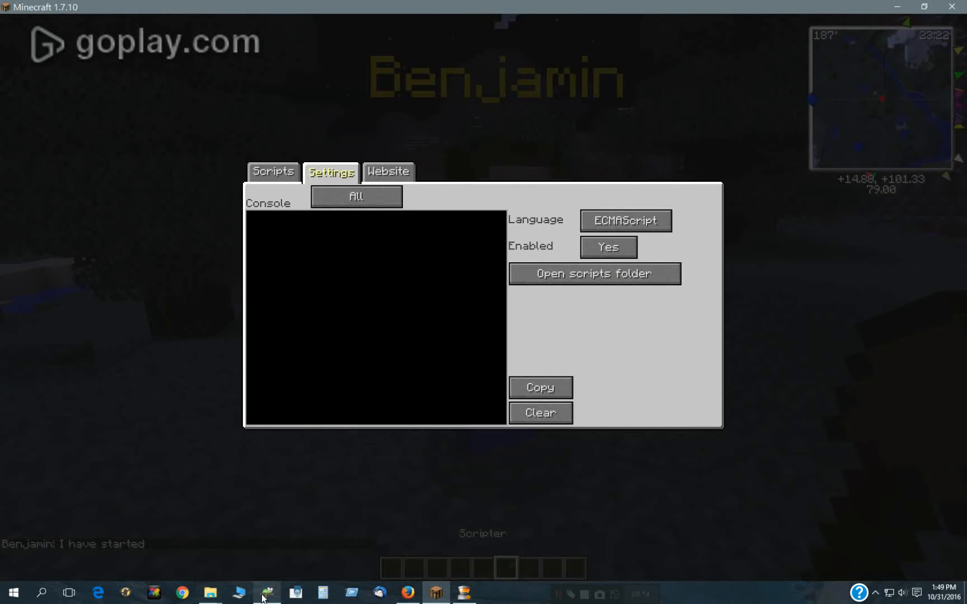
Switch to the Notepad++ test script with the world.isDay() day/night check.
{"action": "left_click", "coordinate": [266, 593]}
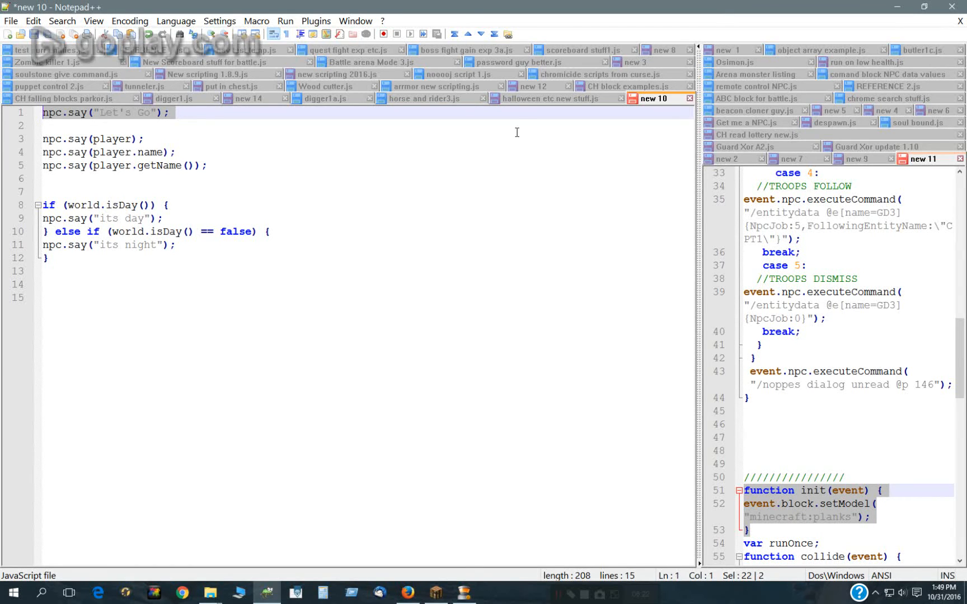
{"action": "mouse_move", "coordinate": [184, 189]}
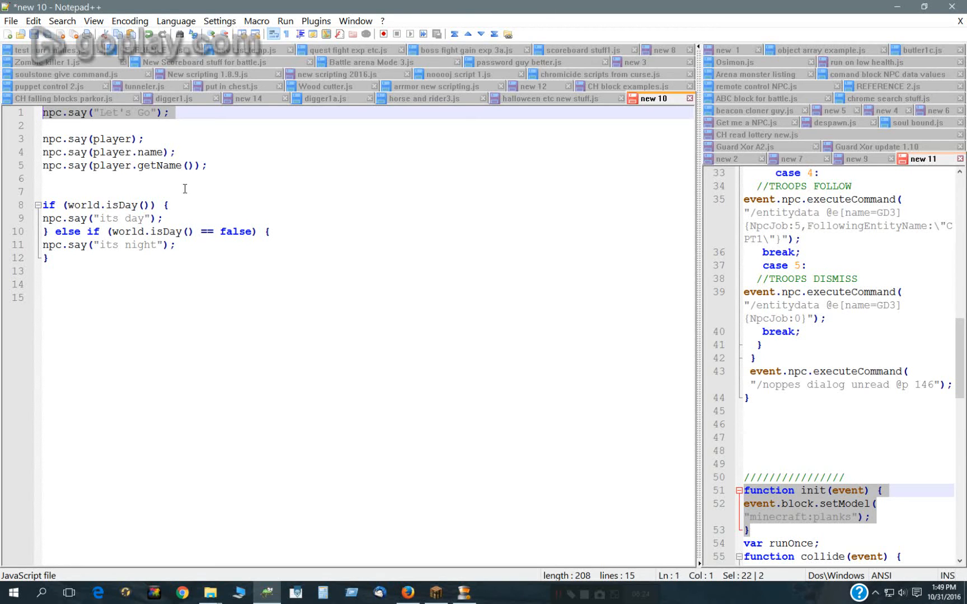
{"action": "mouse_move", "coordinate": [221, 174]}
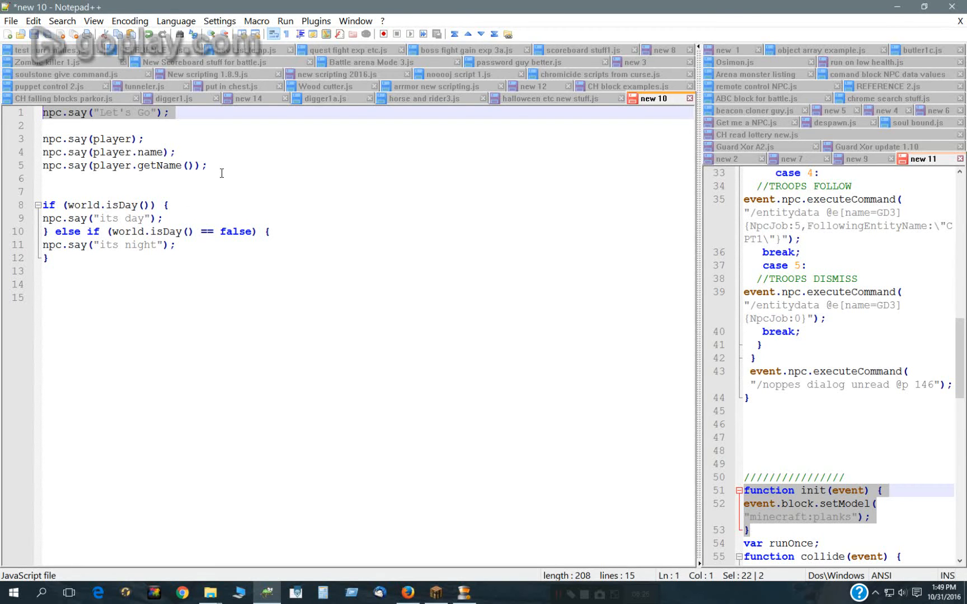
{"action": "mouse_move", "coordinate": [153, 124]}
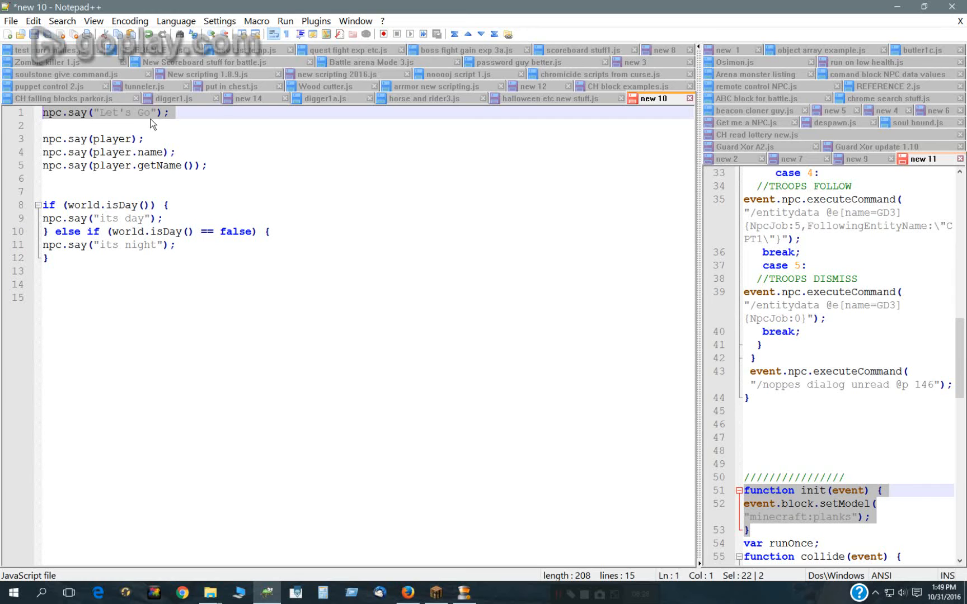
Review the Let's Go line and the isDay condition lines, then bring Minecraft back to the front.
{"action": "left_click", "coordinate": [161, 113]}
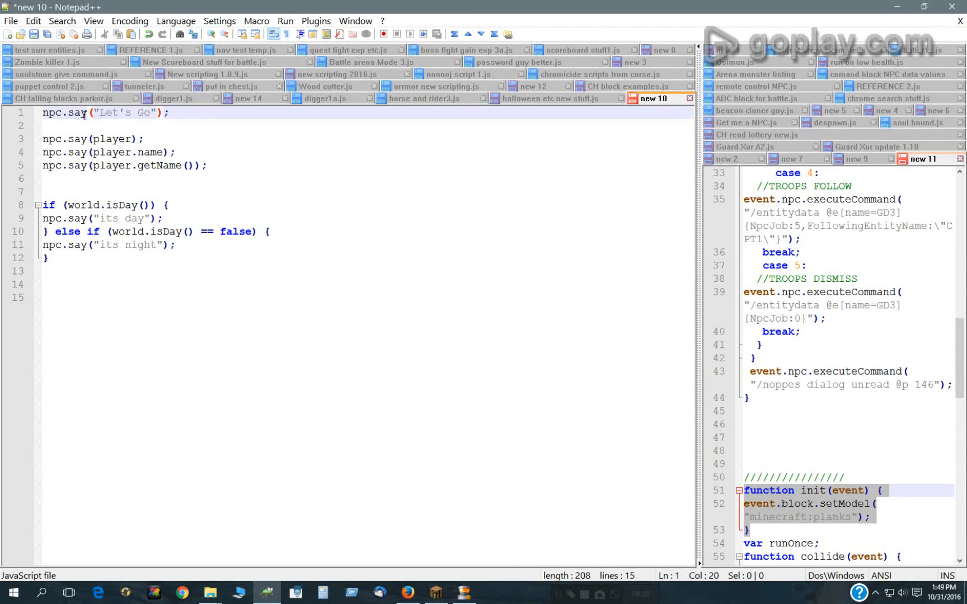
{"action": "mouse_move", "coordinate": [159, 116]}
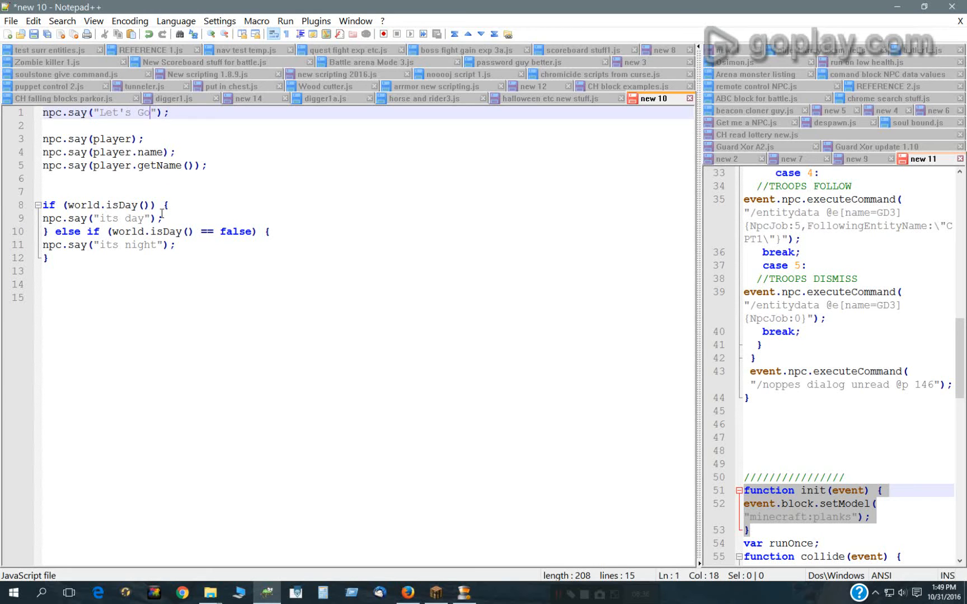
{"action": "mouse_move", "coordinate": [158, 204]}
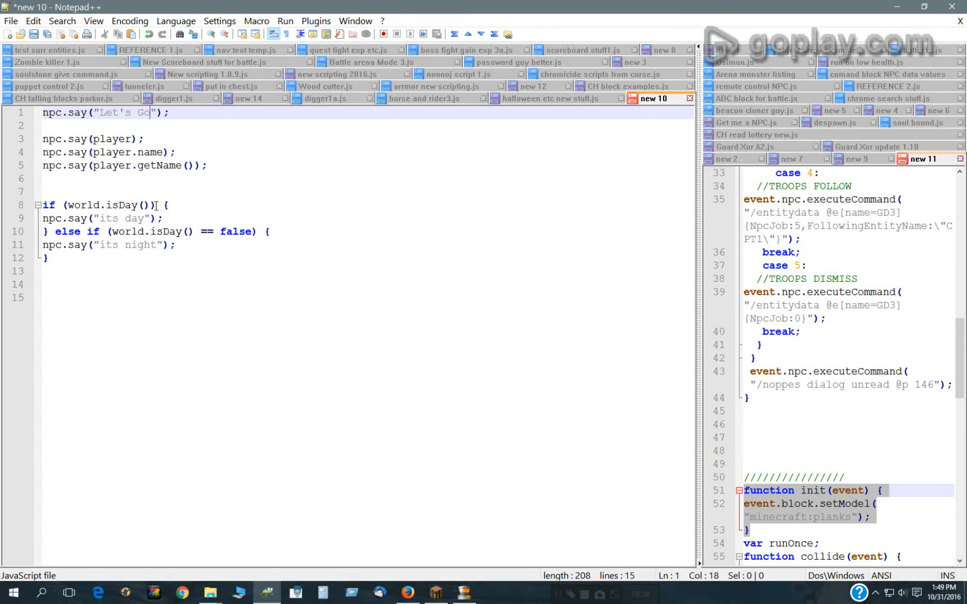
{"action": "left_click", "coordinate": [156, 204]}
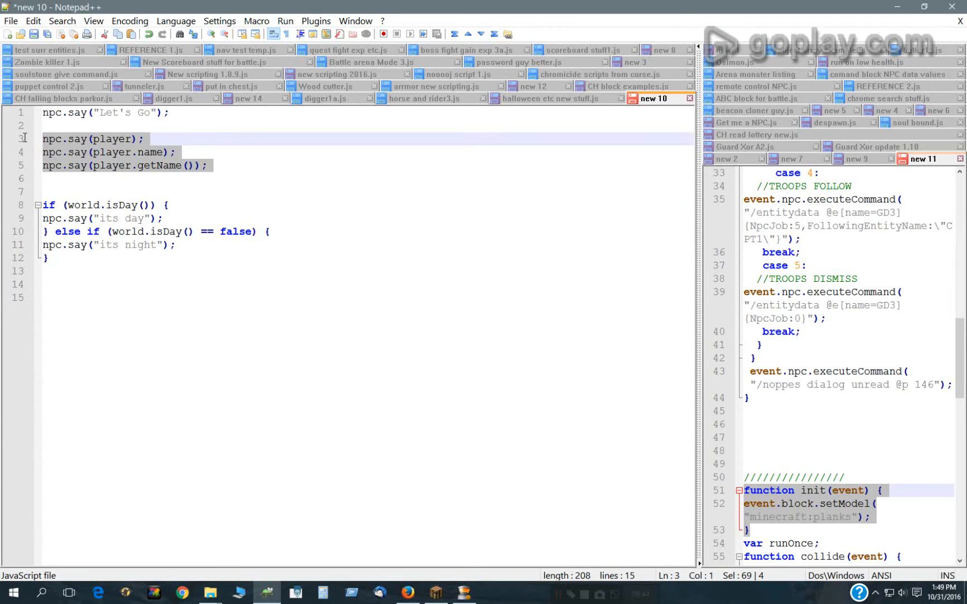
{"action": "right_click", "coordinate": [144, 179]}
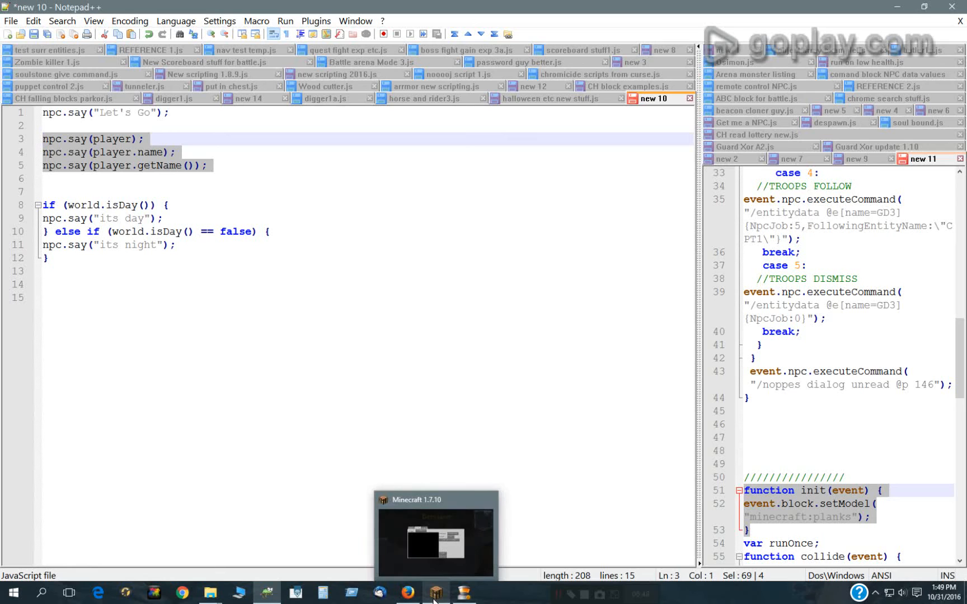
{"action": "mouse_move", "coordinate": [379, 503]}
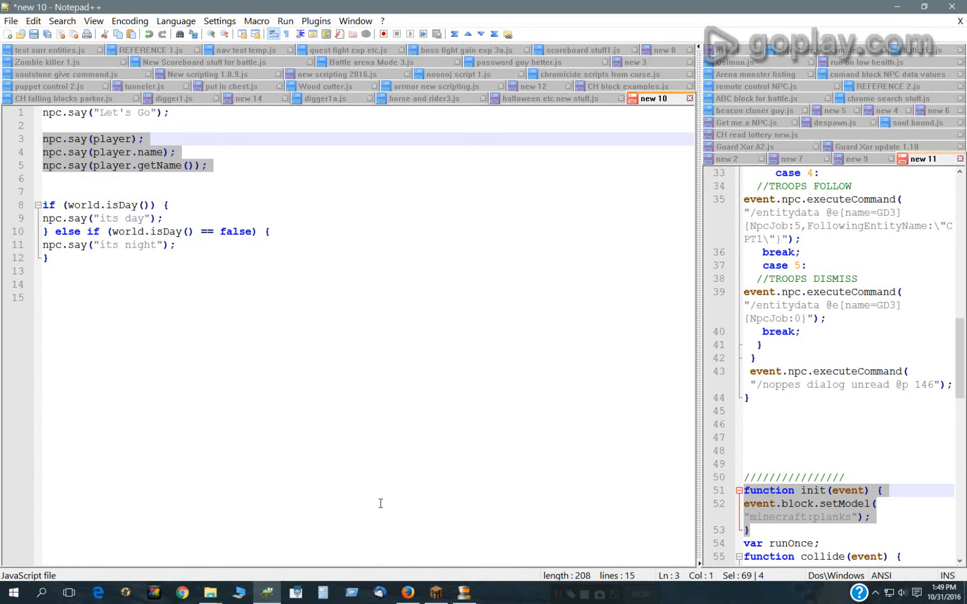
{"action": "left_click", "coordinate": [434, 593]}
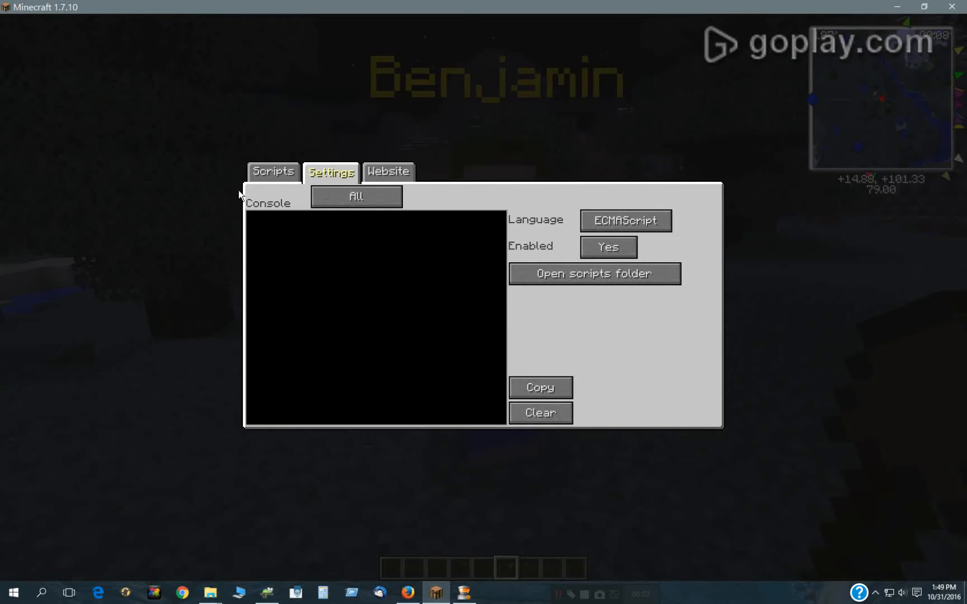
Switch Benjamin's NPC GUI from the script settings to the Scripts view.
{"action": "left_click", "coordinate": [273, 172]}
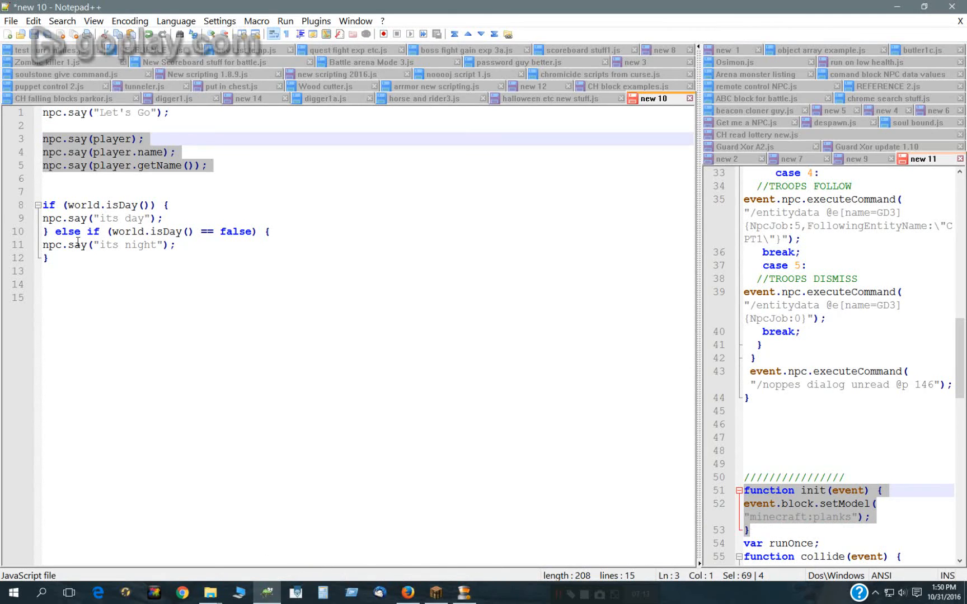
{"action": "double_click", "coordinate": [112, 139]}
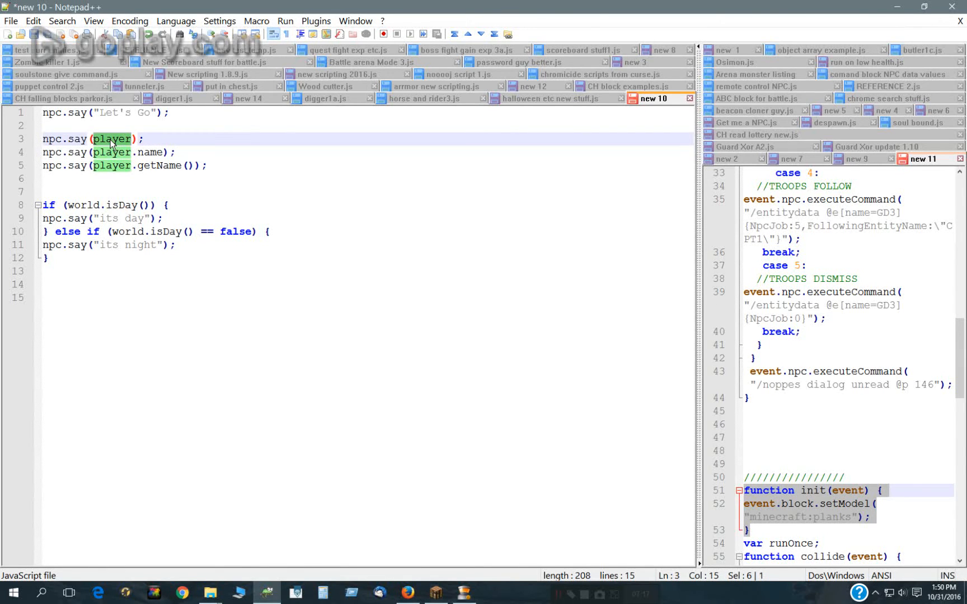
{"action": "mouse_move", "coordinate": [142, 170]}
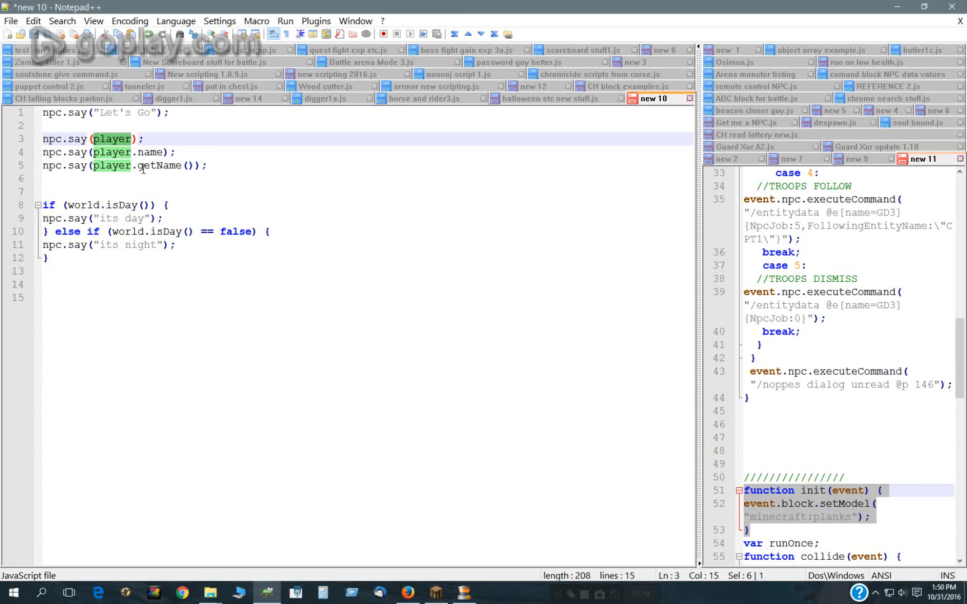
{"action": "left_click", "coordinate": [191, 166]}
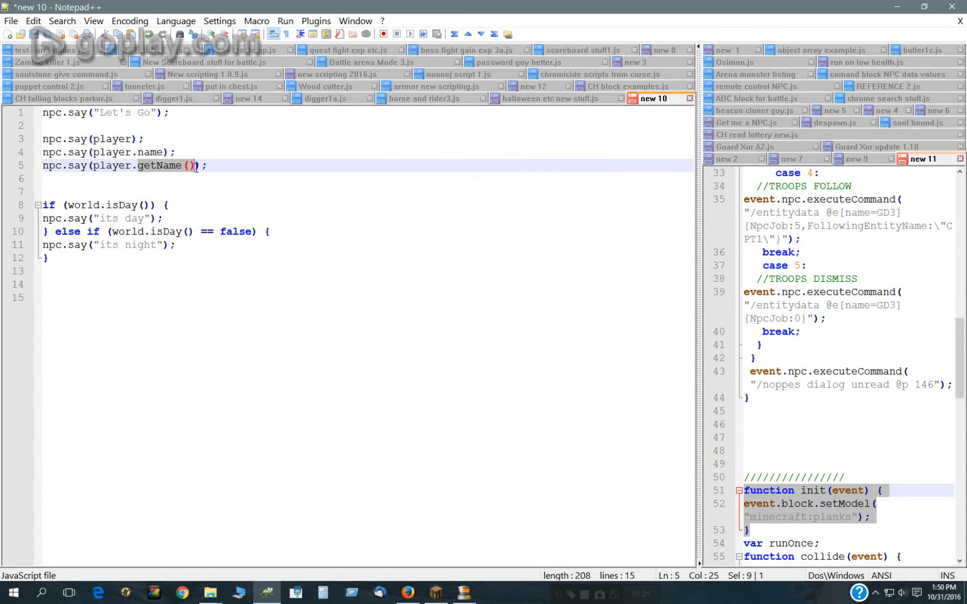
{"action": "double_click", "coordinate": [150, 152]}
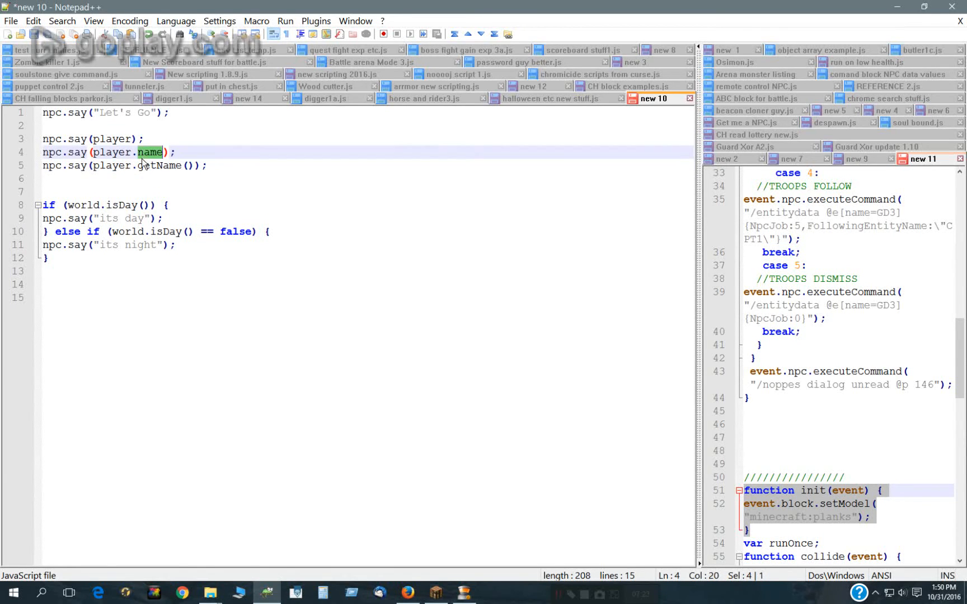
{"action": "mouse_move", "coordinate": [113, 170]}
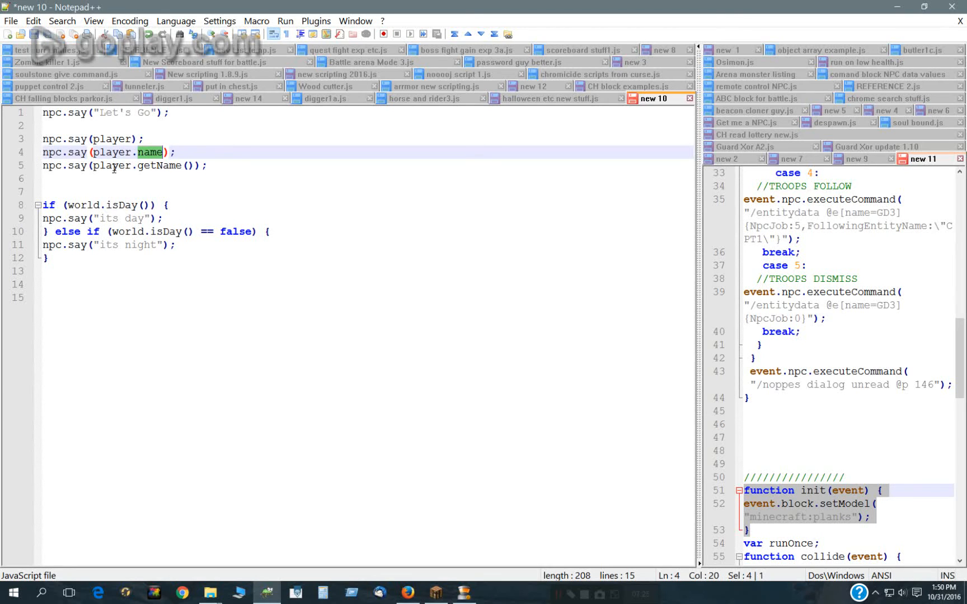
{"action": "left_click", "coordinate": [90, 139]}
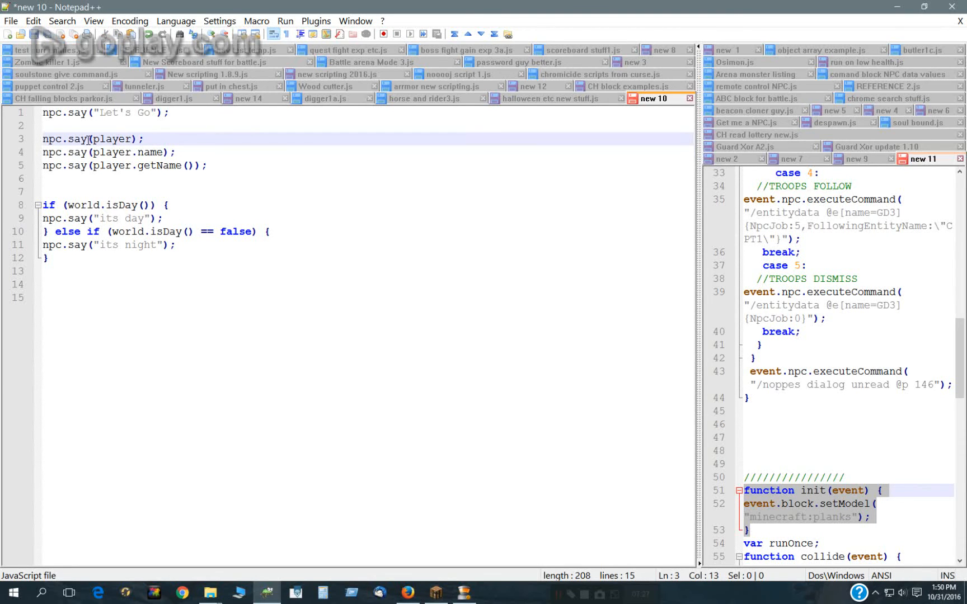
{"action": "mouse_move", "coordinate": [171, 218]}
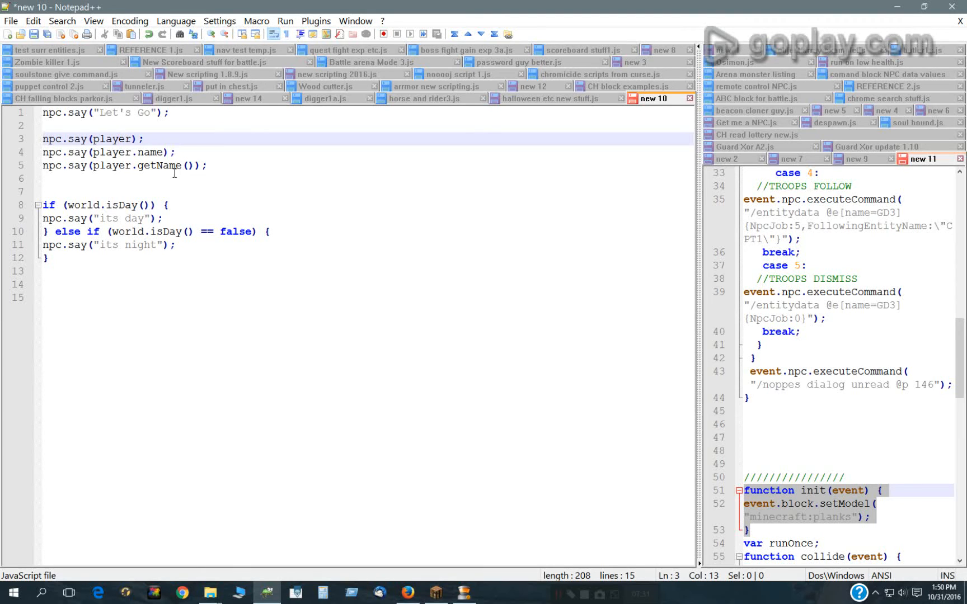
{"action": "mouse_move", "coordinate": [73, 271]}
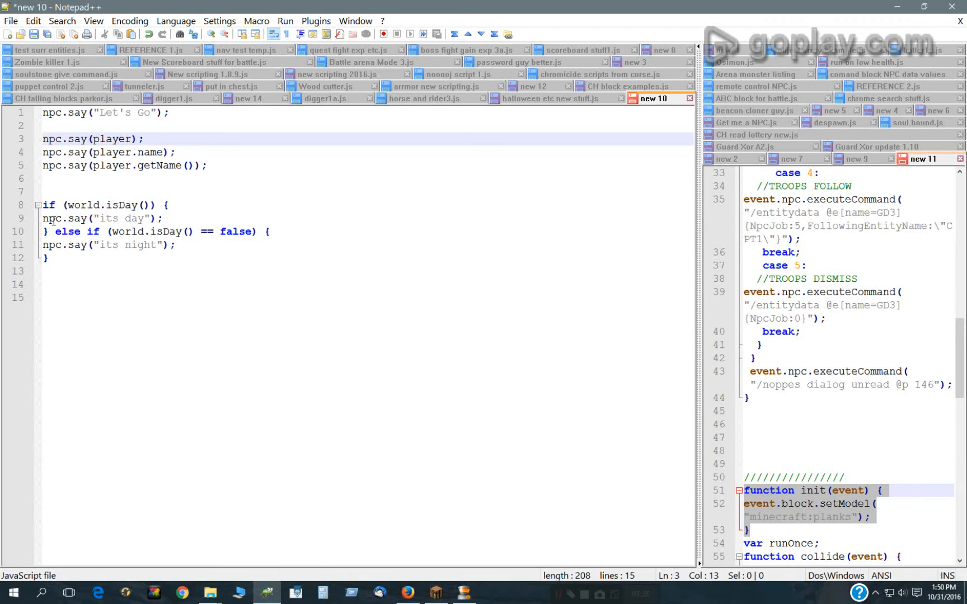
Walk through the world.isDay() if/else block, highlighting the isDay calls and the say lines.
{"action": "left_click", "coordinate": [48, 204]}
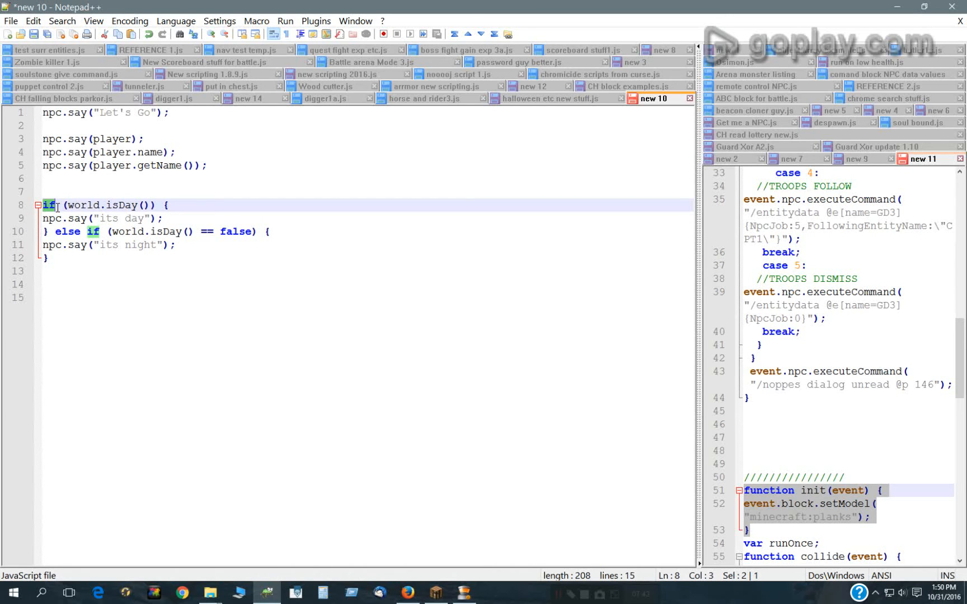
{"action": "mouse_move", "coordinate": [59, 204]}
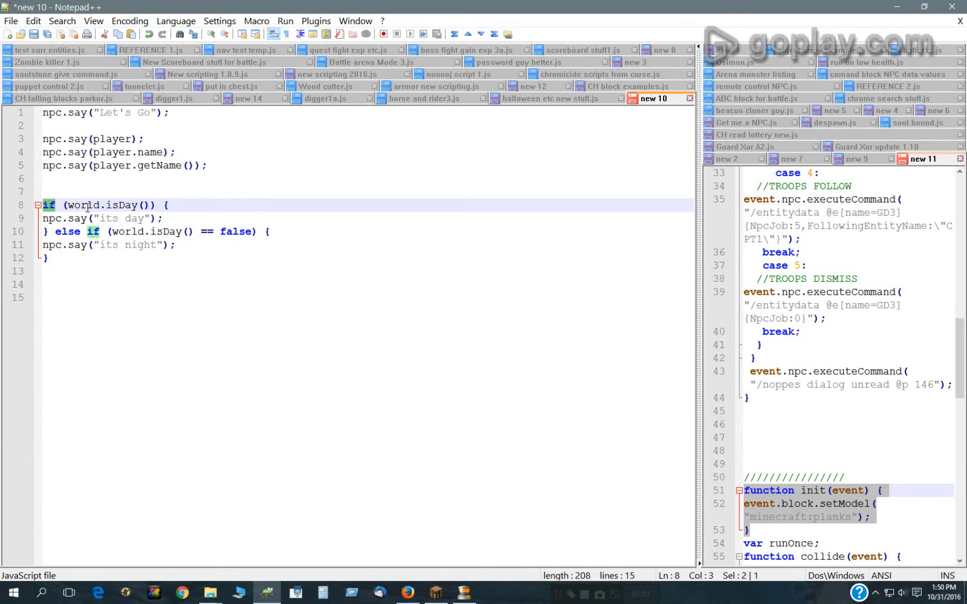
{"action": "double_click", "coordinate": [122, 205]}
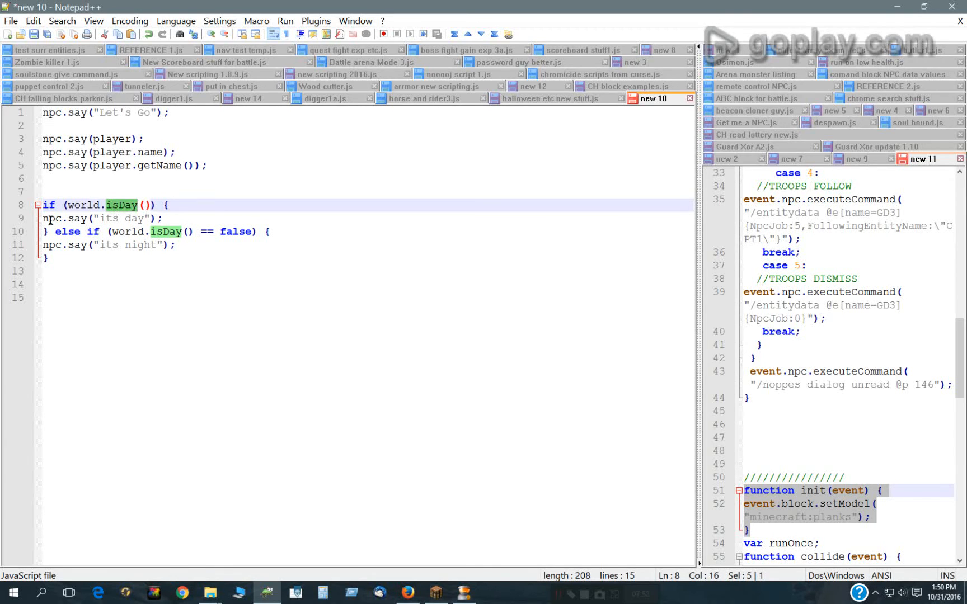
{"action": "left_click", "coordinate": [62, 219]}
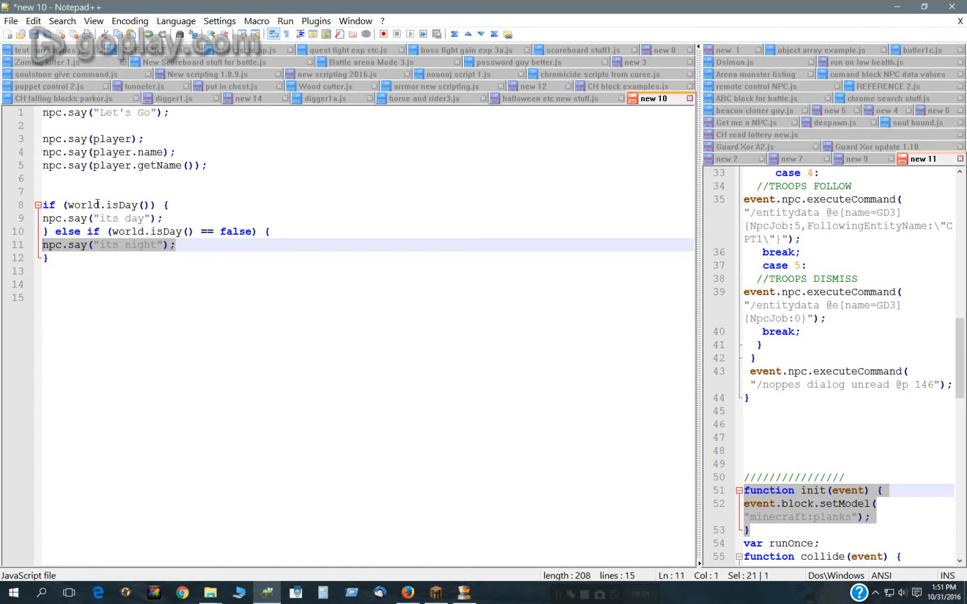
{"action": "mouse_move", "coordinate": [123, 227]}
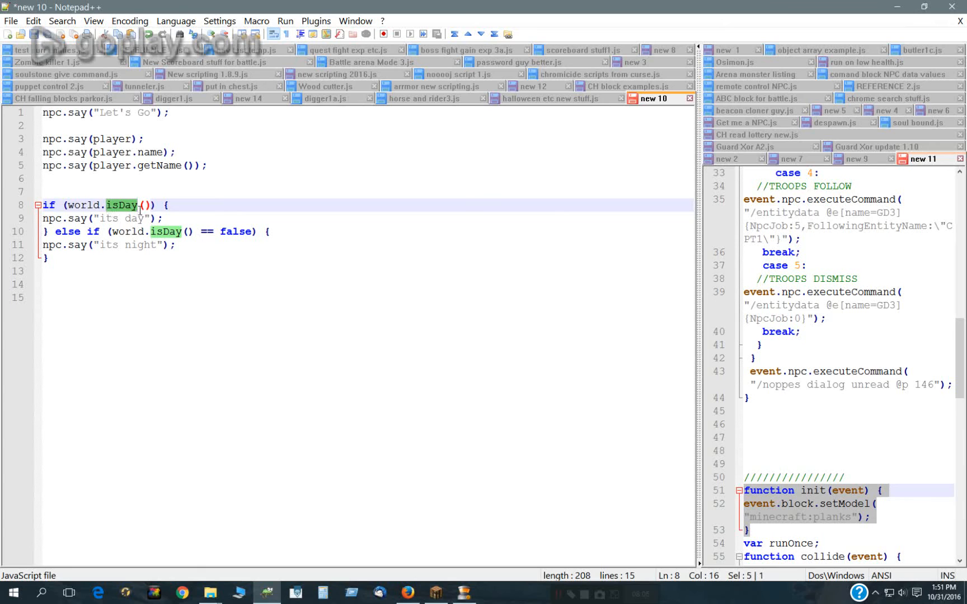
{"action": "mouse_move", "coordinate": [158, 252]}
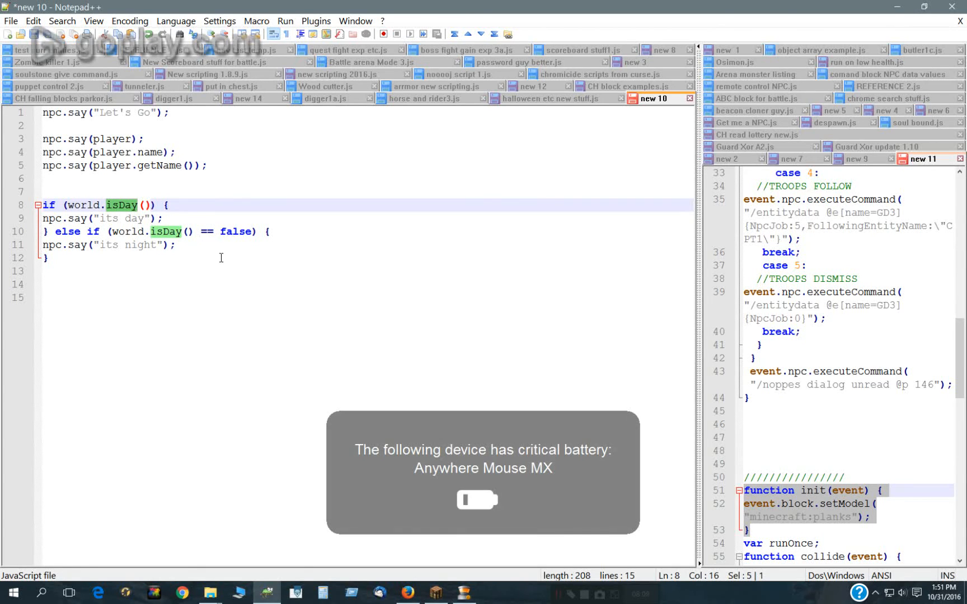
{"action": "mouse_move", "coordinate": [491, 368]}
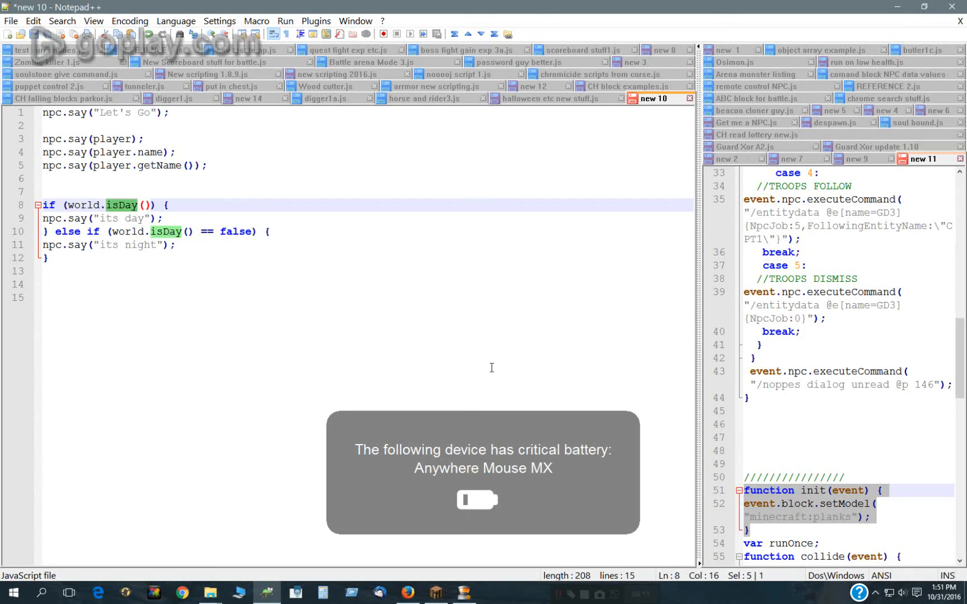
{"action": "left_click", "coordinate": [123, 298]}
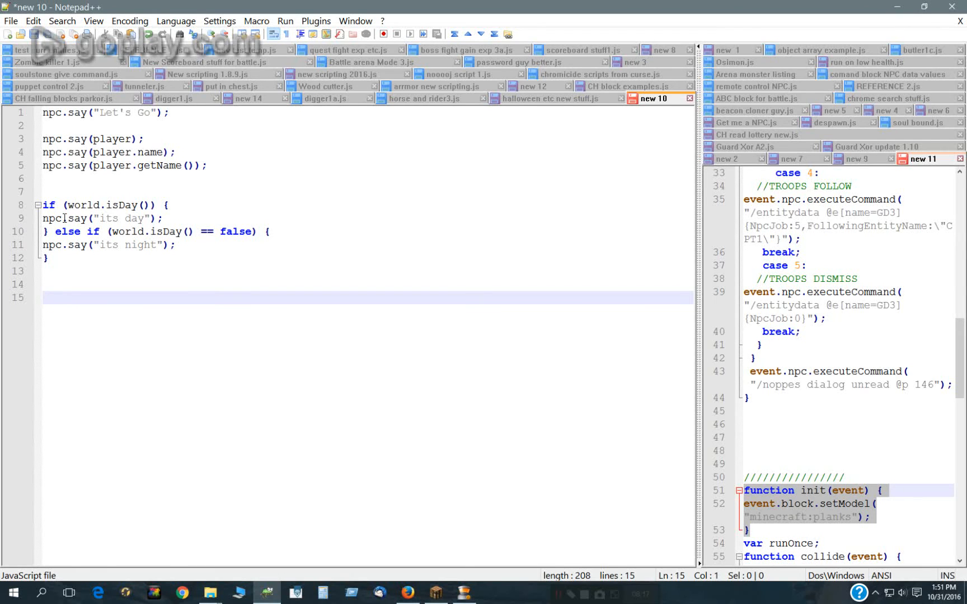
{"action": "mouse_move", "coordinate": [74, 218]}
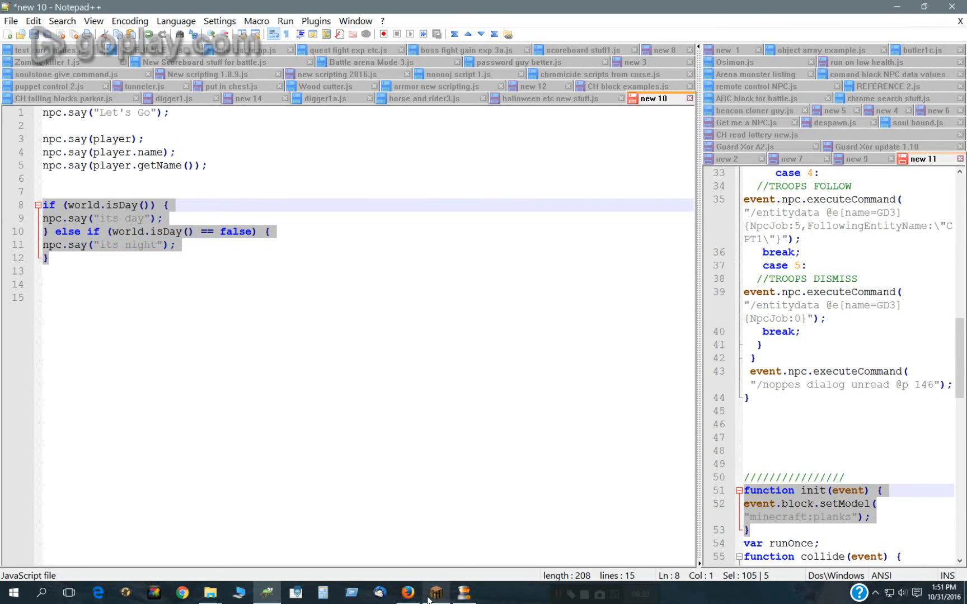
Paste the copied isDay if/else block into Benjamin's Interact script hook.
{"action": "left_click", "coordinate": [435, 592]}
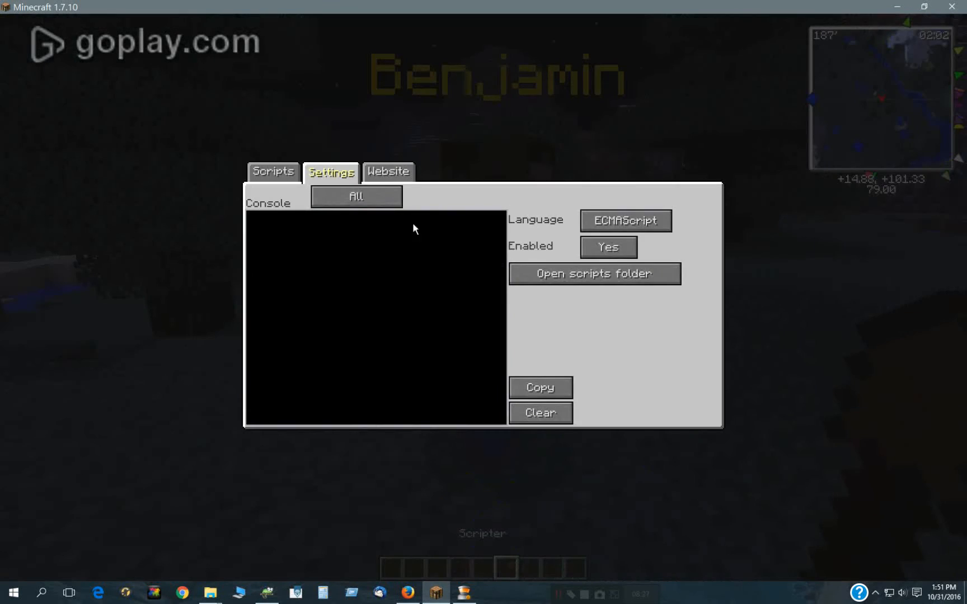
{"action": "left_click", "coordinate": [273, 171]}
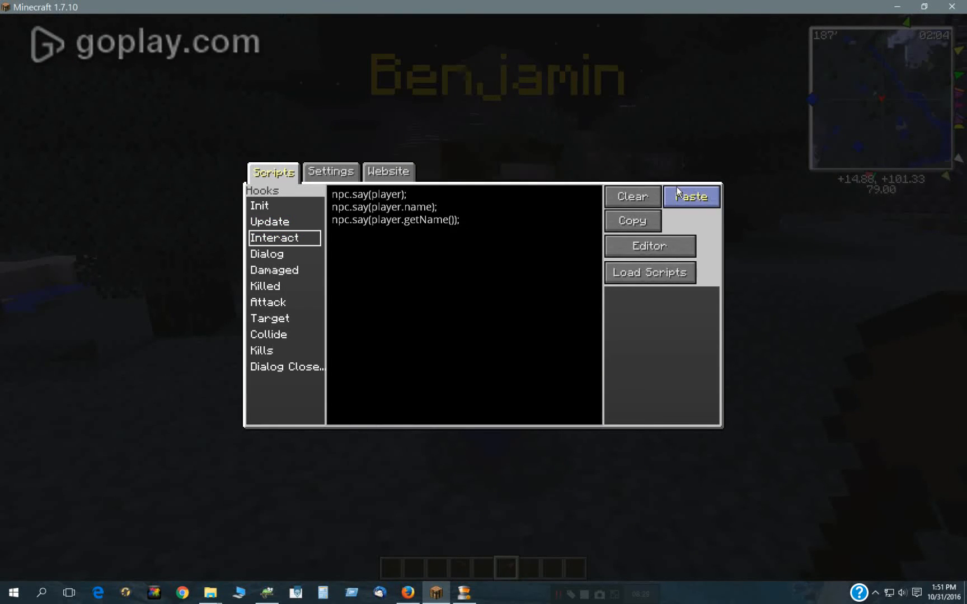
{"action": "left_click", "coordinate": [691, 195]}
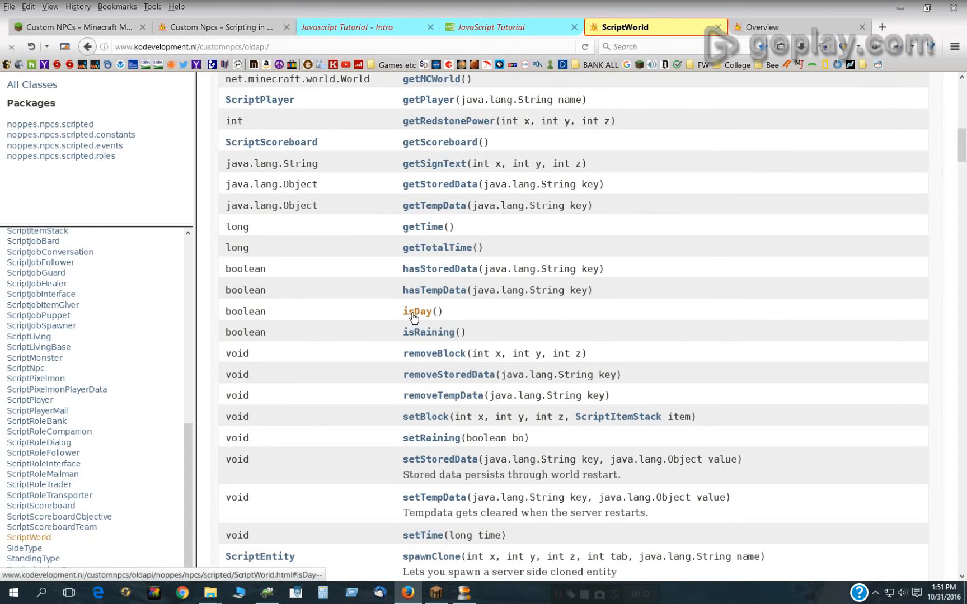
In the ScriptWorld docs, find isDay() with its boolean return and the setRaining method, then return to Minecraft.
{"action": "left_click", "coordinate": [28, 537]}
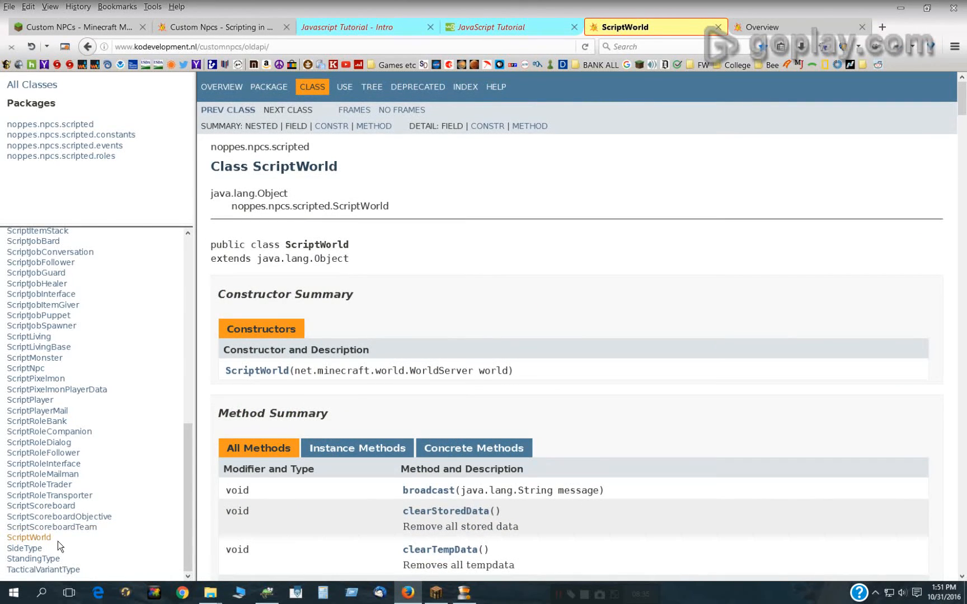
{"action": "mouse_move", "coordinate": [29, 558]}
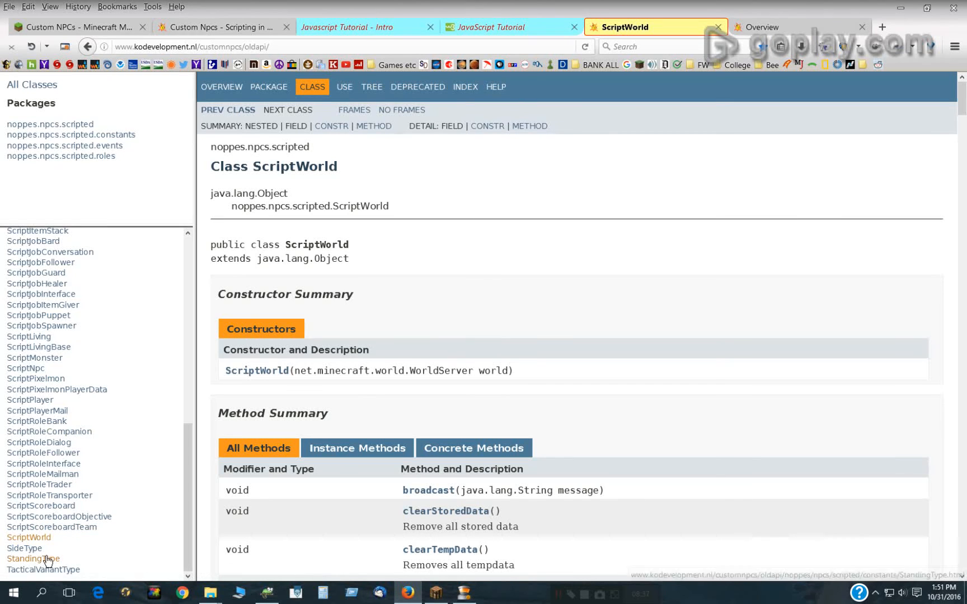
{"action": "scroll", "scroll_direction": "down", "scroll_amount": 3}
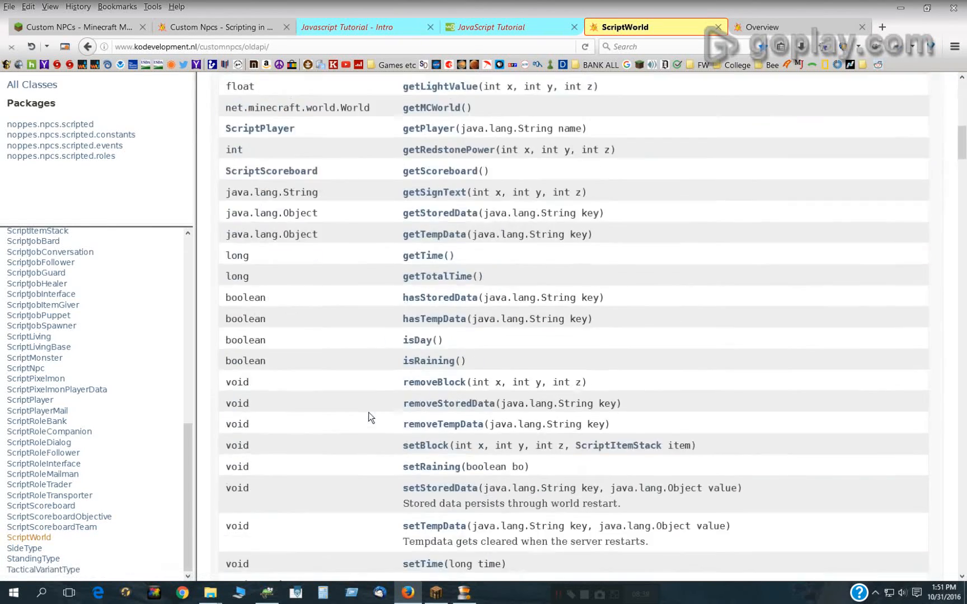
{"action": "scroll", "scroll_direction": "down", "scroll_amount": 3}
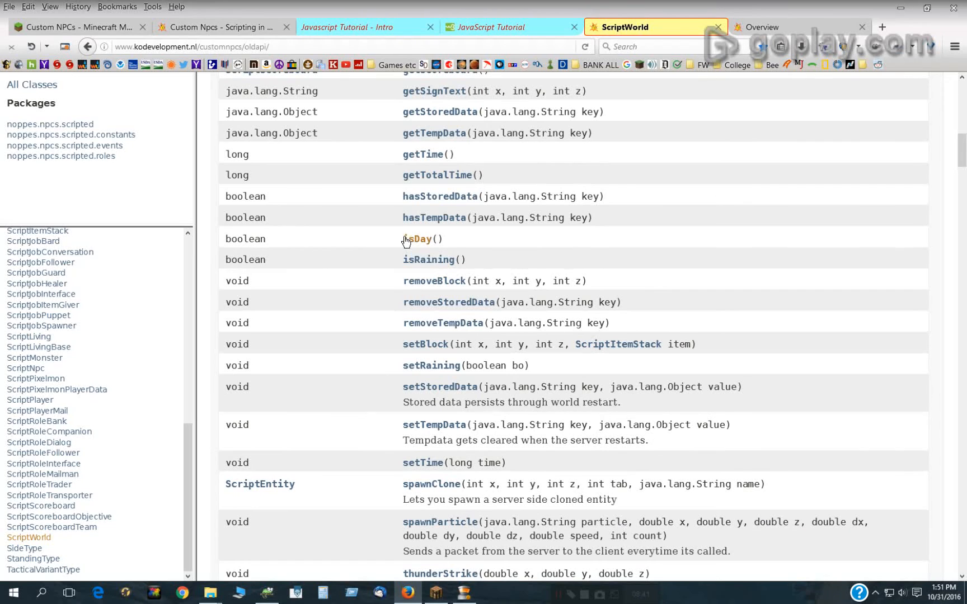
{"action": "left_click", "coordinate": [418, 240]}
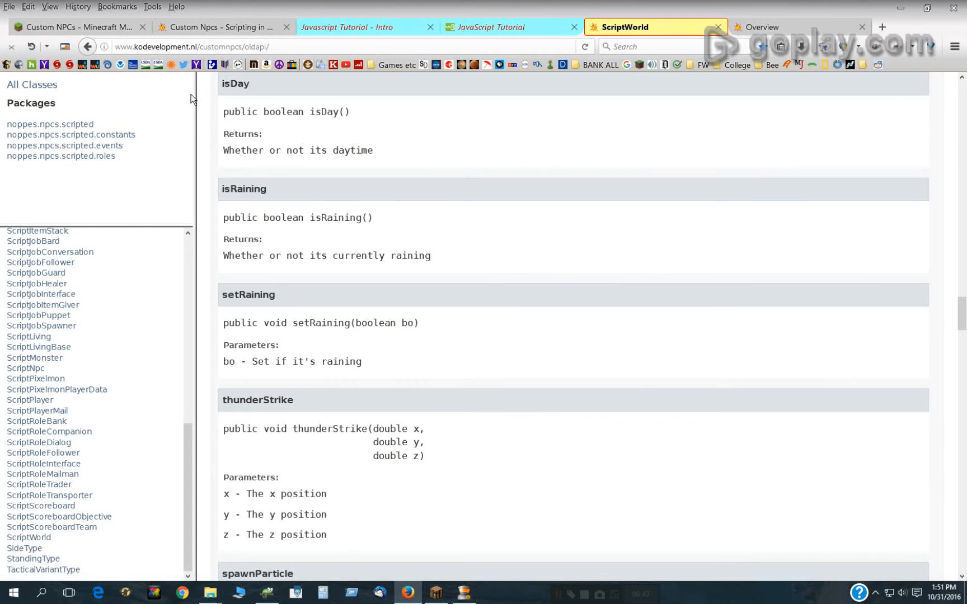
{"action": "double_click", "coordinate": [285, 112]}
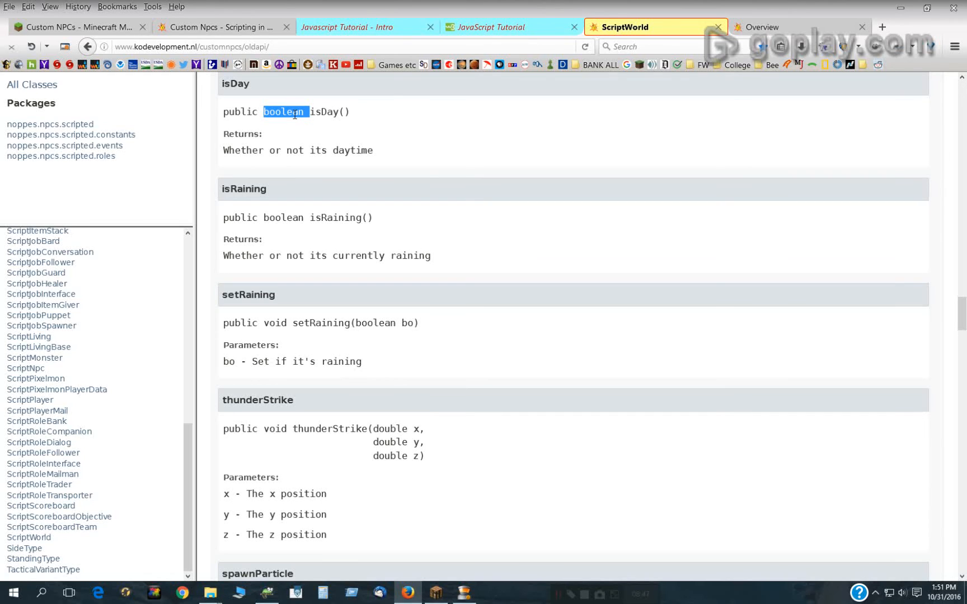
{"action": "mouse_move", "coordinate": [325, 165]}
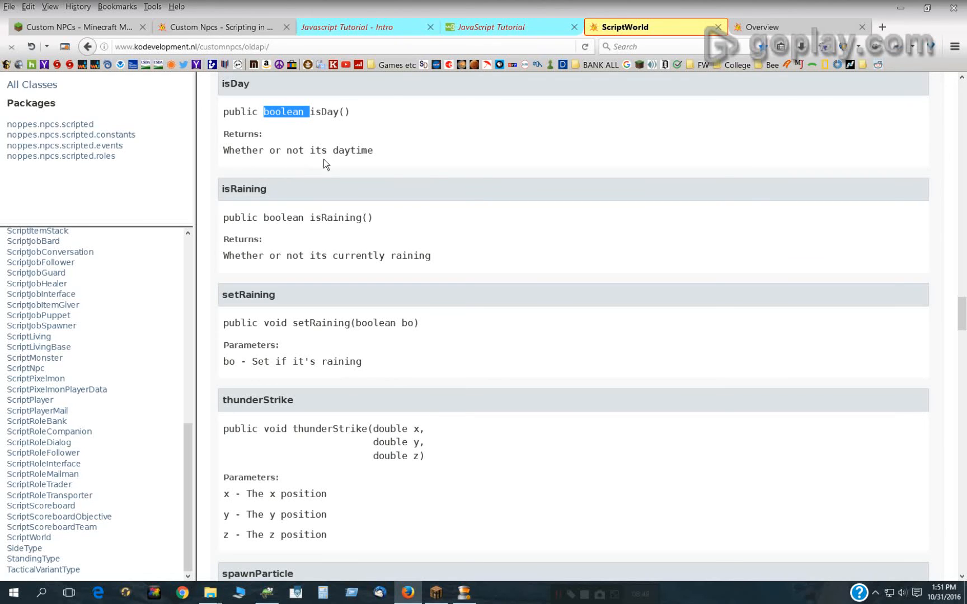
{"action": "mouse_move", "coordinate": [302, 249]}
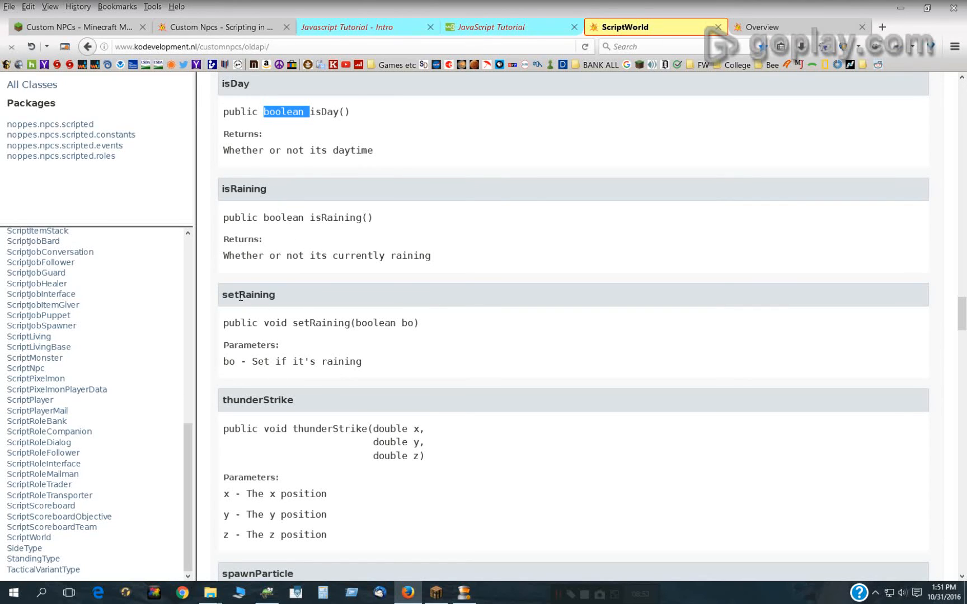
{"action": "double_click", "coordinate": [249, 294]}
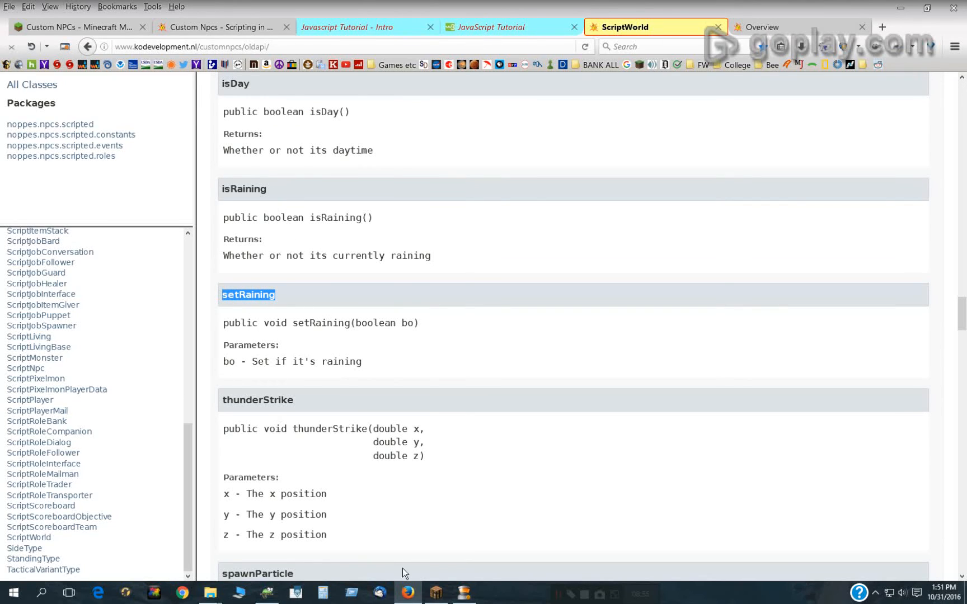
{"action": "left_click", "coordinate": [435, 593]}
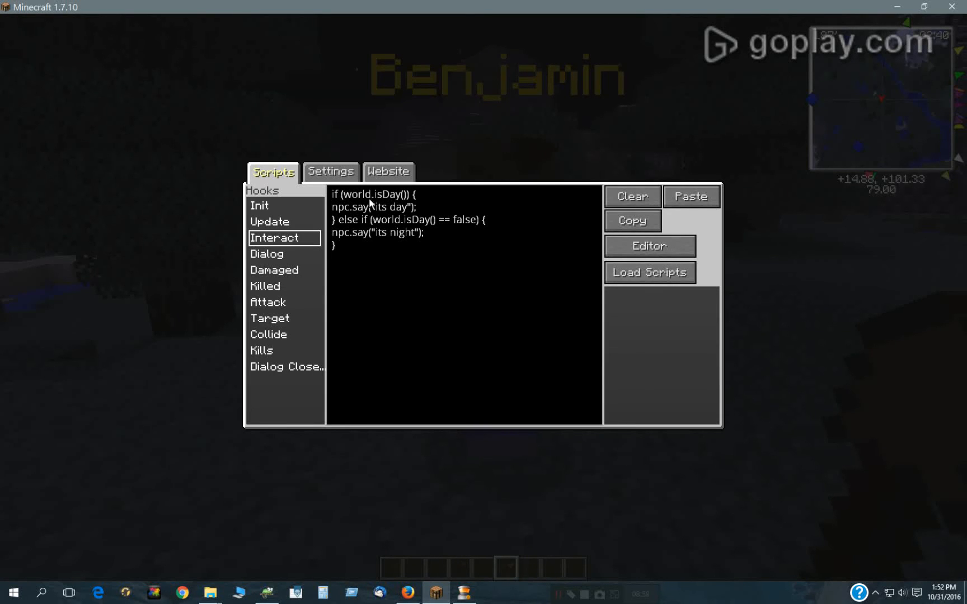
{"action": "mouse_move", "coordinate": [417, 256]}
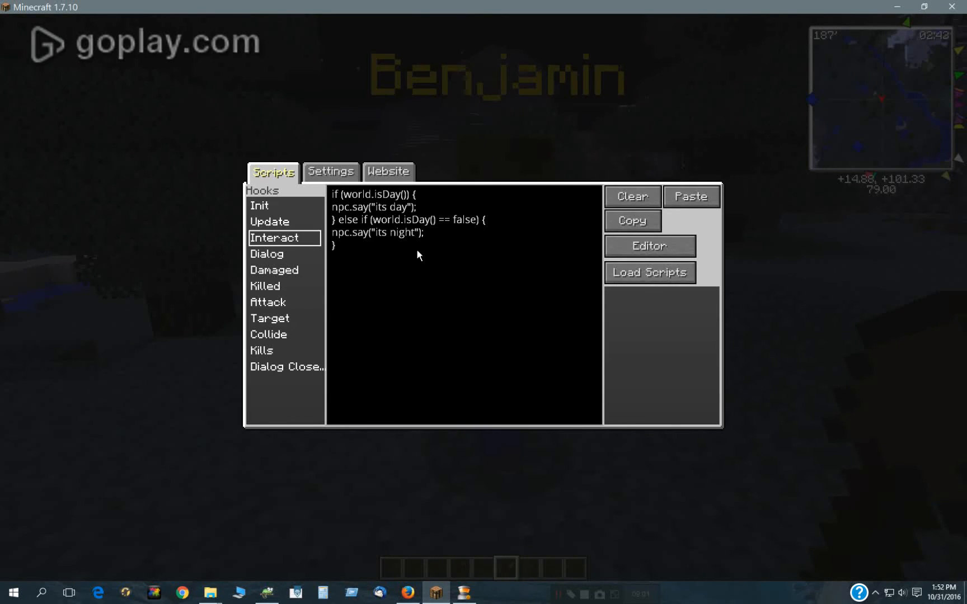
{"action": "mouse_move", "coordinate": [382, 247]}
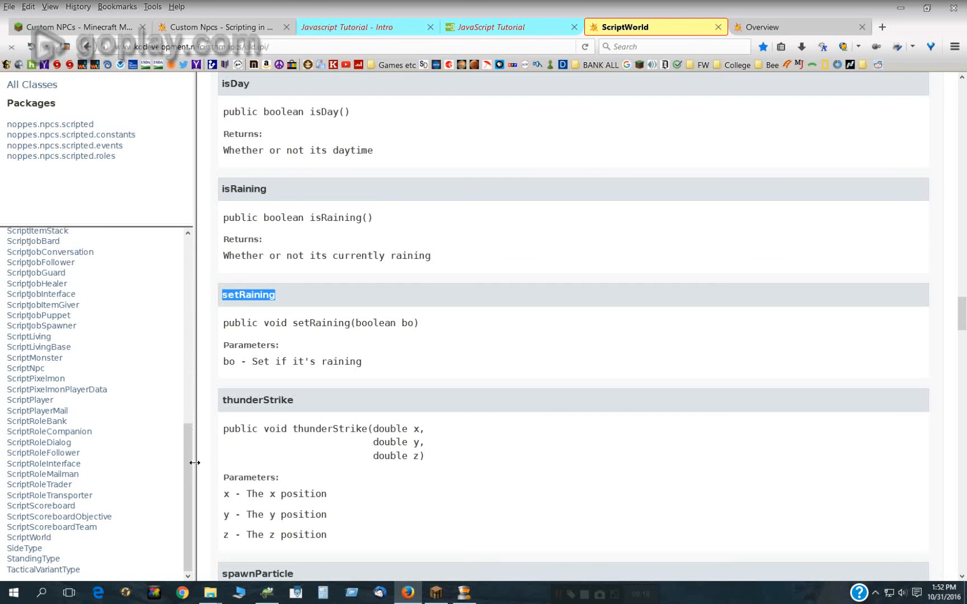
Scroll past the API overview and show the tizag.com JavaScript tutorial intro, selecting its address.
{"action": "scroll", "scroll_direction": "up", "scroll_amount": 3}
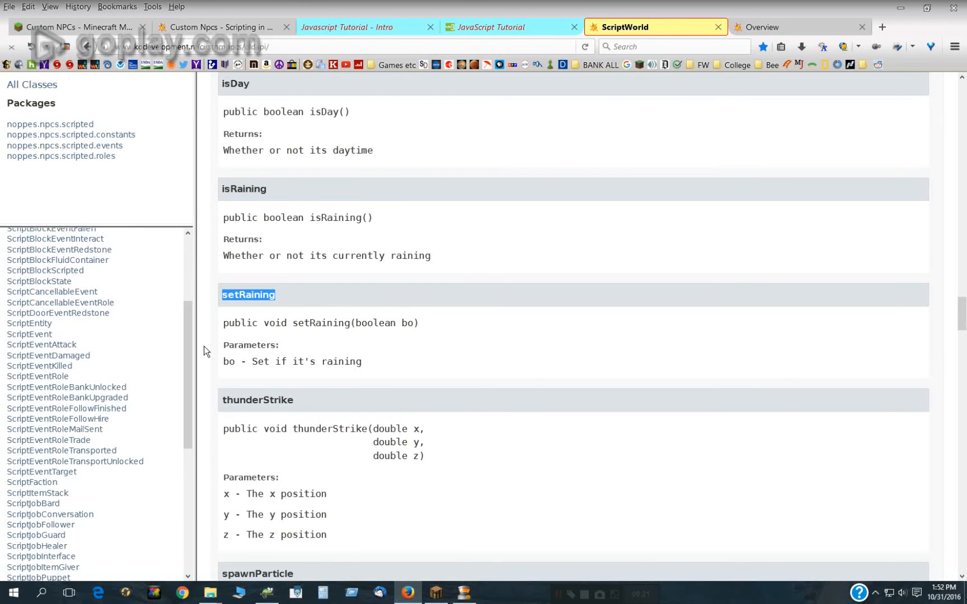
{"action": "mouse_move", "coordinate": [335, 296]}
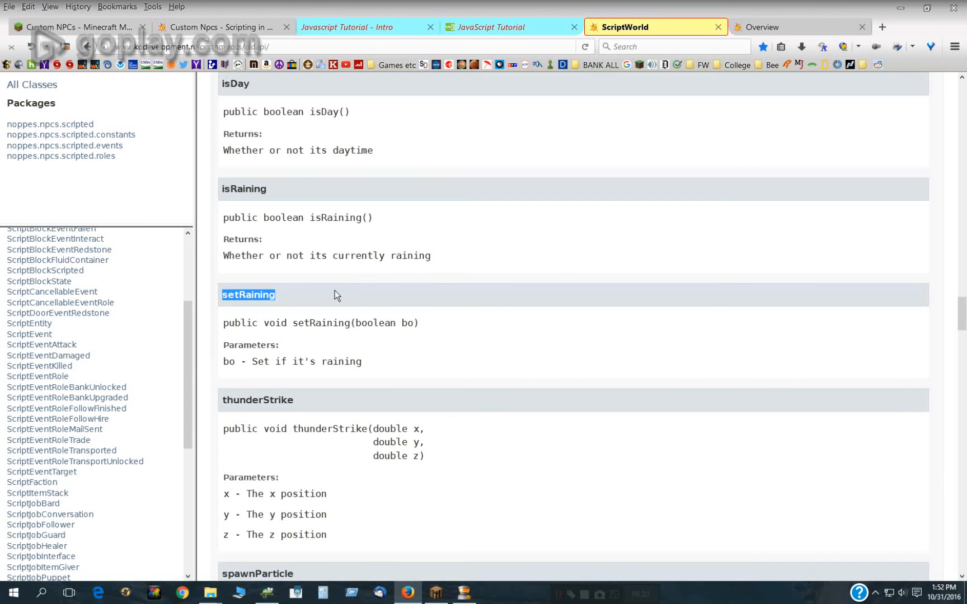
{"action": "scroll", "scroll_direction": "up", "scroll_amount": 3}
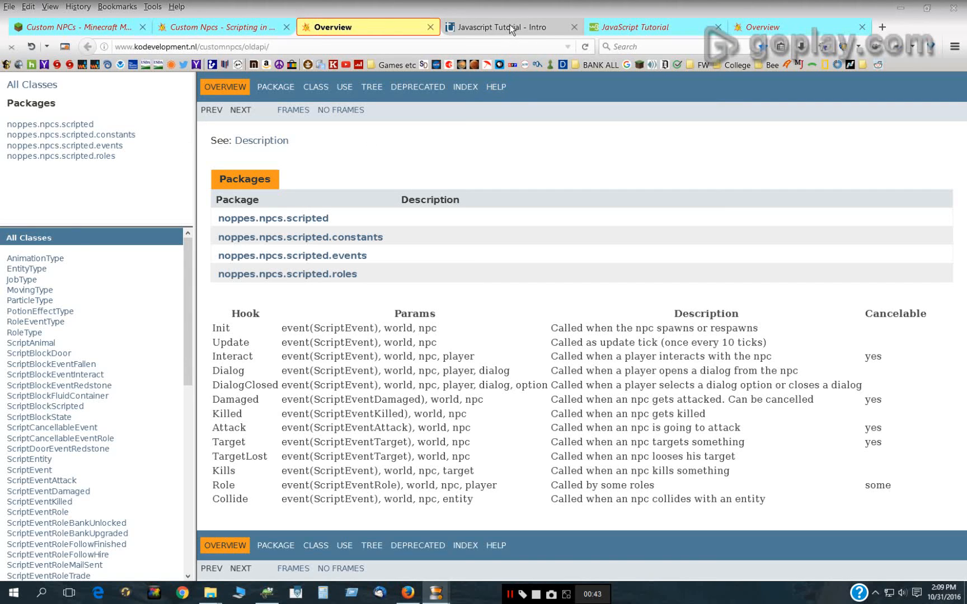
{"action": "left_click", "coordinate": [499, 26]}
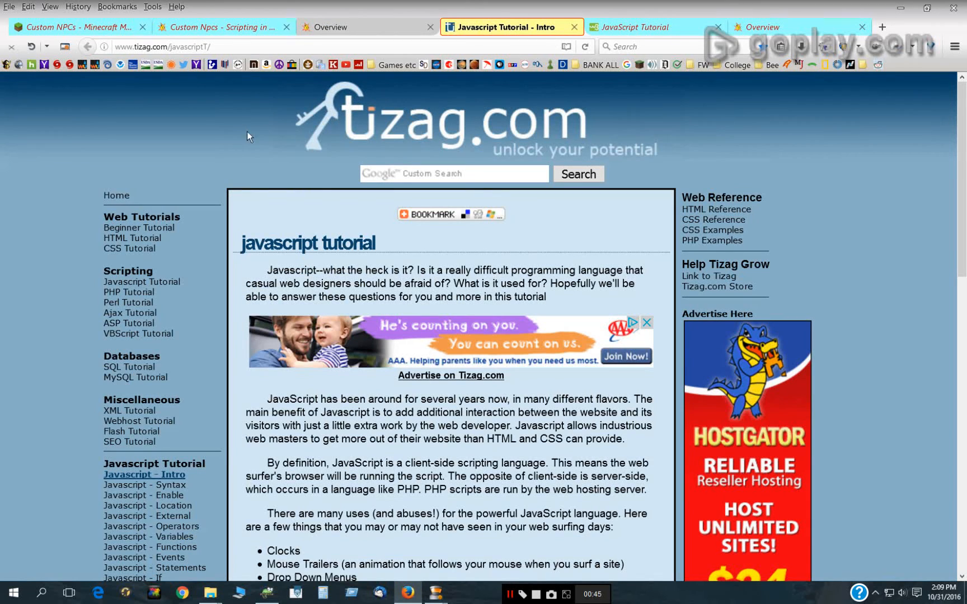
{"action": "left_click", "coordinate": [245, 46]}
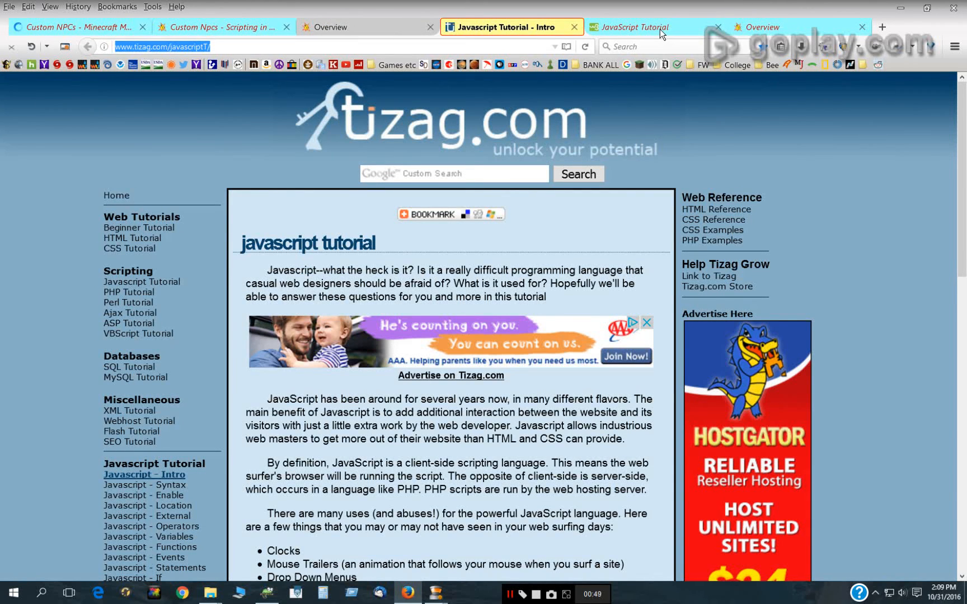
From the W3Schools JavaScript tutorial, open the JS Data Types lesson and scan its variable examples.
{"action": "left_click", "coordinate": [641, 27]}
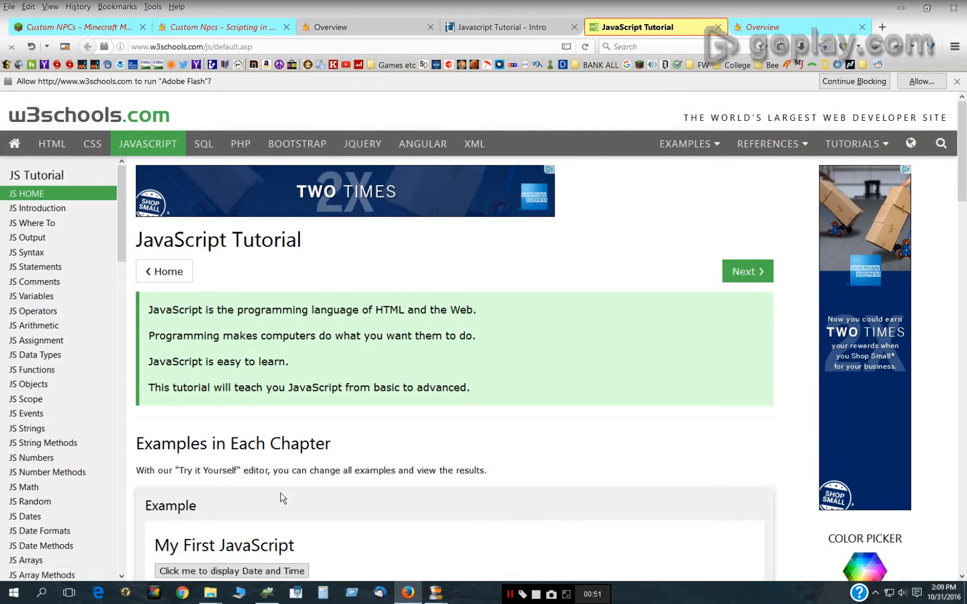
{"action": "scroll", "scroll_direction": "down", "scroll_amount": 3}
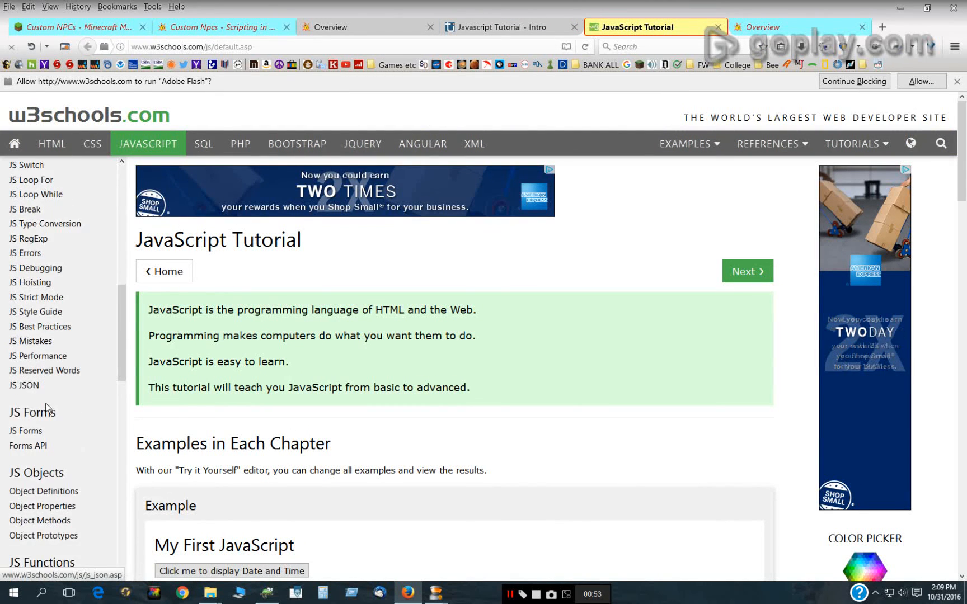
{"action": "scroll", "scroll_direction": "up", "scroll_amount": 3}
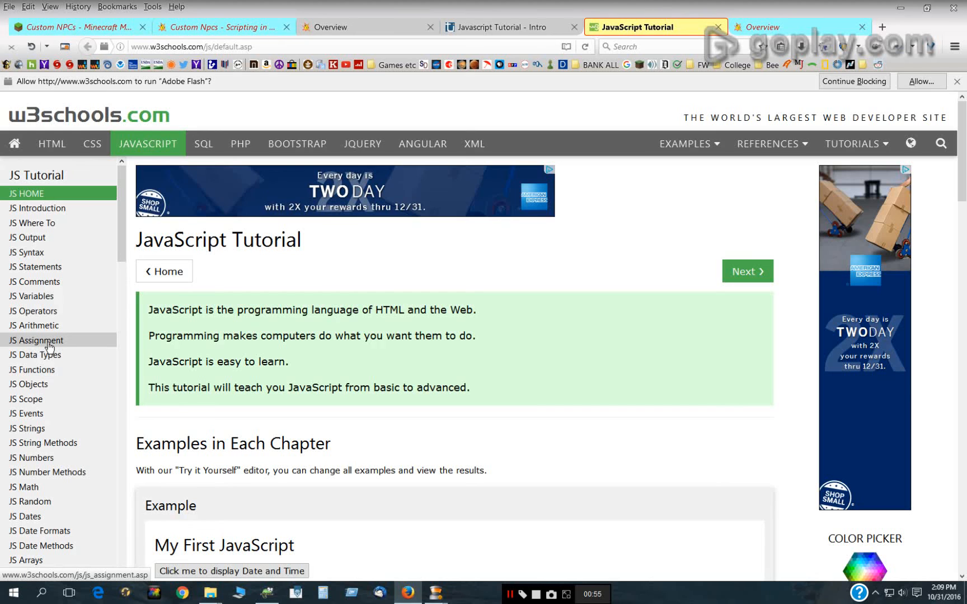
{"action": "left_click", "coordinate": [35, 340]}
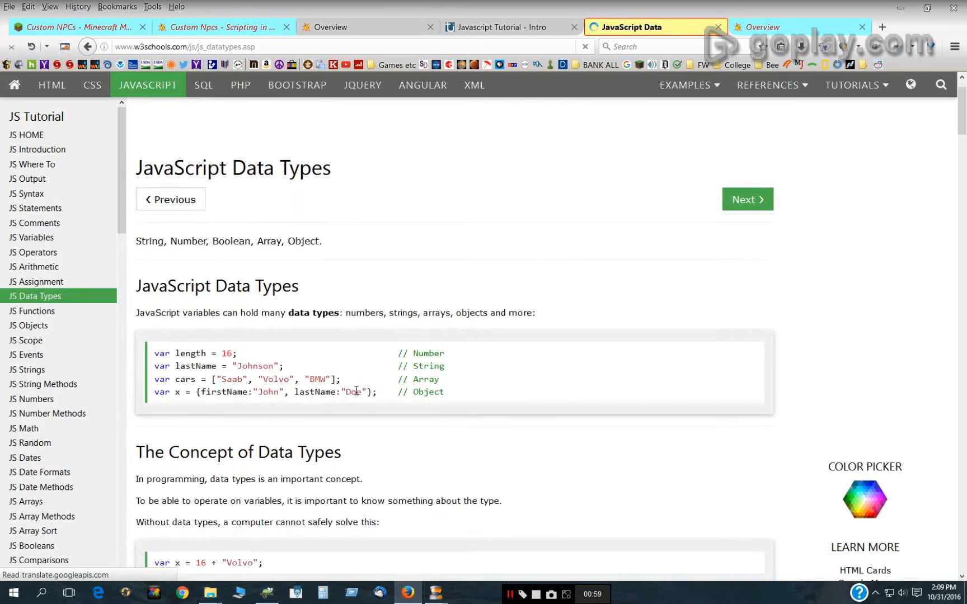
{"action": "scroll", "scroll_direction": "down", "scroll_amount": 3}
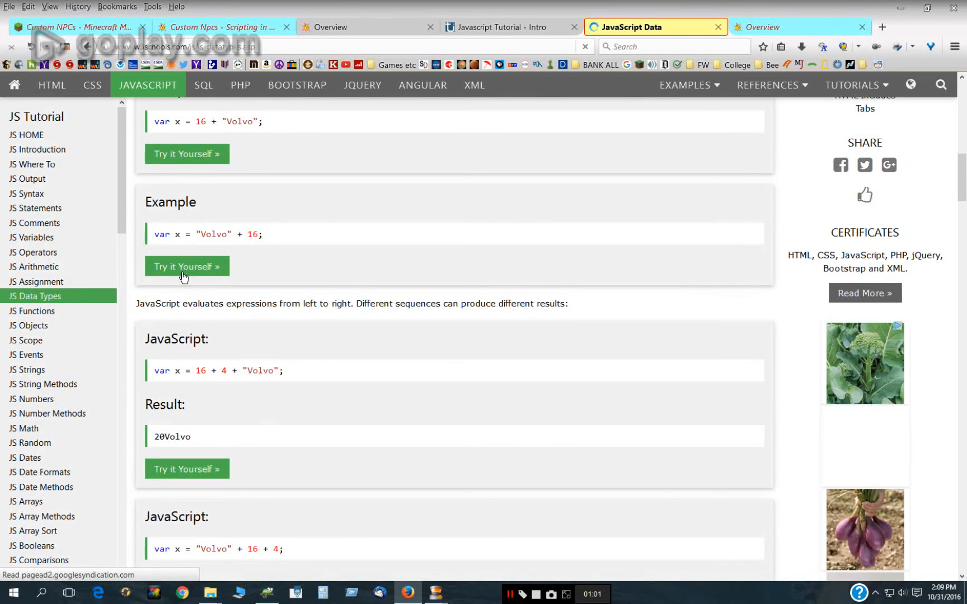
{"action": "mouse_move", "coordinate": [388, 552]}
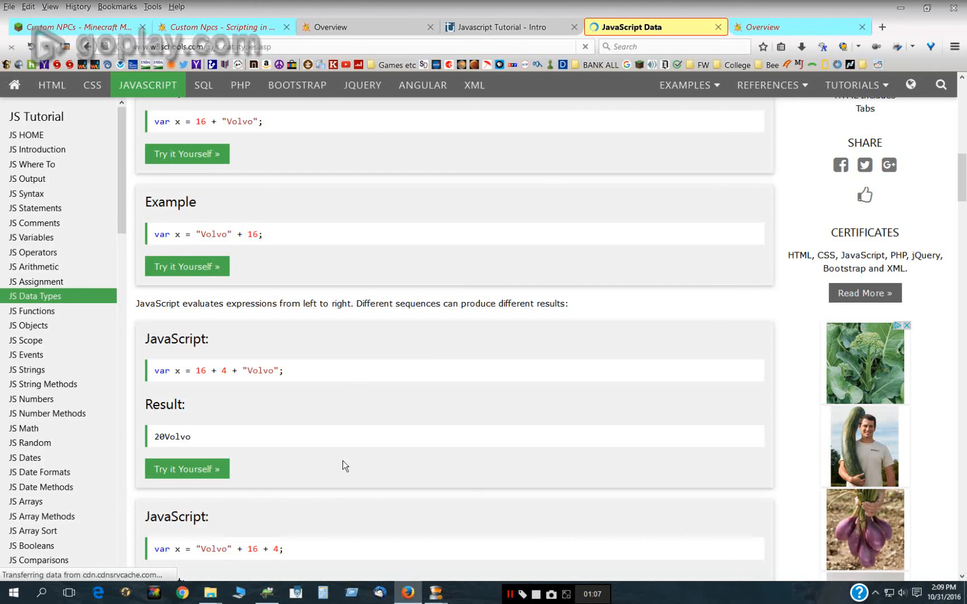
{"action": "scroll", "scroll_direction": "up", "scroll_amount": 3}
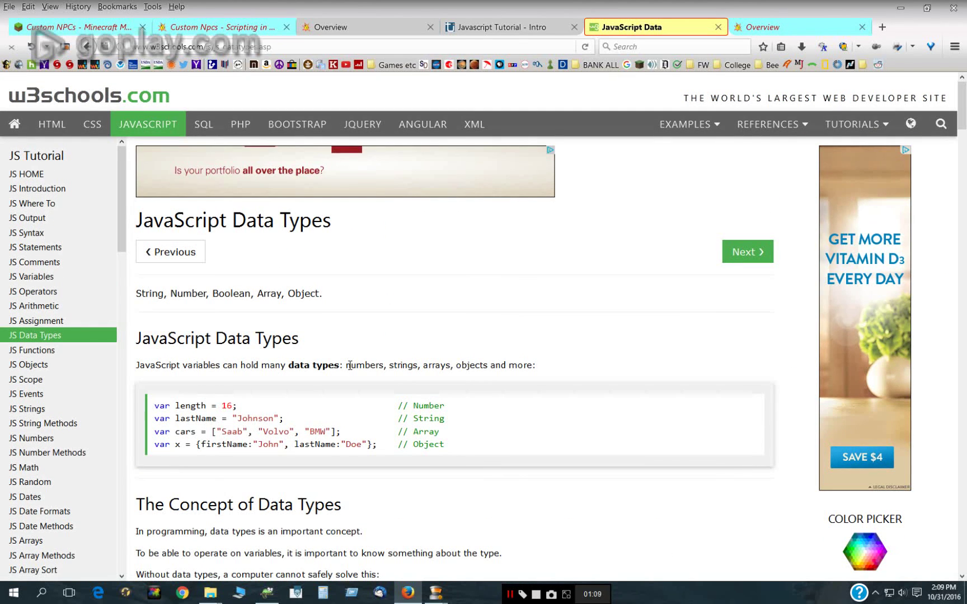